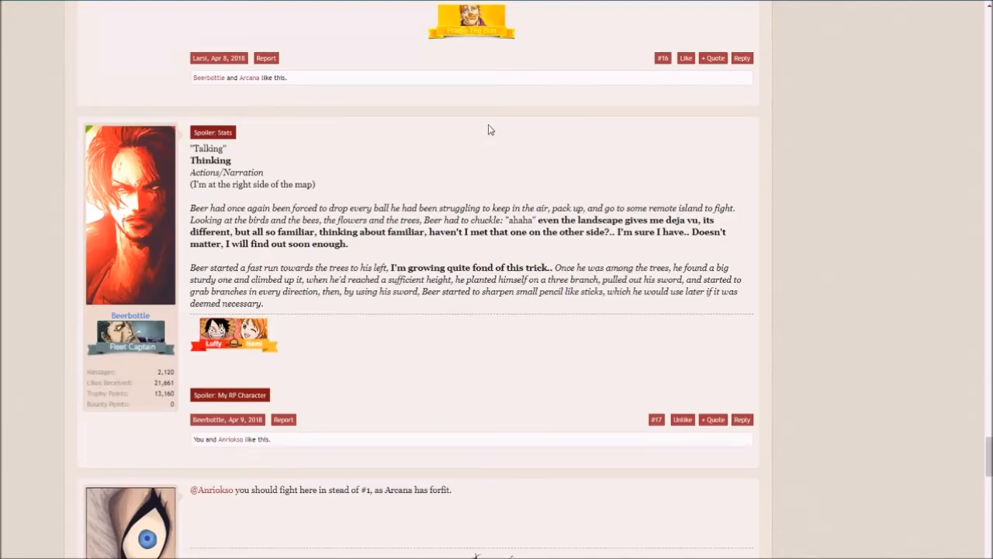
Step: Scroll to post #17 and expand its Stats spoiler to show Beerbottle's level 15 stats
{"action": "scroll", "scroll_direction": "down", "scroll_amount": 3}
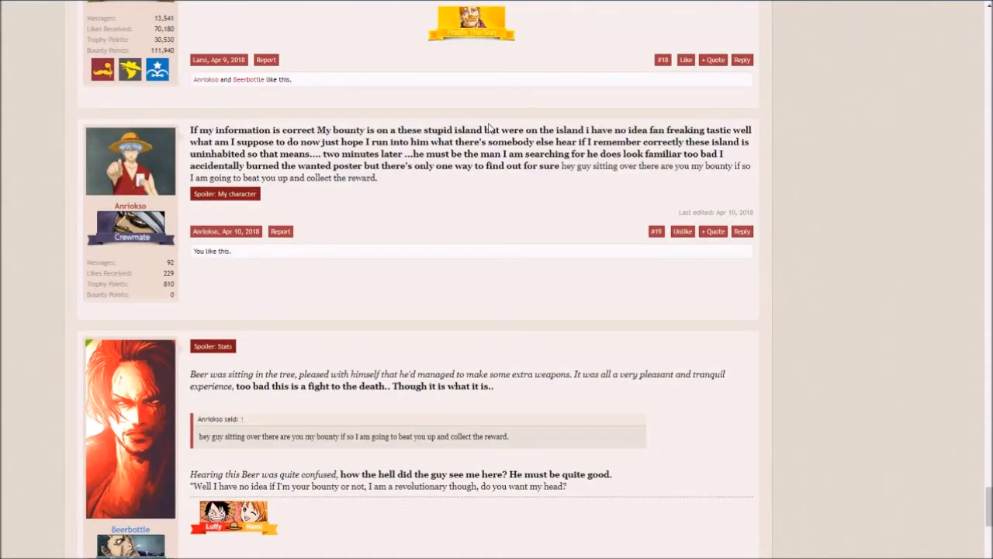
{"action": "scroll", "scroll_direction": "down", "scroll_amount": 3}
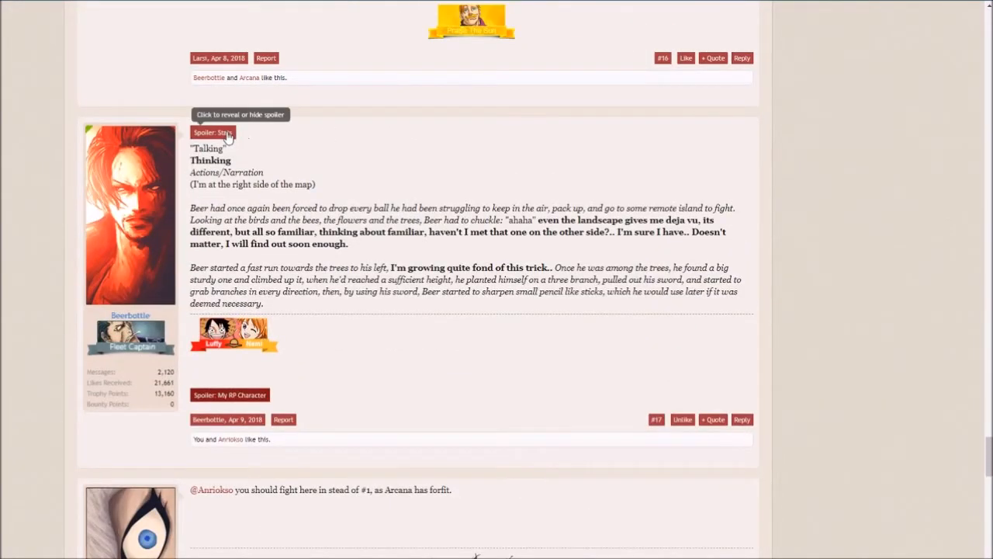
{"action": "left_click", "coordinate": [212, 132]}
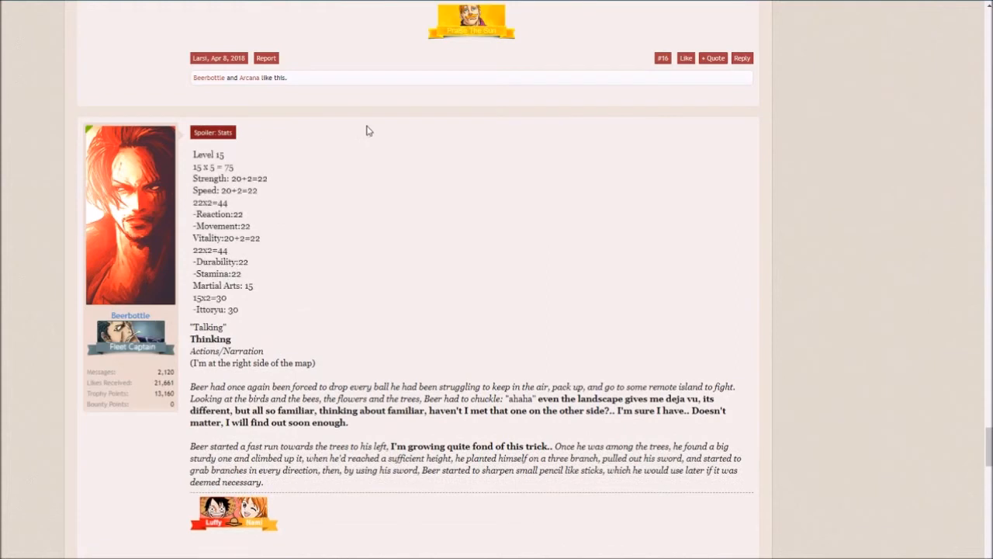
{"action": "mouse_move", "coordinate": [373, 126]}
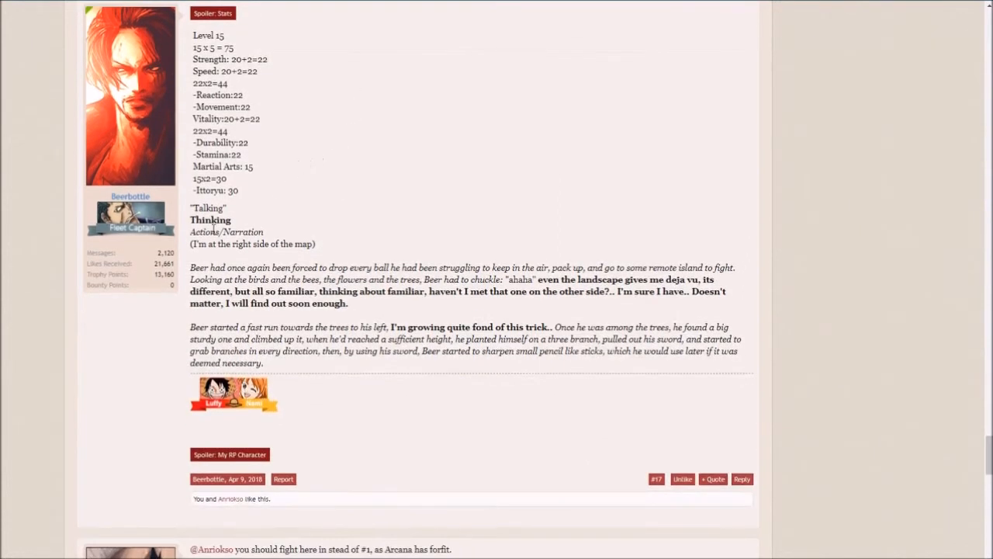
{"action": "mouse_move", "coordinate": [289, 239]}
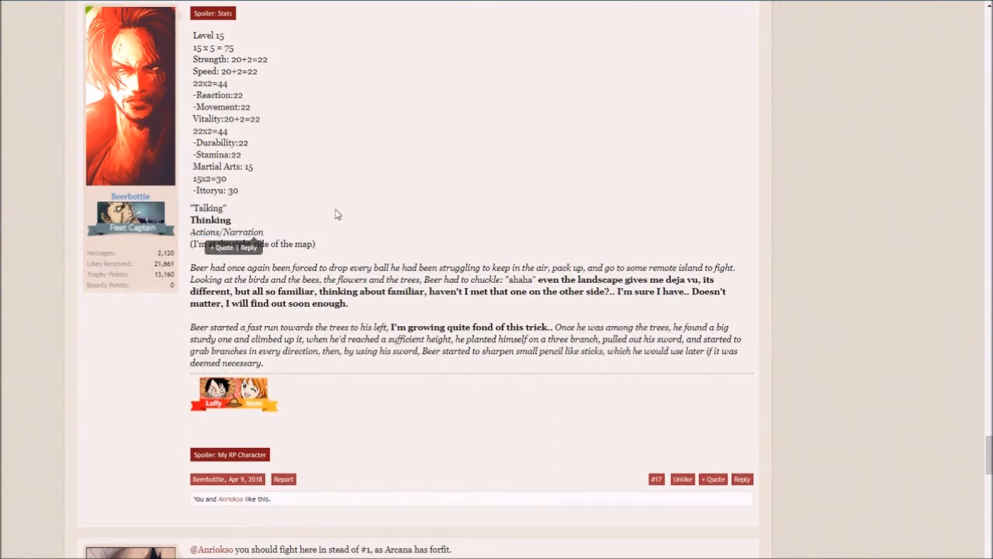
{"action": "scroll", "scroll_direction": "down", "scroll_amount": 3}
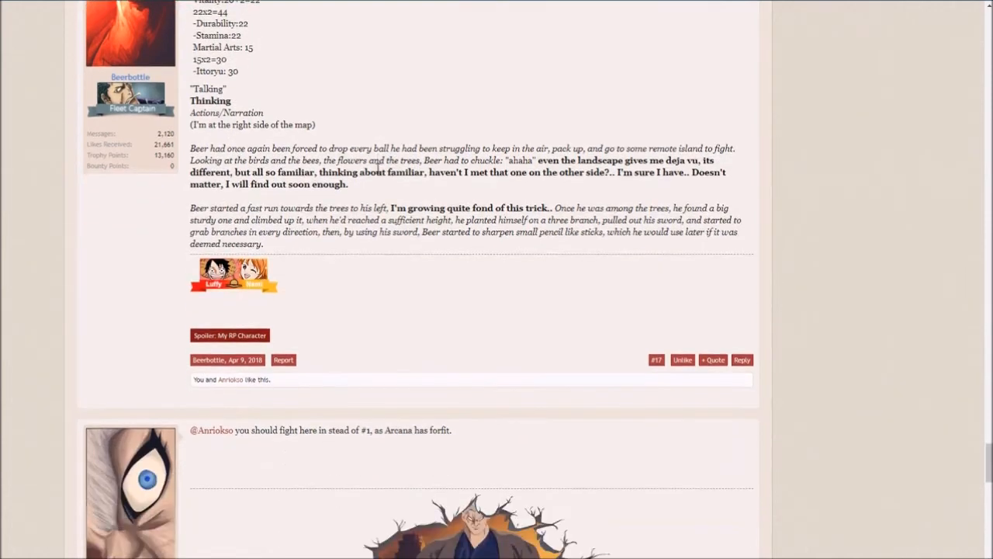
{"action": "scroll", "scroll_direction": "down", "scroll_amount": 3}
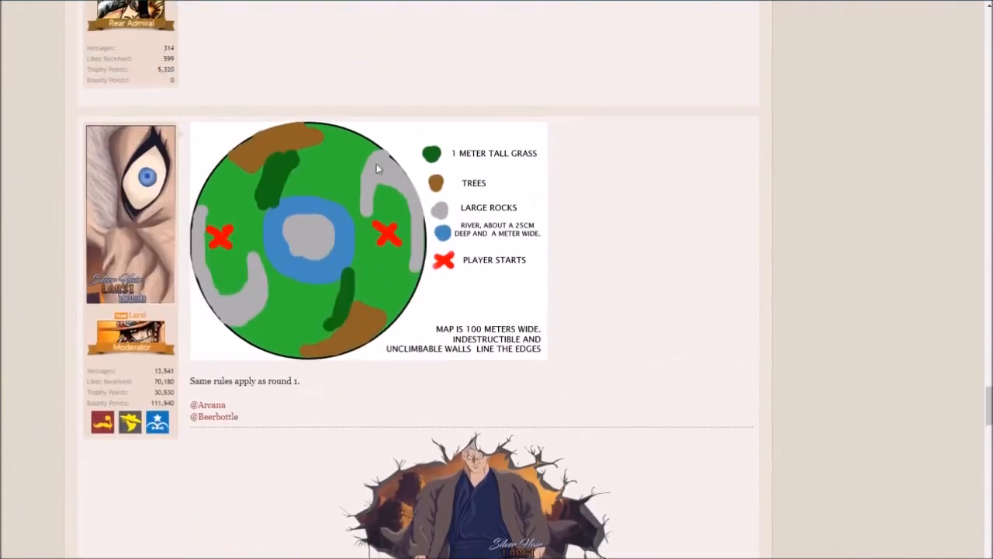
{"action": "mouse_move", "coordinate": [397, 167]}
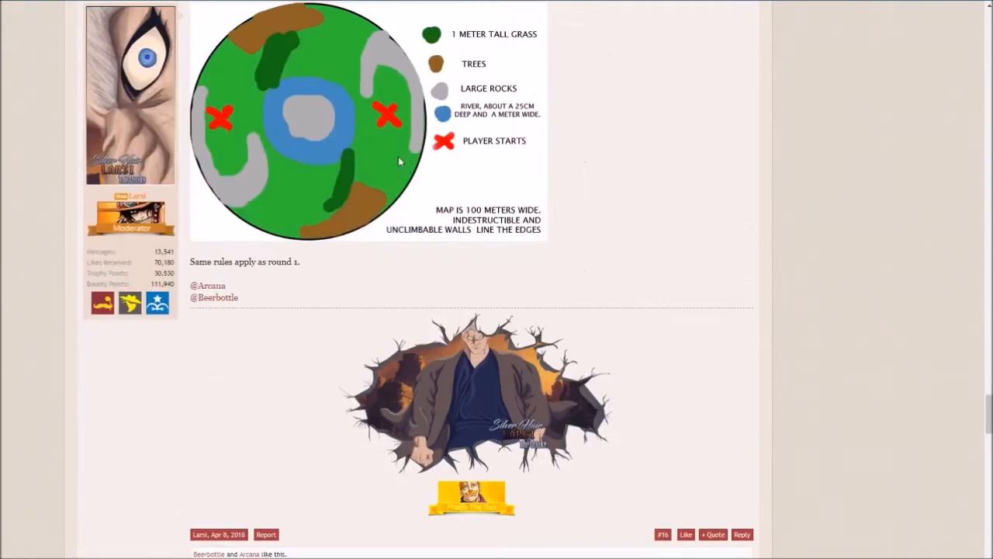
{"action": "mouse_move", "coordinate": [384, 109]}
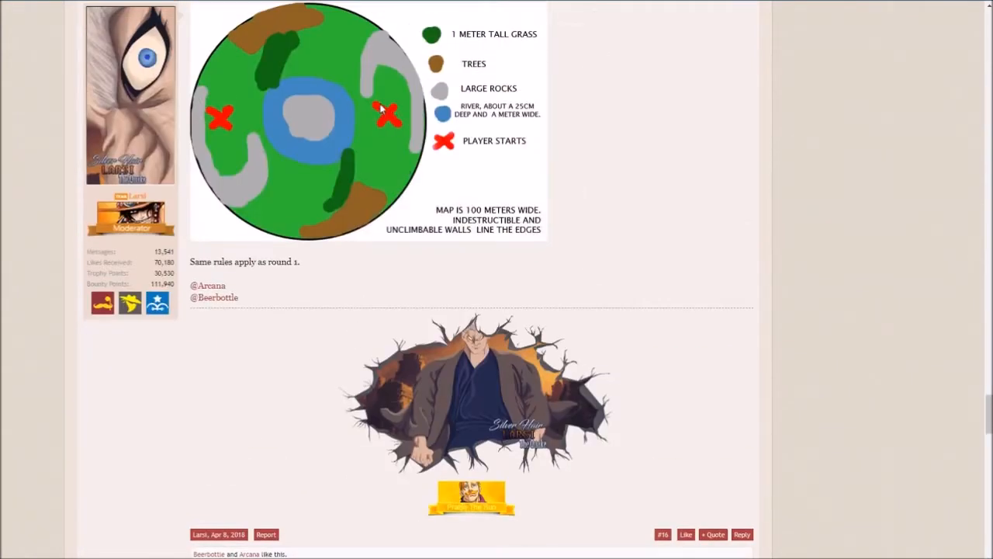
{"action": "scroll", "scroll_direction": "down", "scroll_amount": 3}
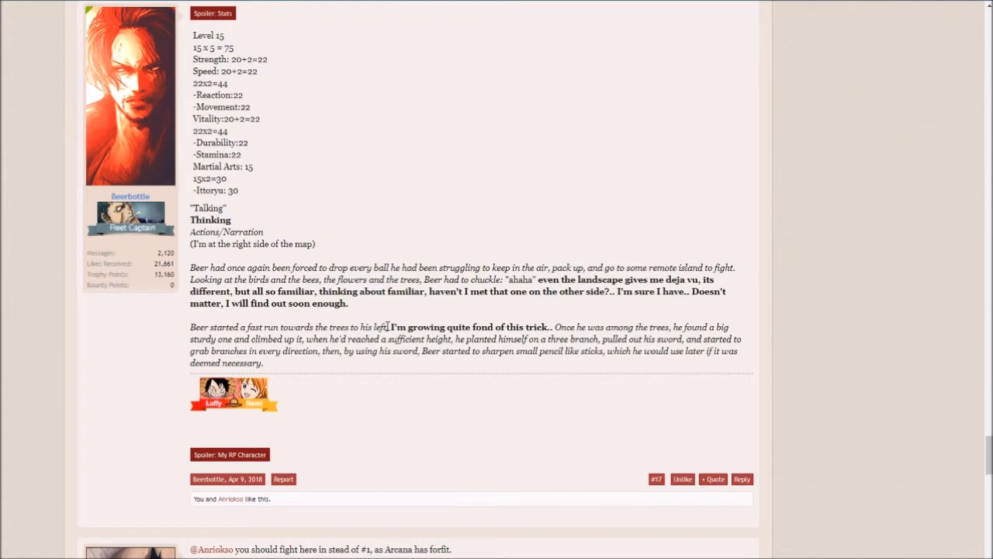
{"action": "scroll", "scroll_direction": "down", "scroll_amount": 3}
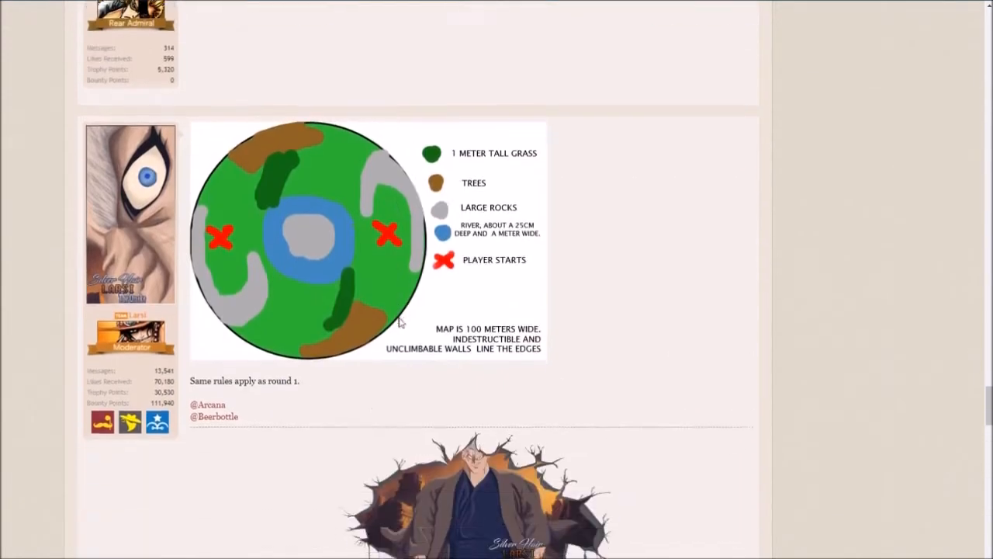
{"action": "scroll", "scroll_direction": "down", "scroll_amount": 3}
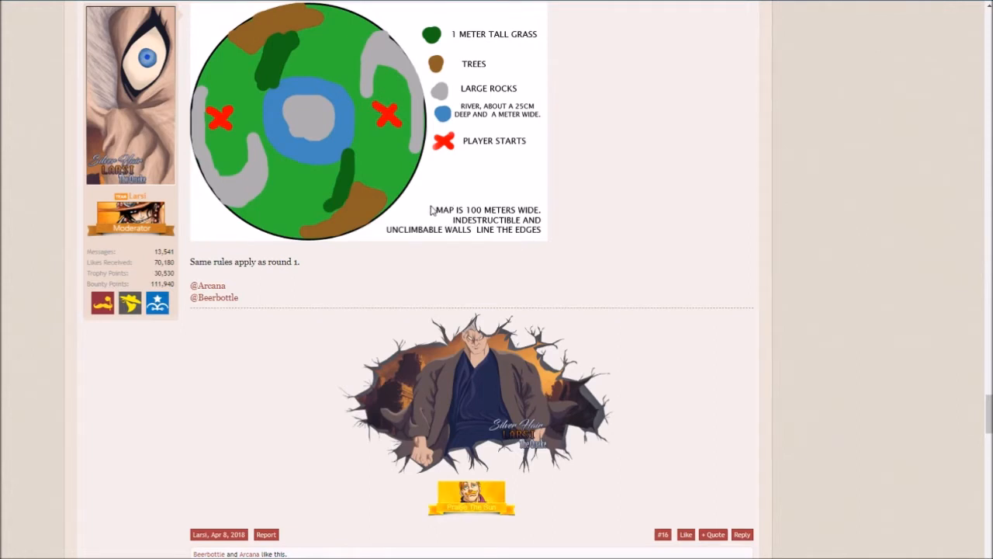
{"action": "mouse_move", "coordinate": [398, 130]}
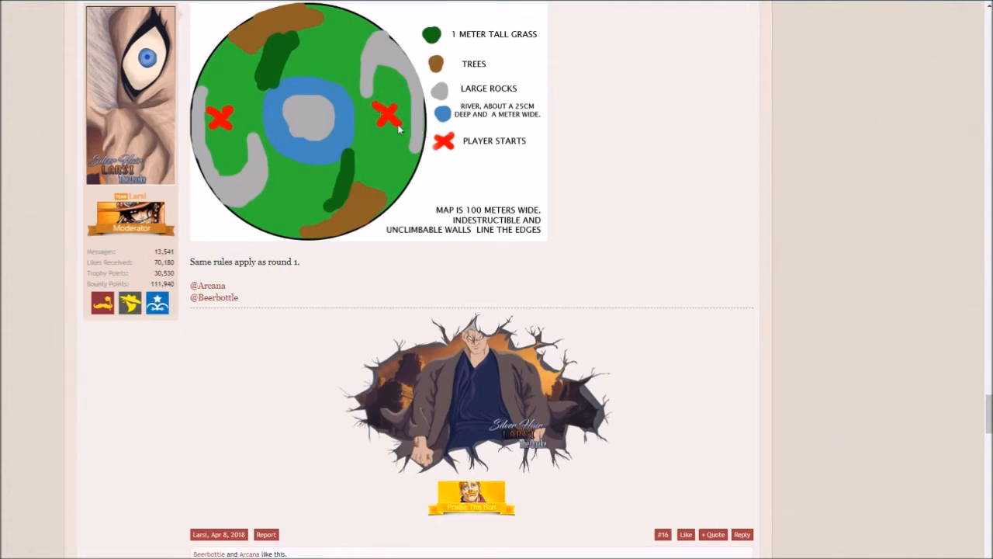
{"action": "mouse_move", "coordinate": [390, 114]}
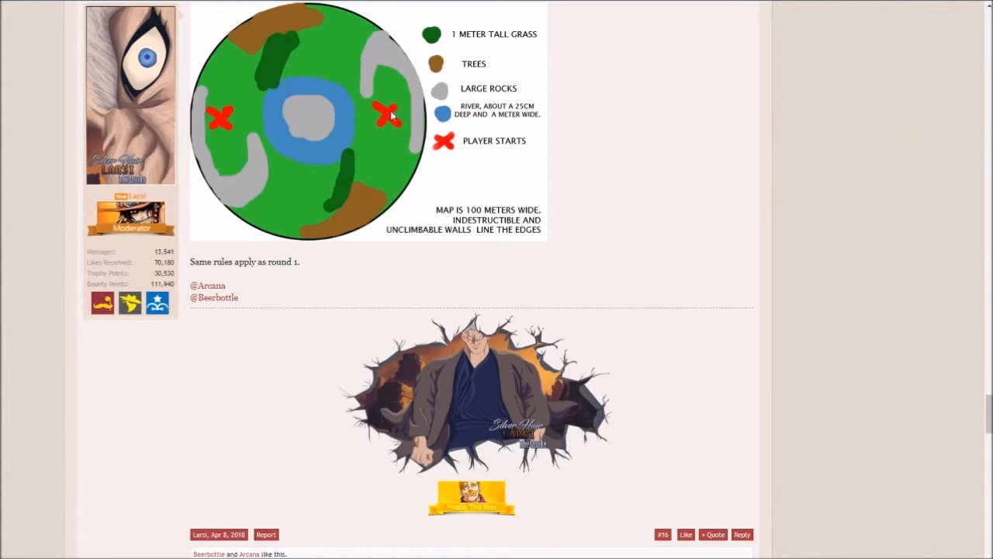
{"action": "mouse_move", "coordinate": [369, 191]}
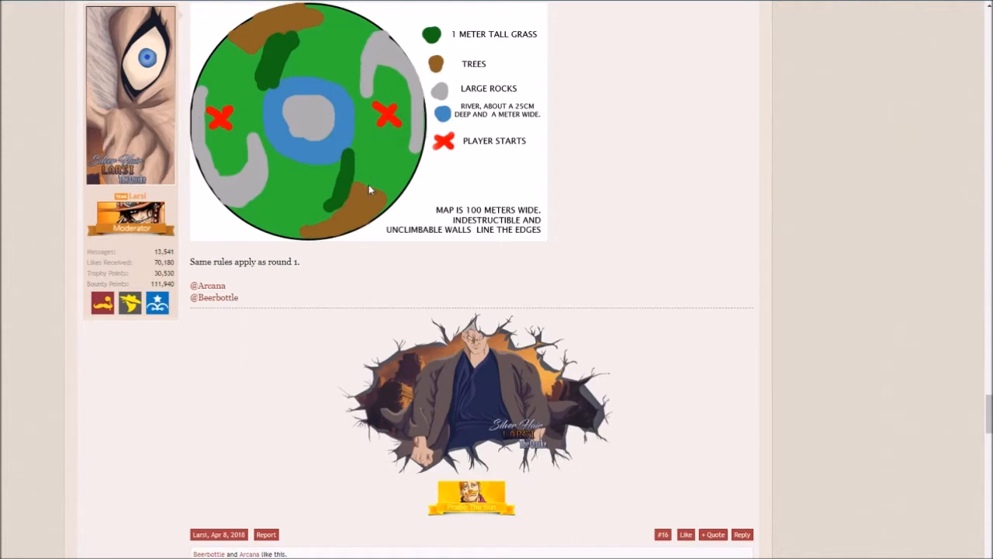
{"action": "mouse_move", "coordinate": [419, 111]}
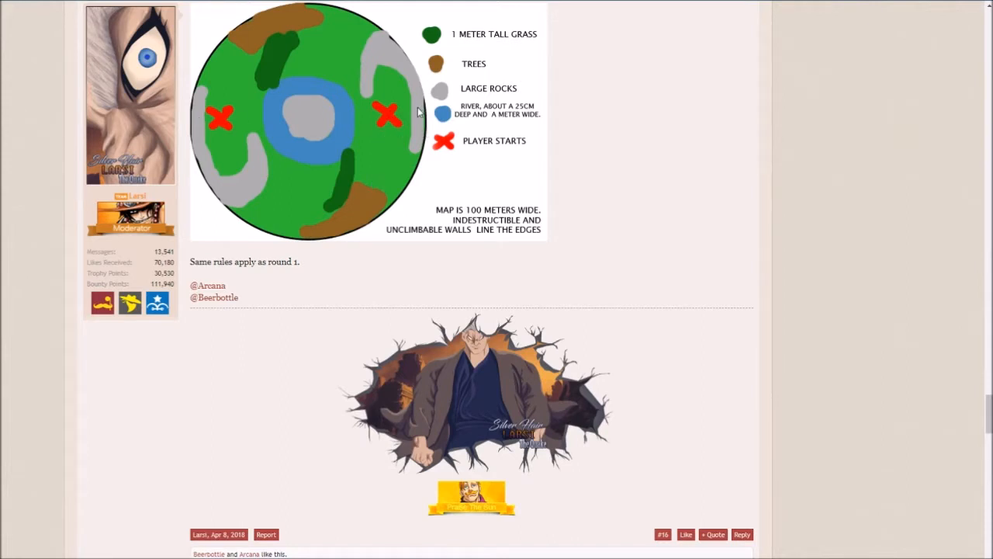
{"action": "mouse_move", "coordinate": [423, 120]}
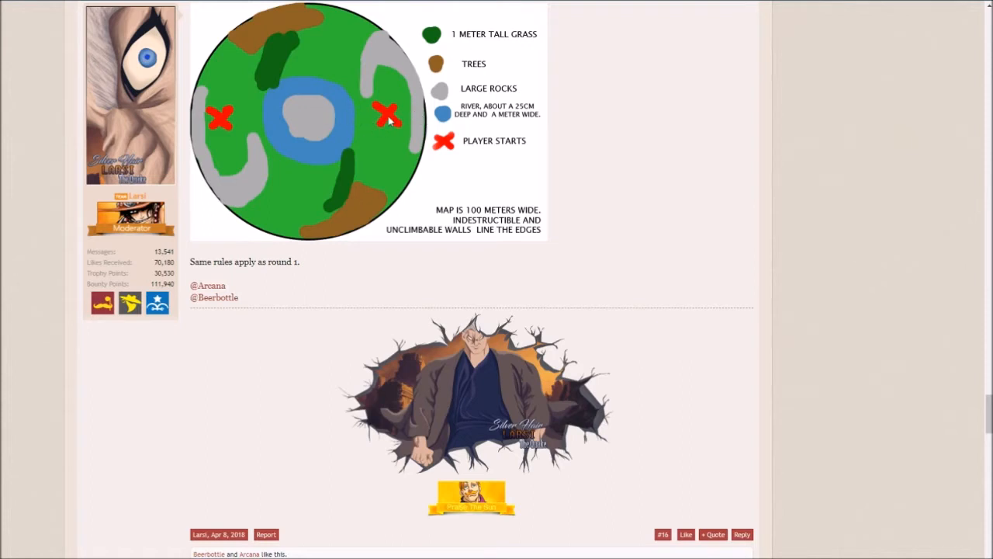
{"action": "mouse_move", "coordinate": [397, 130]}
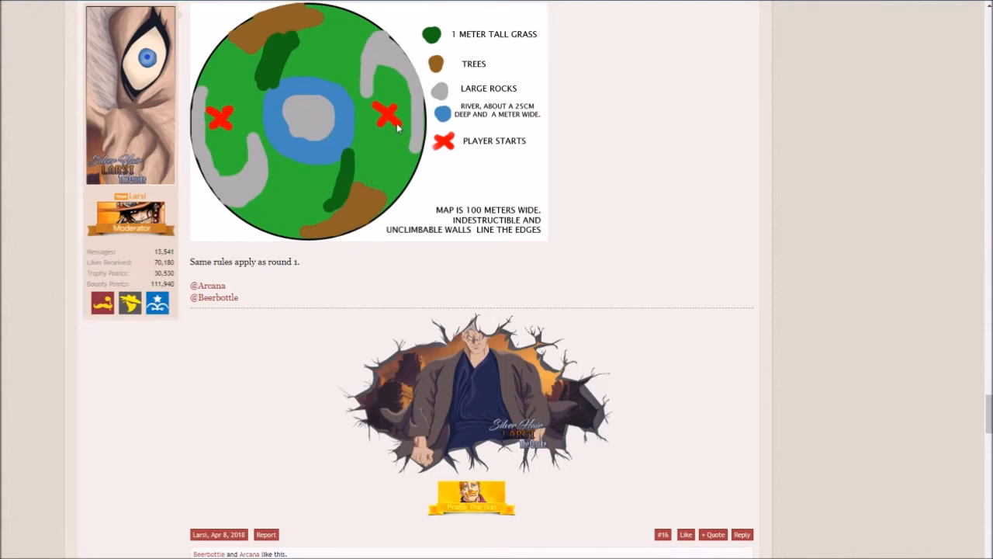
{"action": "mouse_move", "coordinate": [302, 126]}
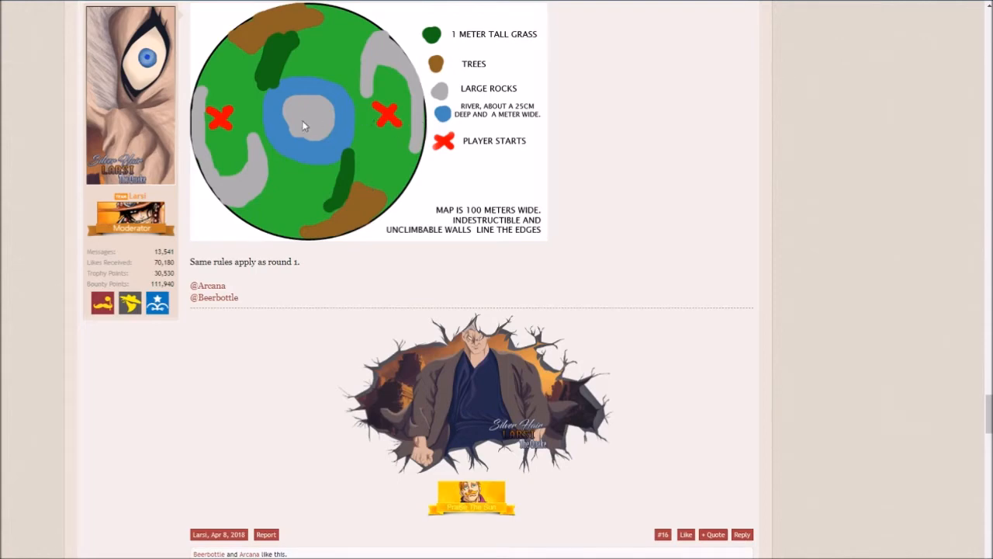
{"action": "scroll", "scroll_direction": "down", "scroll_amount": 3}
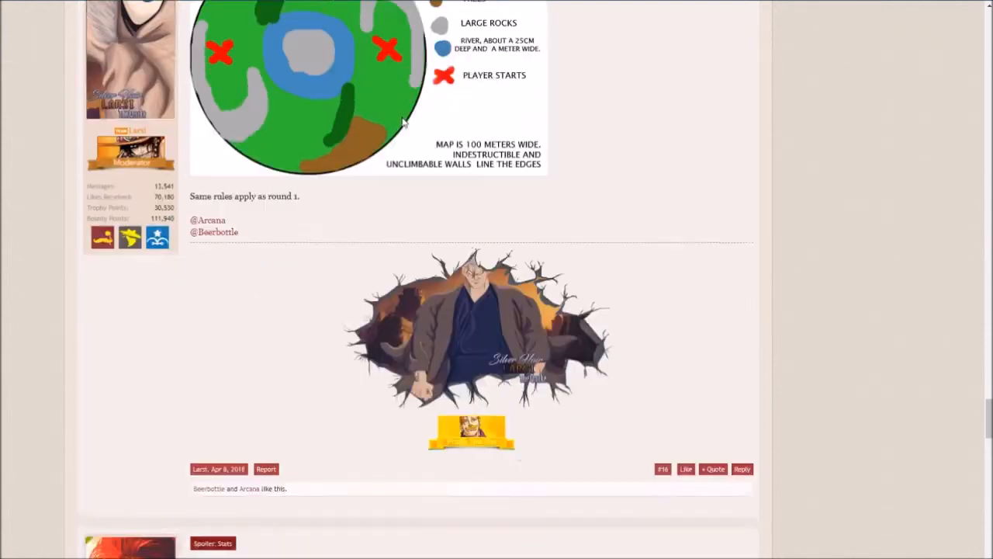
{"action": "scroll", "scroll_direction": "down", "scroll_amount": 3}
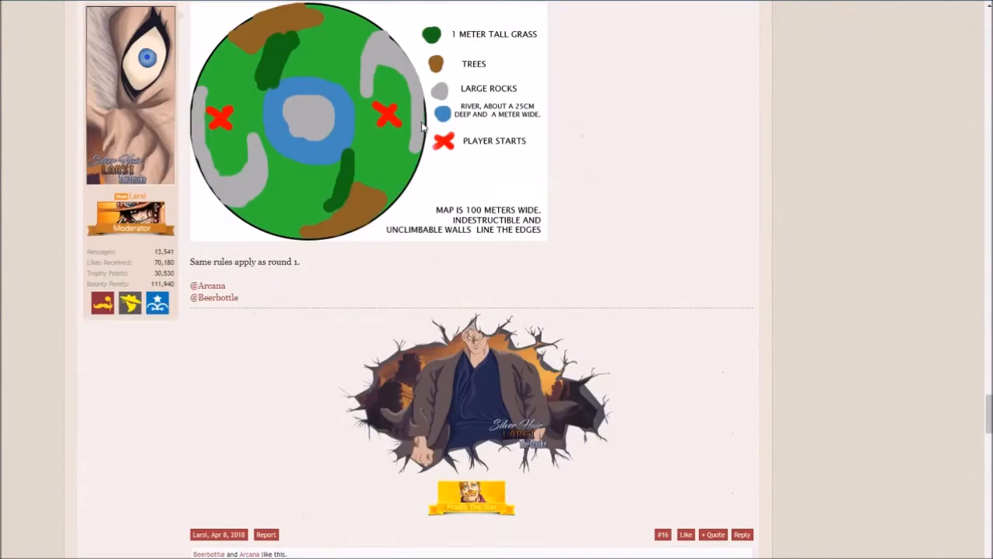
{"action": "scroll", "scroll_direction": "down", "scroll_amount": 3}
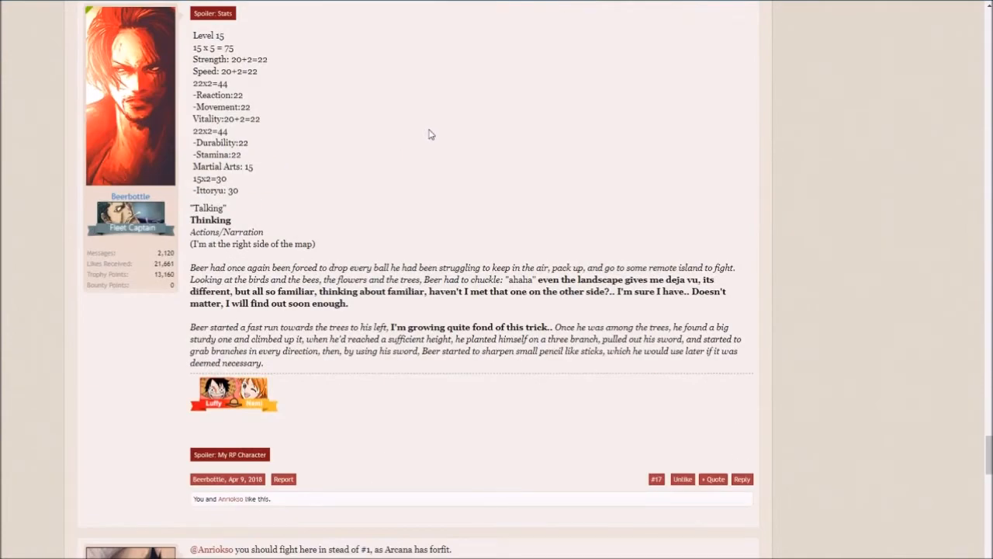
{"action": "scroll", "scroll_direction": "down", "scroll_amount": 3}
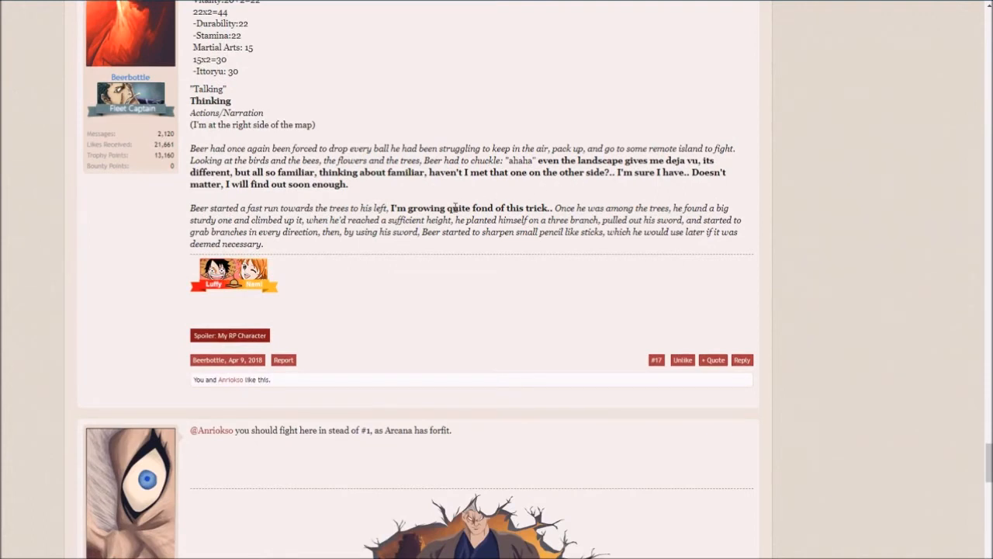
{"action": "mouse_move", "coordinate": [391, 210]}
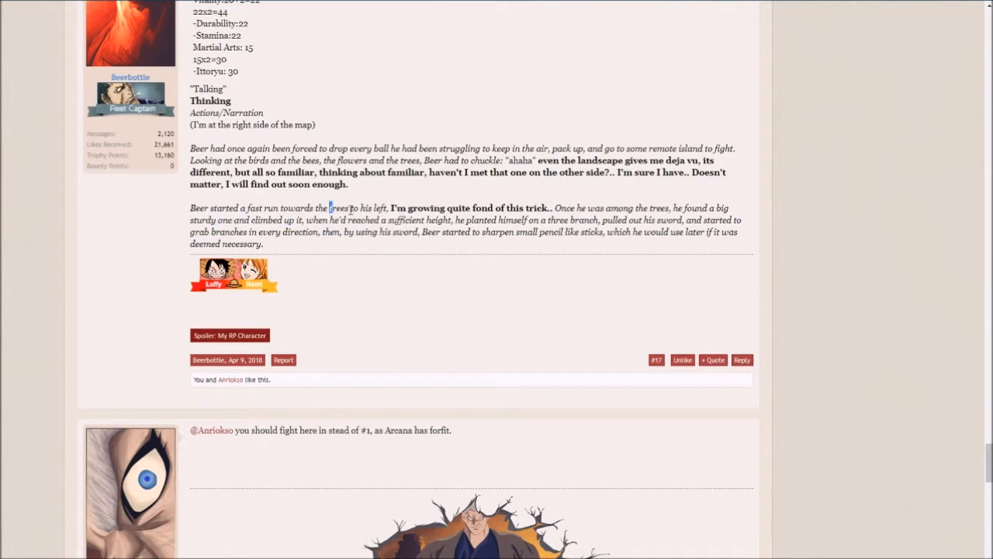
{"action": "left_click_drag", "start_coordinate": [329, 208], "coordinate": [460, 208]}
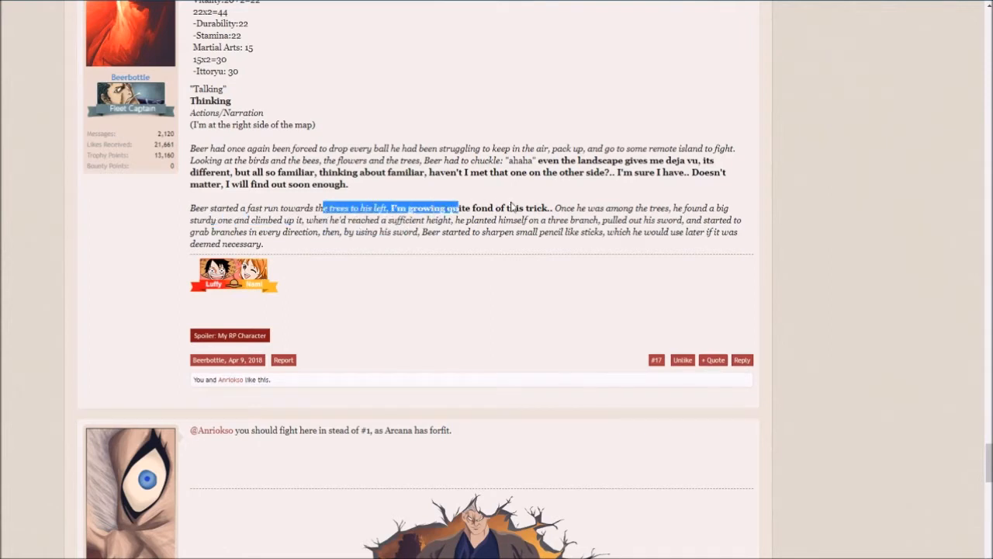
{"action": "left_click", "coordinate": [580, 208]}
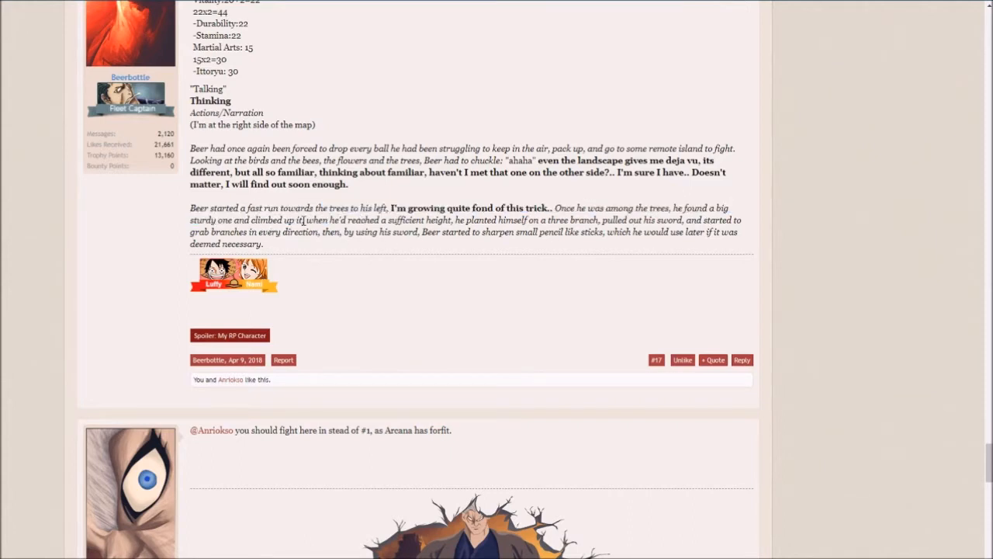
{"action": "left_click_drag", "start_coordinate": [243, 220], "coordinate": [305, 220]}
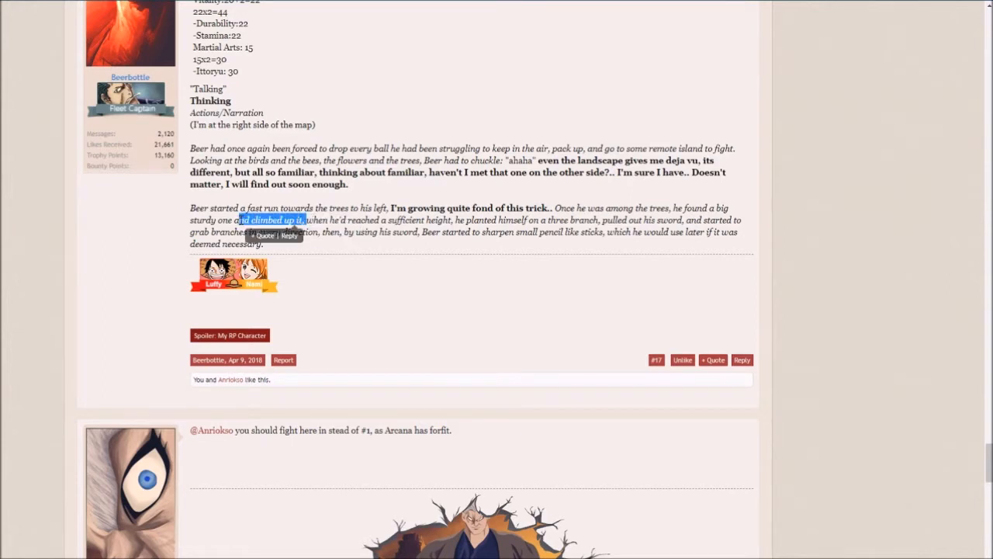
{"action": "mouse_move", "coordinate": [578, 347]}
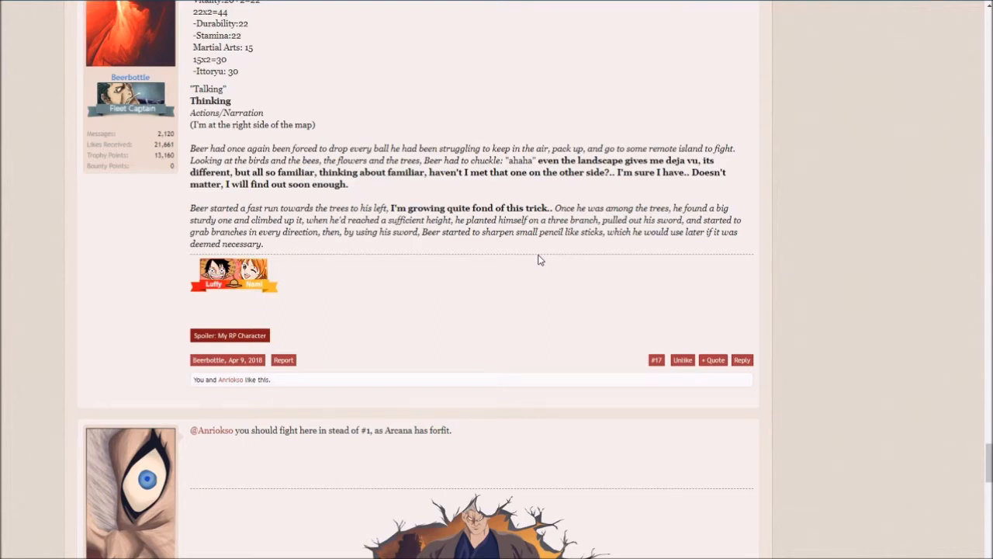
{"action": "mouse_move", "coordinate": [521, 252]}
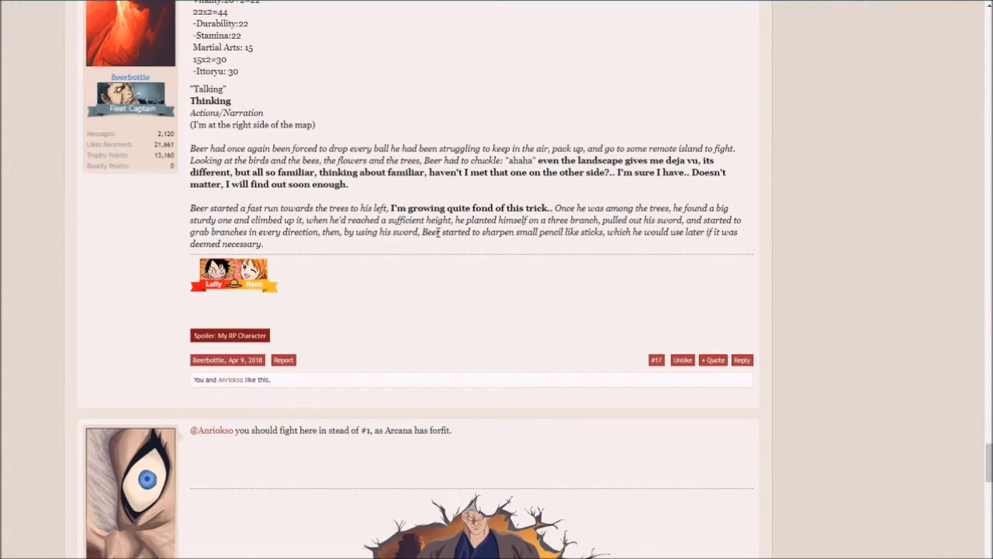
{"action": "mouse_move", "coordinate": [597, 257]}
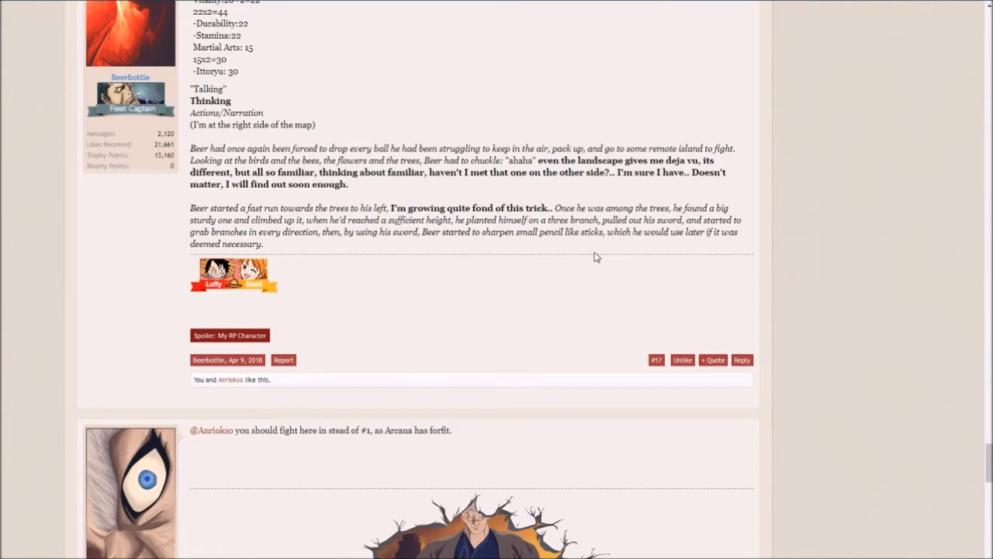
{"action": "mouse_move", "coordinate": [588, 168]}
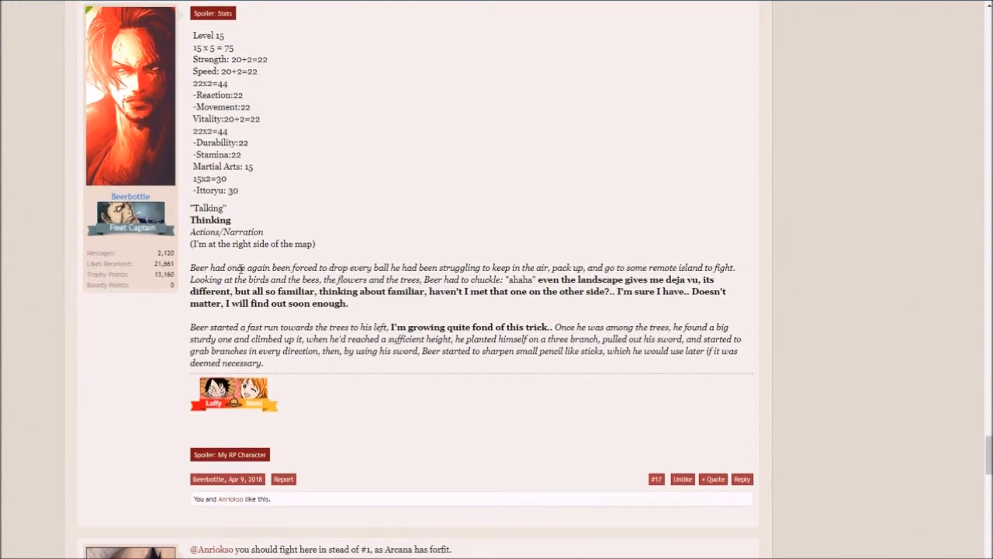
{"action": "mouse_move", "coordinate": [482, 295]}
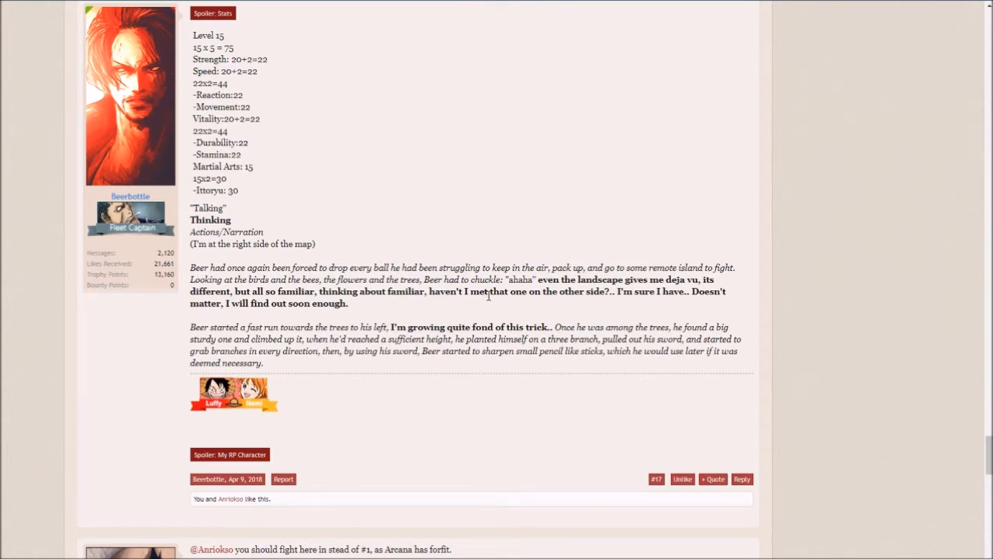
{"action": "scroll", "scroll_direction": "down", "scroll_amount": 3}
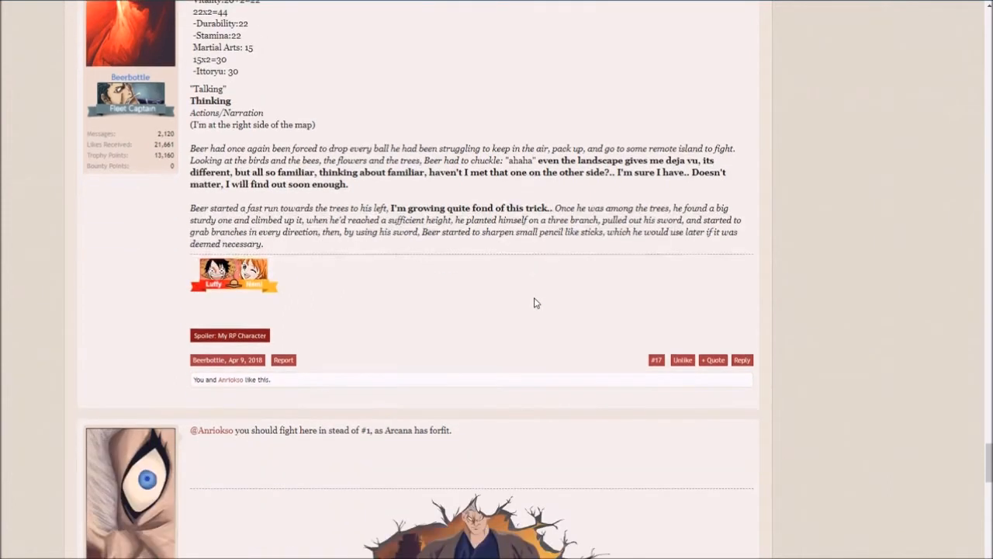
{"action": "scroll", "scroll_direction": "down", "scroll_amount": 3}
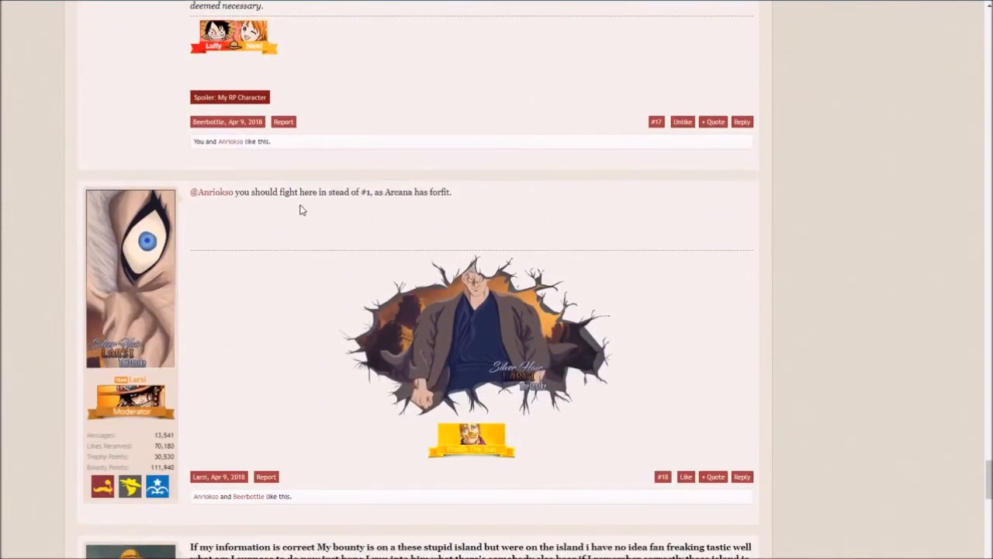
{"action": "mouse_move", "coordinate": [277, 194]}
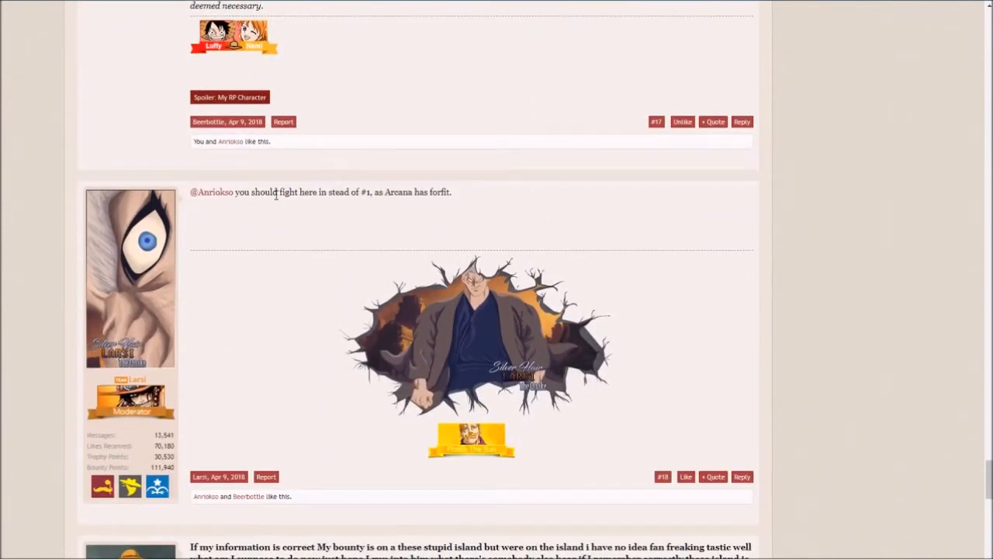
{"action": "mouse_move", "coordinate": [369, 165]}
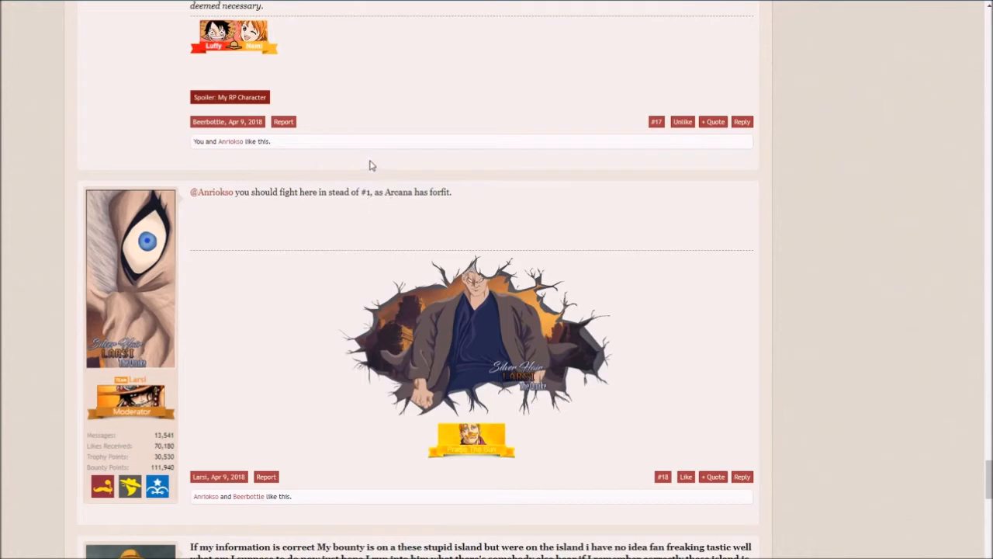
{"action": "scroll", "scroll_direction": "down", "scroll_amount": 3}
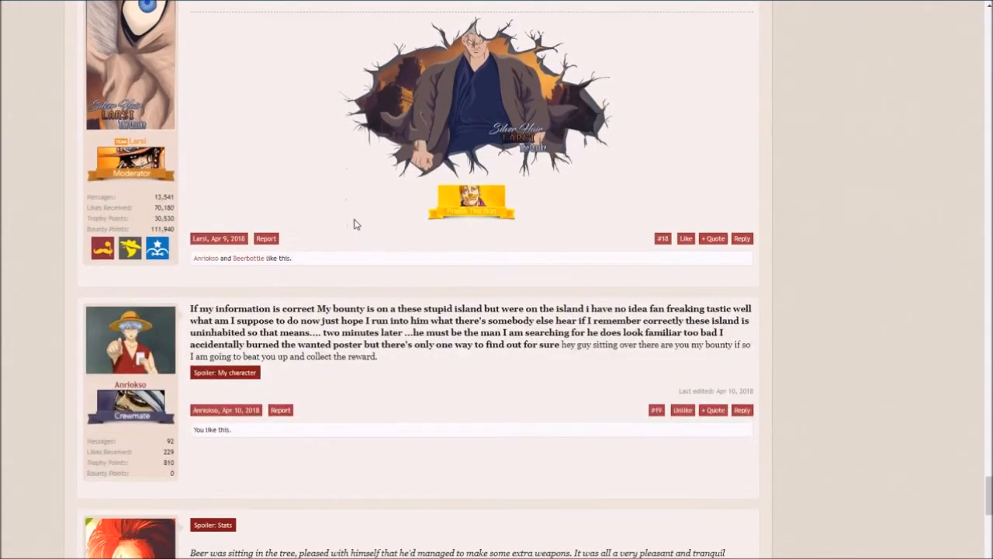
{"action": "scroll", "scroll_direction": "down", "scroll_amount": 3}
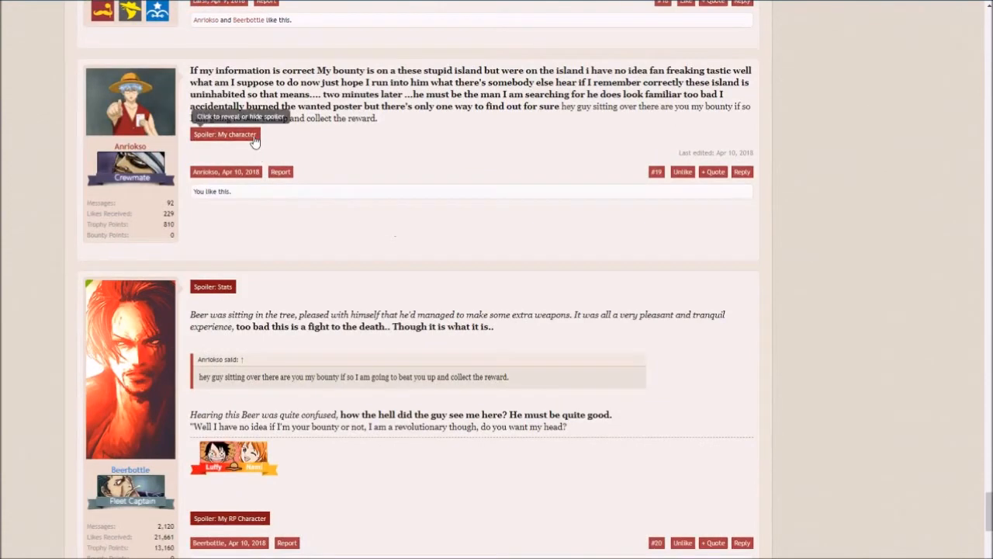
Step: Toggle post #19's 'My character' spoiler and drag-select nearby text
{"action": "left_click", "coordinate": [224, 133]}
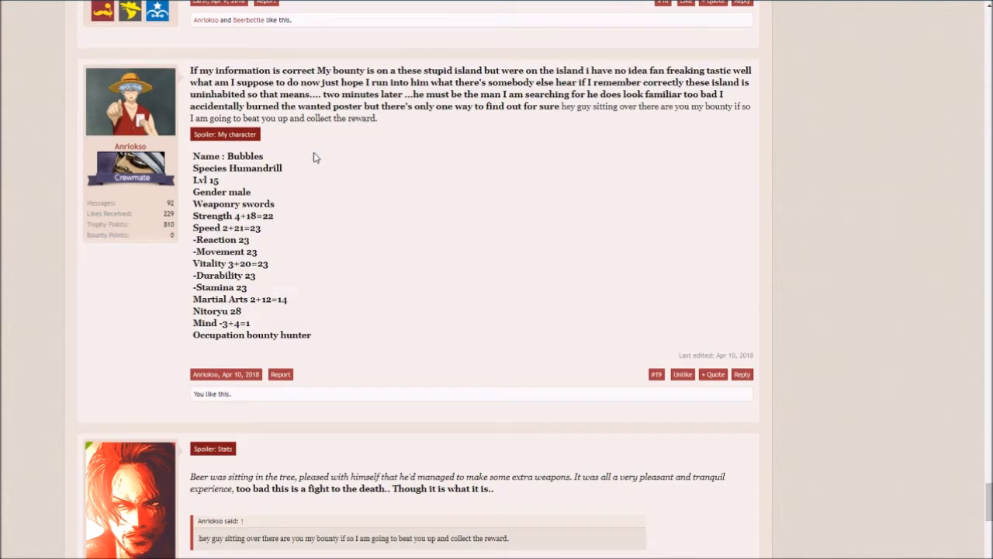
{"action": "scroll", "scroll_direction": "down", "scroll_amount": 3}
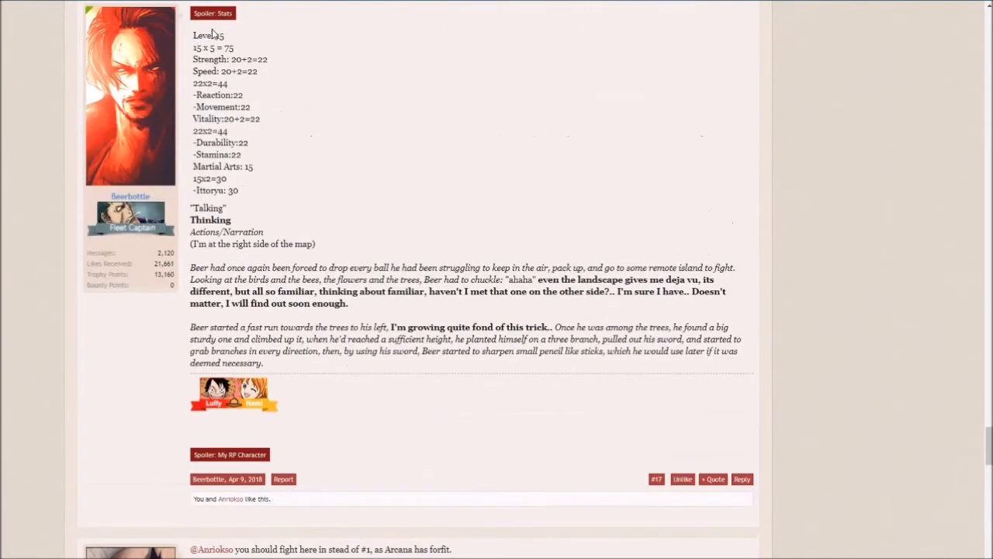
{"action": "mouse_move", "coordinate": [249, 143]}
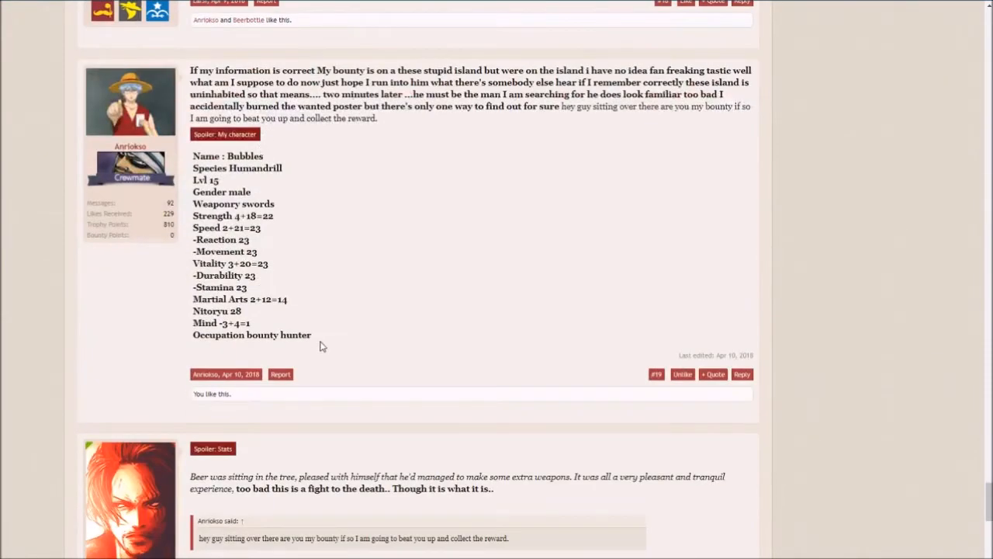
{"action": "left_click_drag", "start_coordinate": [193, 156], "coordinate": [273, 204]}
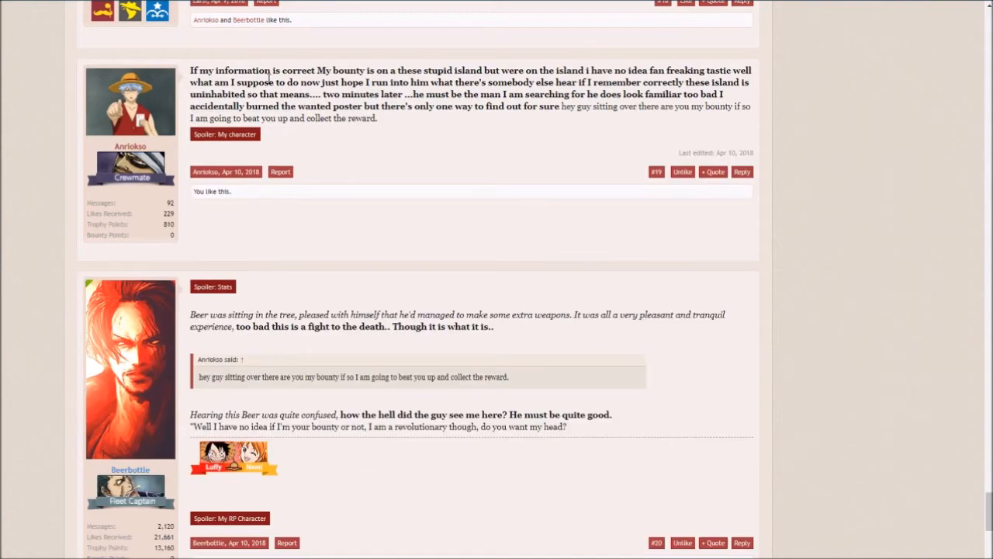
{"action": "left_click", "coordinate": [225, 133]}
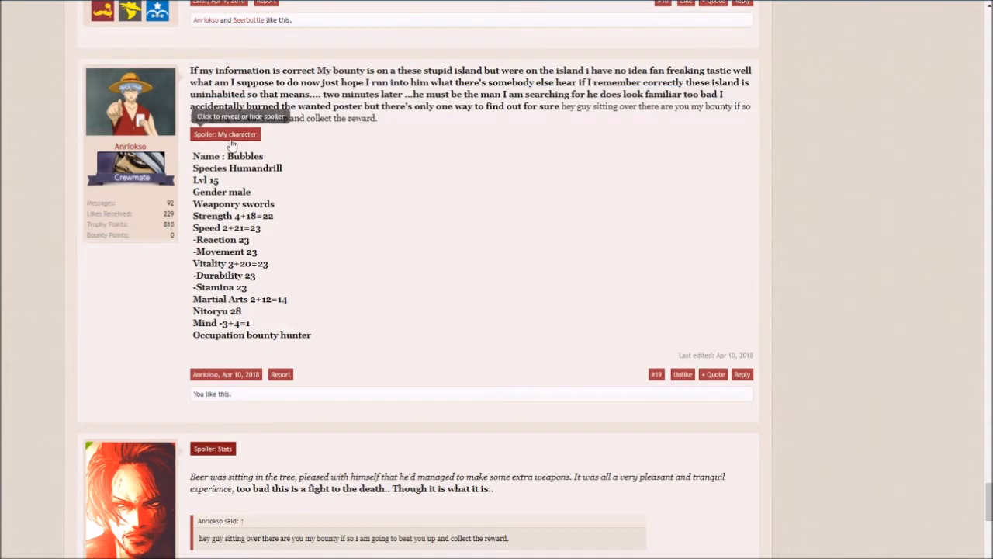
{"action": "mouse_move", "coordinate": [388, 124]}
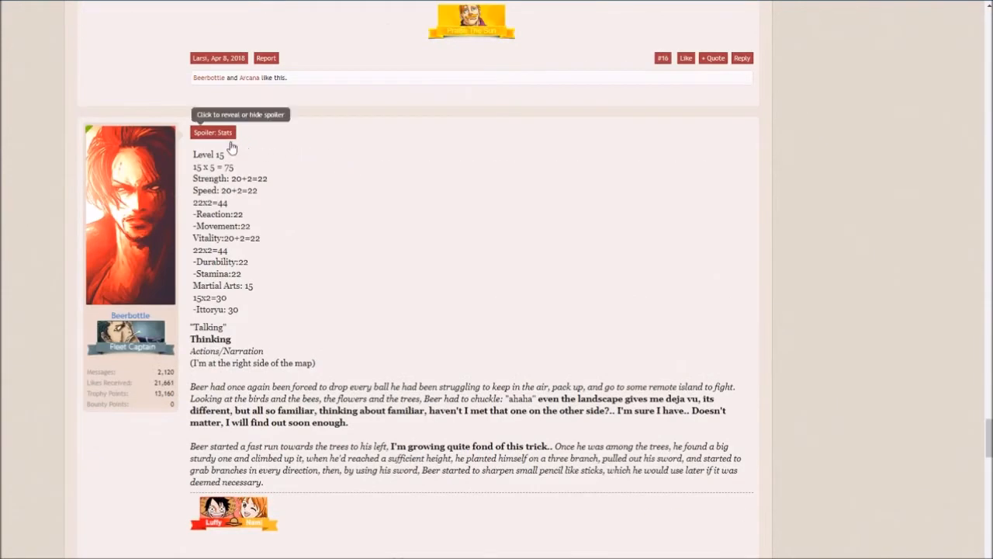
Step: Mark 'Narration' in post #17's formatting legend and reopen post #19's character spoiler
{"action": "double_click", "coordinate": [207, 326]}
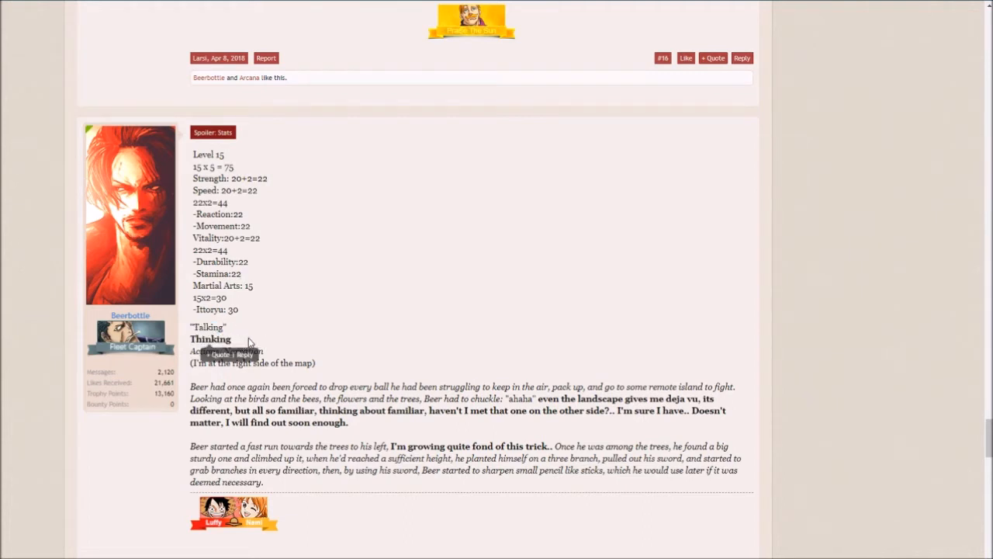
{"action": "double_click", "coordinate": [244, 351]}
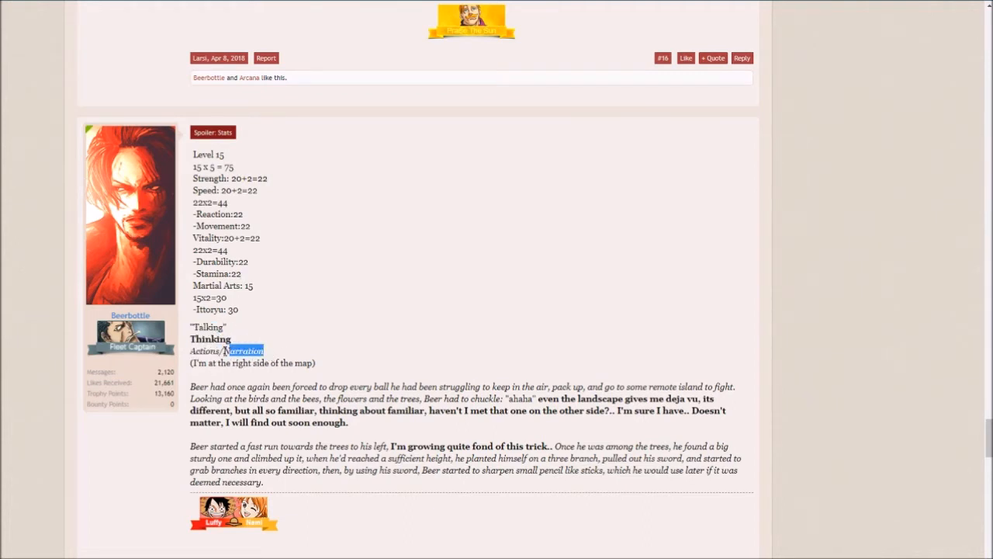
{"action": "left_click", "coordinate": [268, 357]}
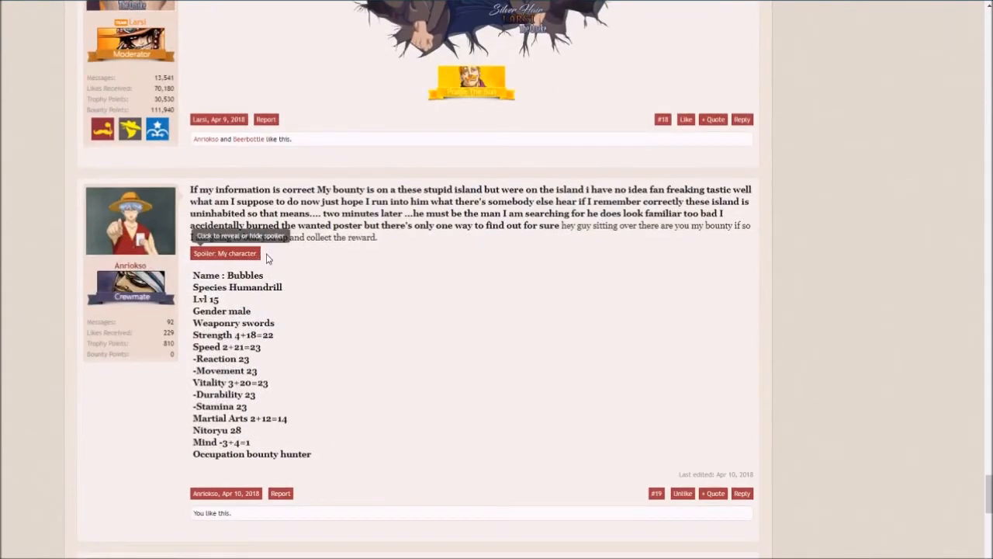
Step: Scroll down so Beerbottle's reply in post #20 appears below post #19
{"action": "scroll", "scroll_direction": "down", "scroll_amount": 3}
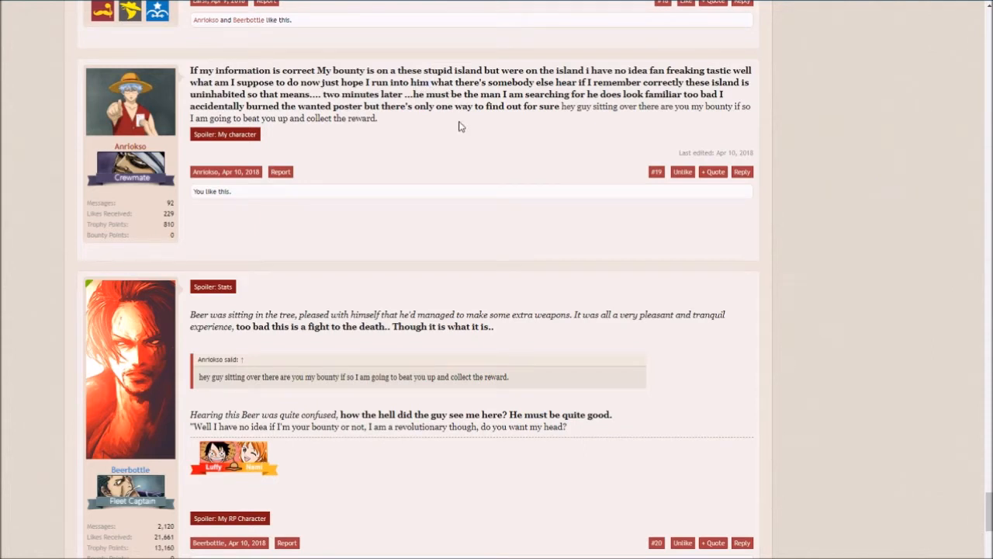
{"action": "mouse_move", "coordinate": [509, 92]}
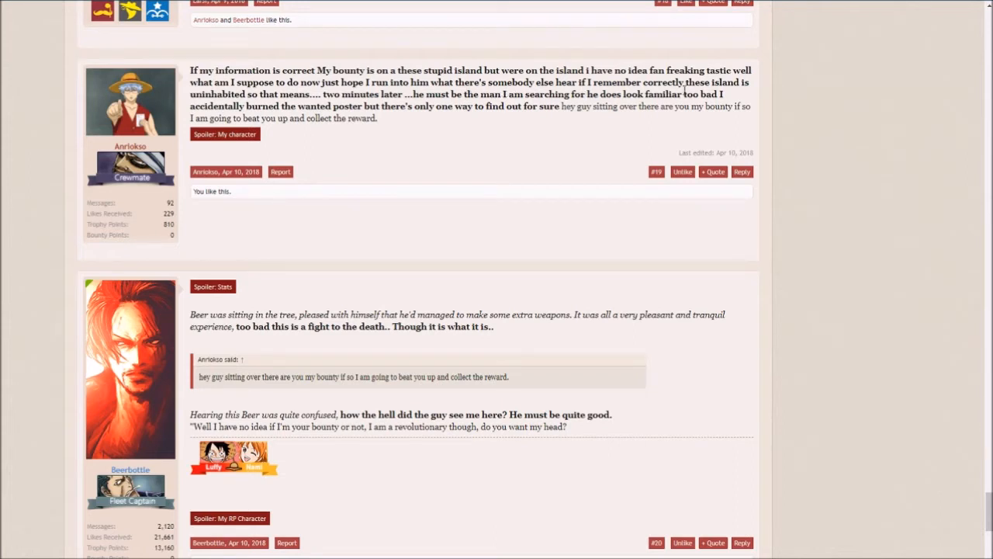
Step: Mark a phrase in post #19, then scroll past post #20 to the reply box
{"action": "double_click", "coordinate": [694, 82]}
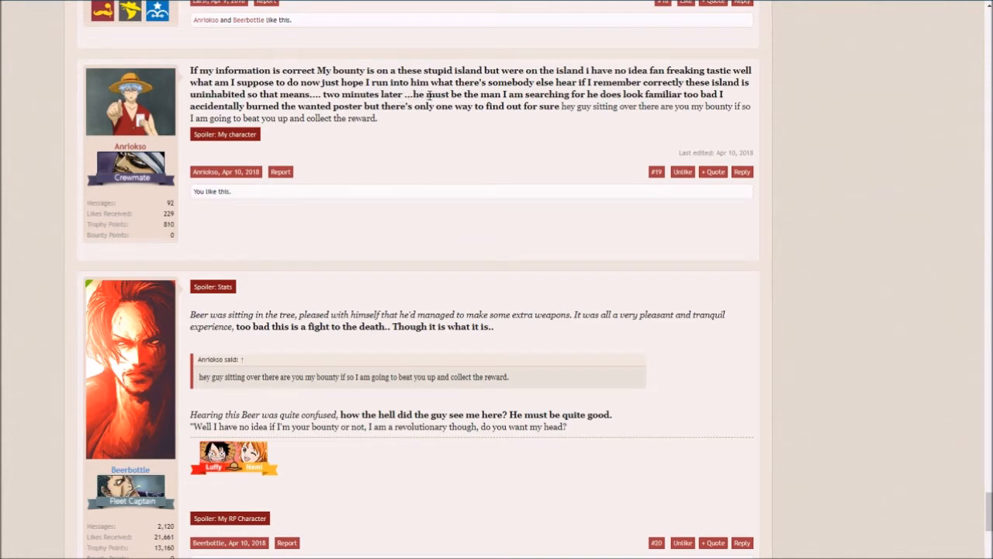
{"action": "mouse_move", "coordinate": [545, 145]}
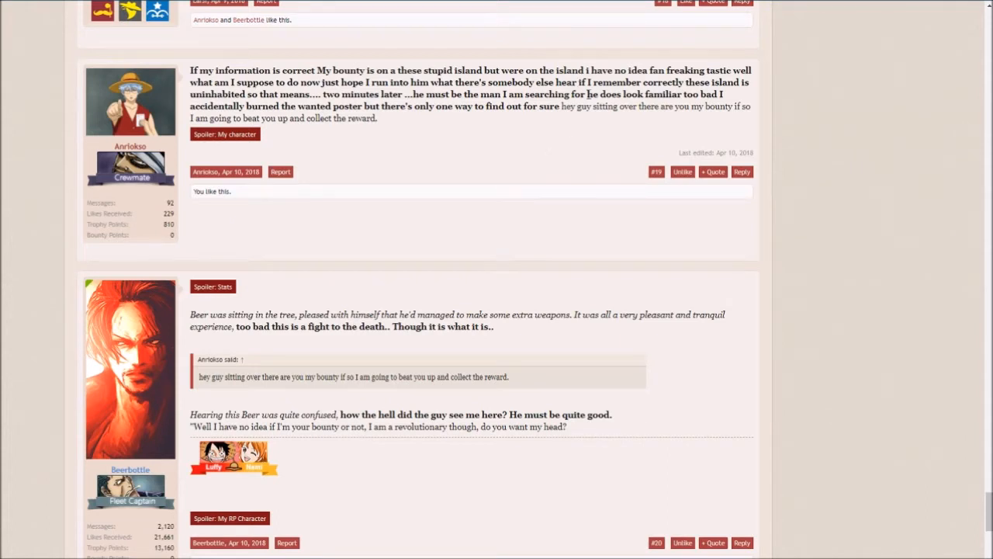
{"action": "mouse_move", "coordinate": [633, 136]}
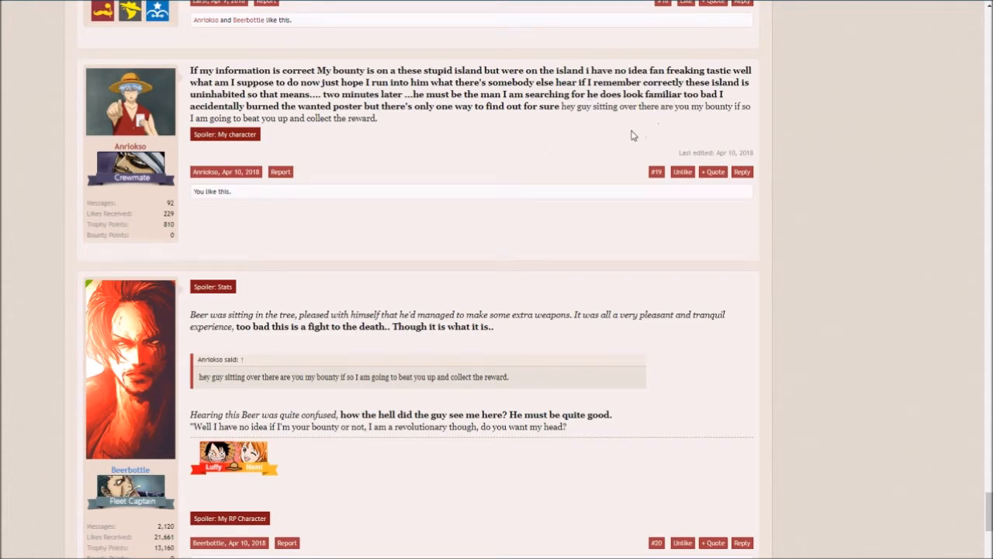
{"action": "mouse_move", "coordinate": [457, 132]}
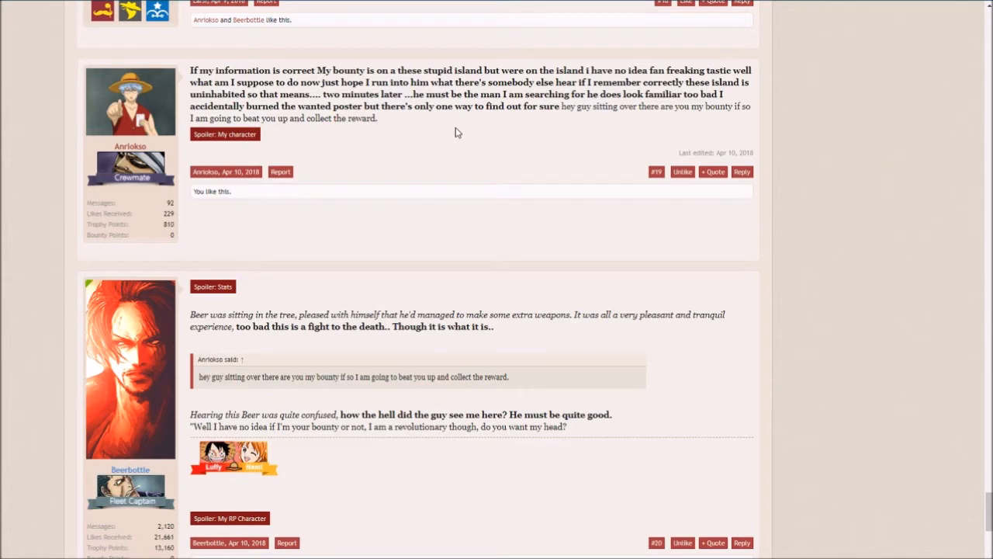
{"action": "mouse_move", "coordinate": [425, 97]}
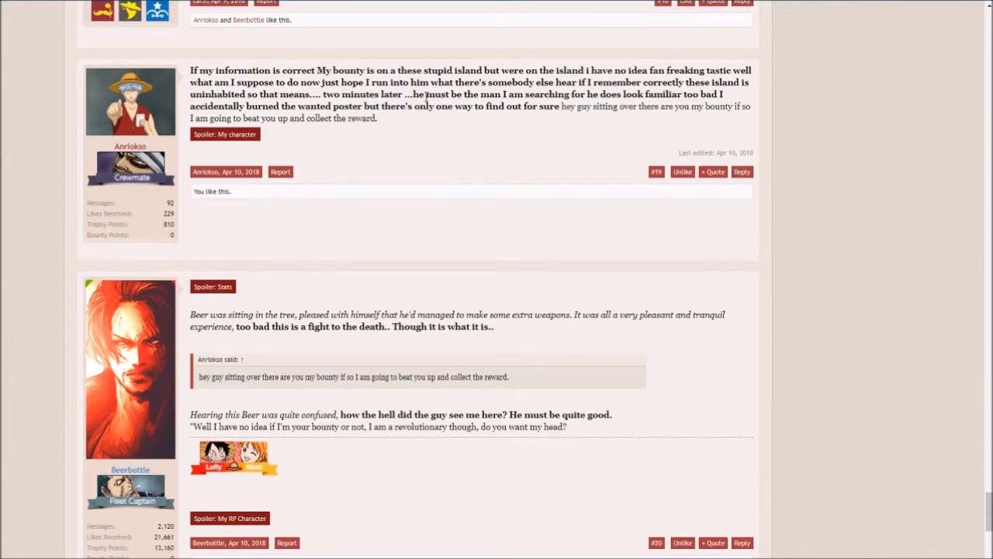
{"action": "scroll", "scroll_direction": "down", "scroll_amount": 3}
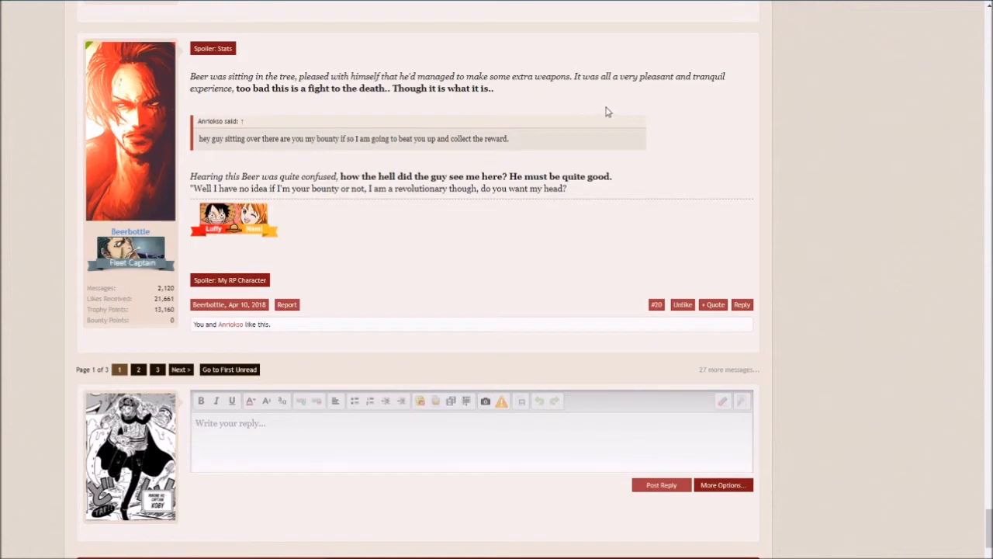
{"action": "mouse_move", "coordinate": [551, 135]}
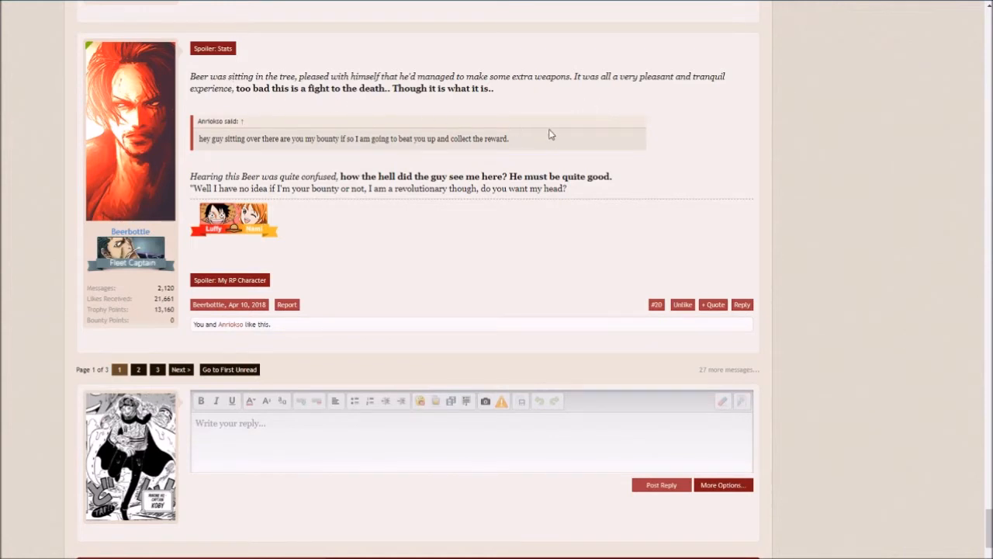
{"action": "mouse_move", "coordinate": [557, 269]}
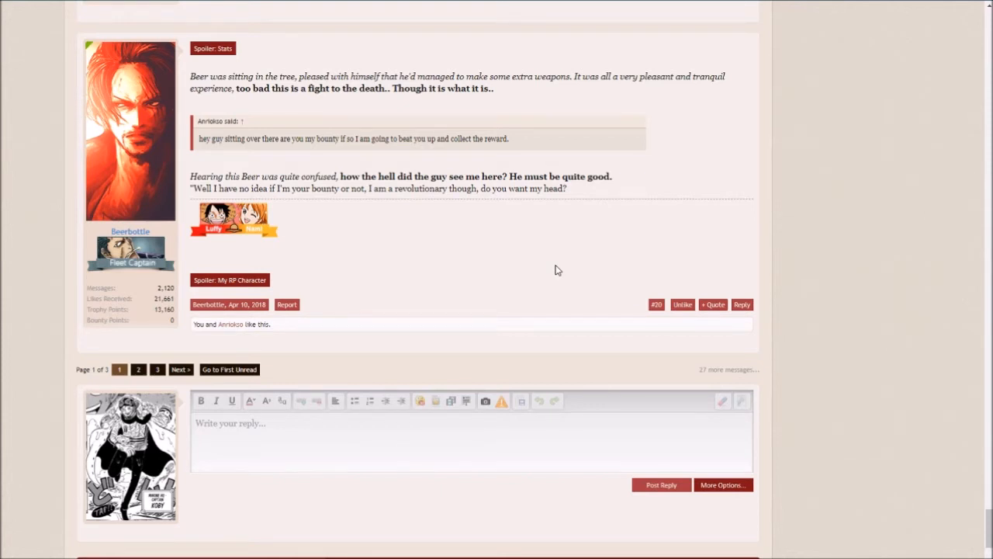
{"action": "mouse_move", "coordinate": [330, 110]}
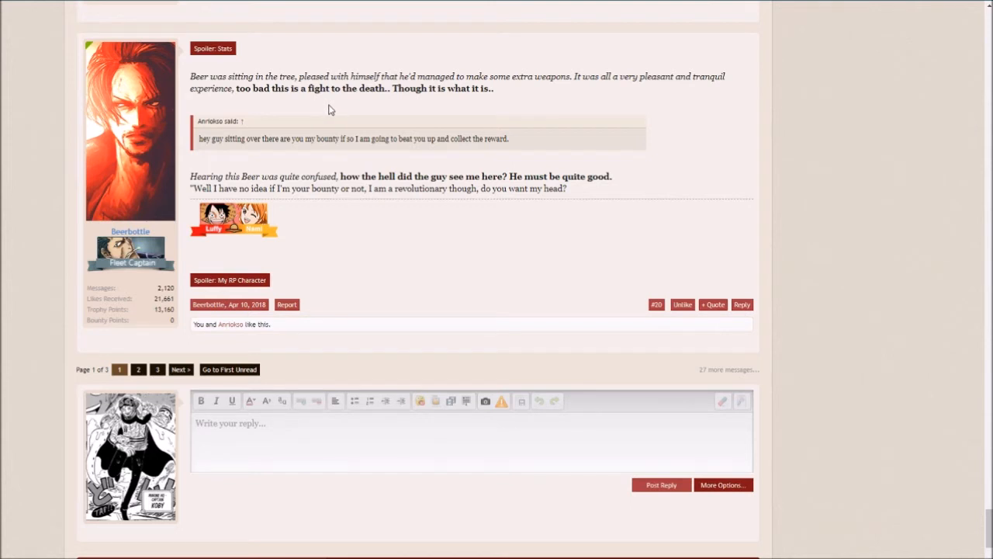
{"action": "scroll", "scroll_direction": "down", "scroll_amount": 3}
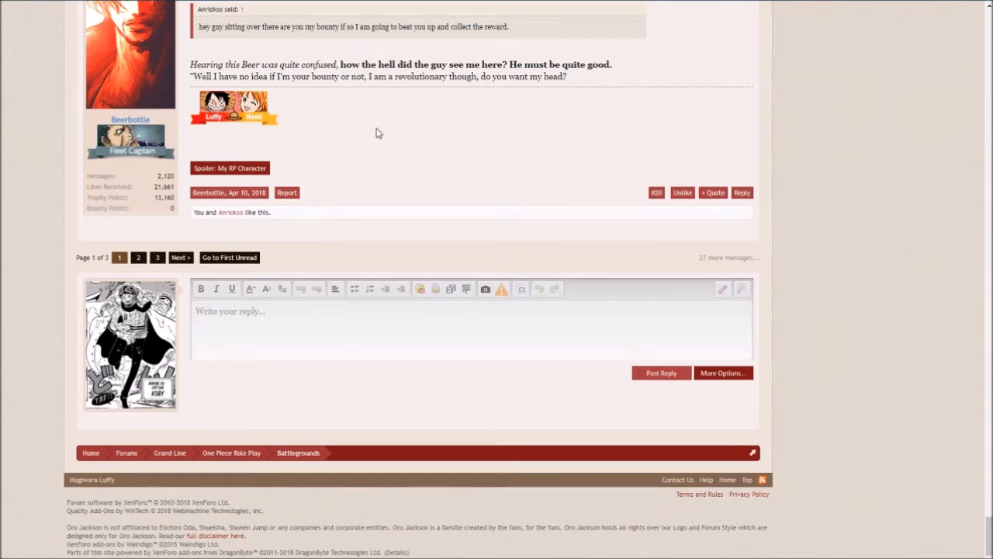
{"action": "mouse_move", "coordinate": [242, 80]}
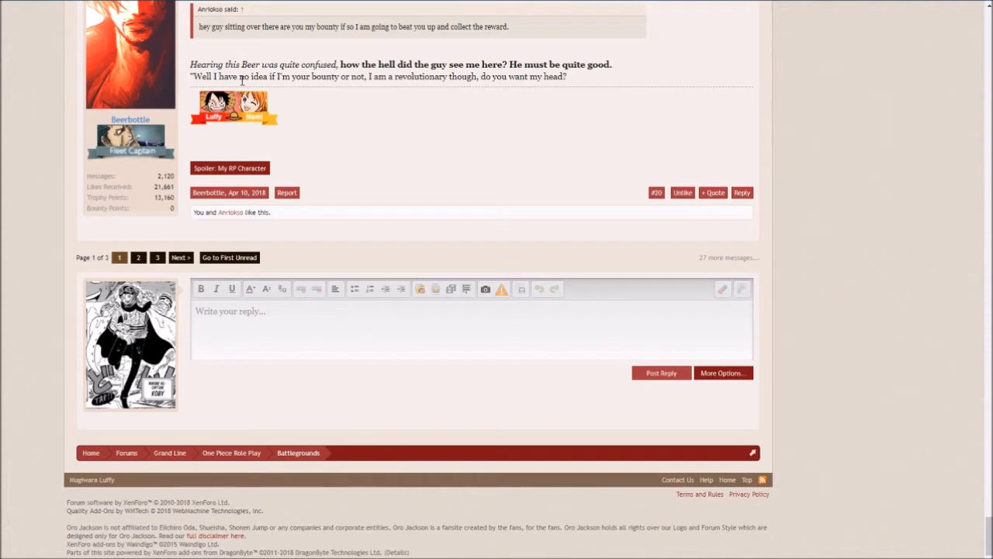
{"action": "mouse_move", "coordinate": [355, 109]}
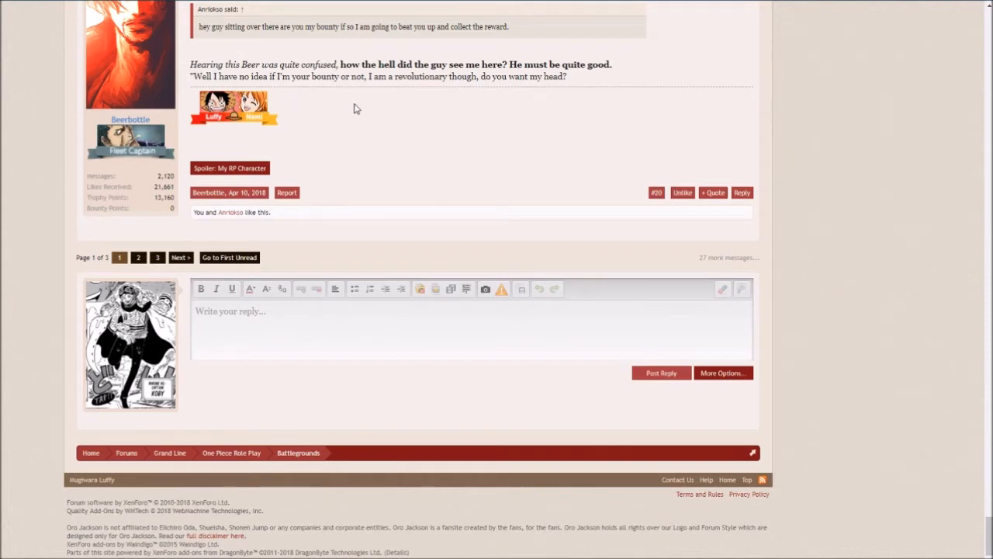
{"action": "mouse_move", "coordinate": [390, 114]}
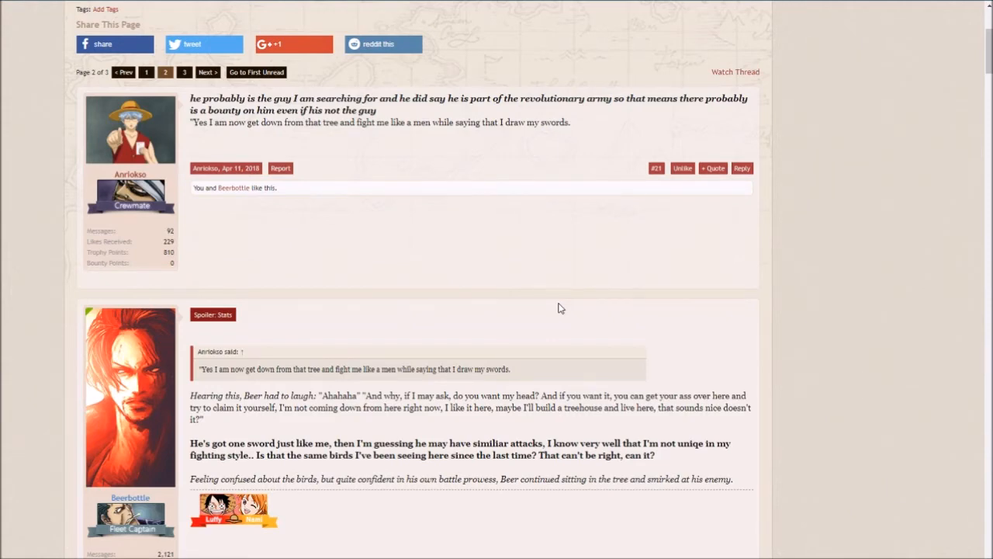
{"action": "mouse_move", "coordinate": [432, 119]}
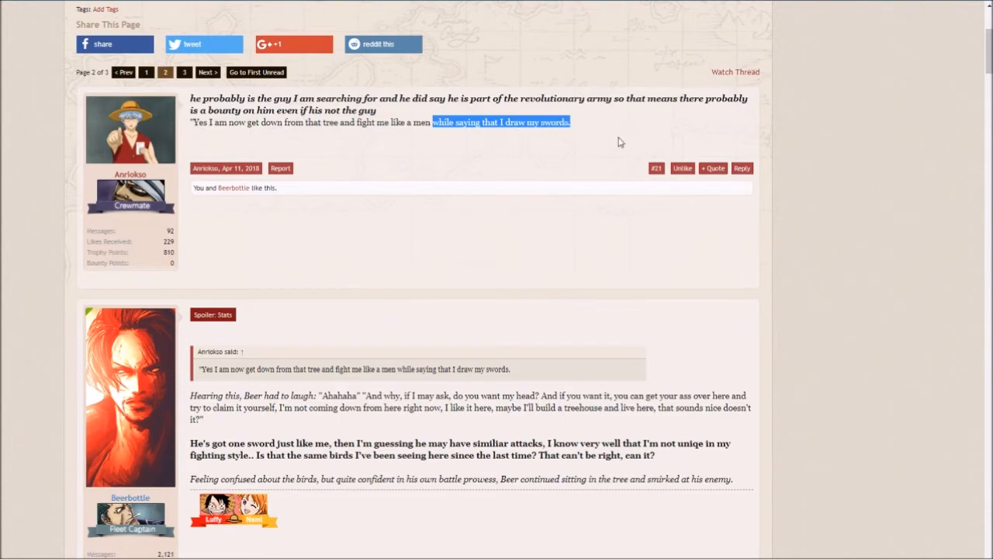
Step: Deselect the marked 'while saying that I draw my swords.' line in post #21
{"action": "left_click", "coordinate": [433, 122]}
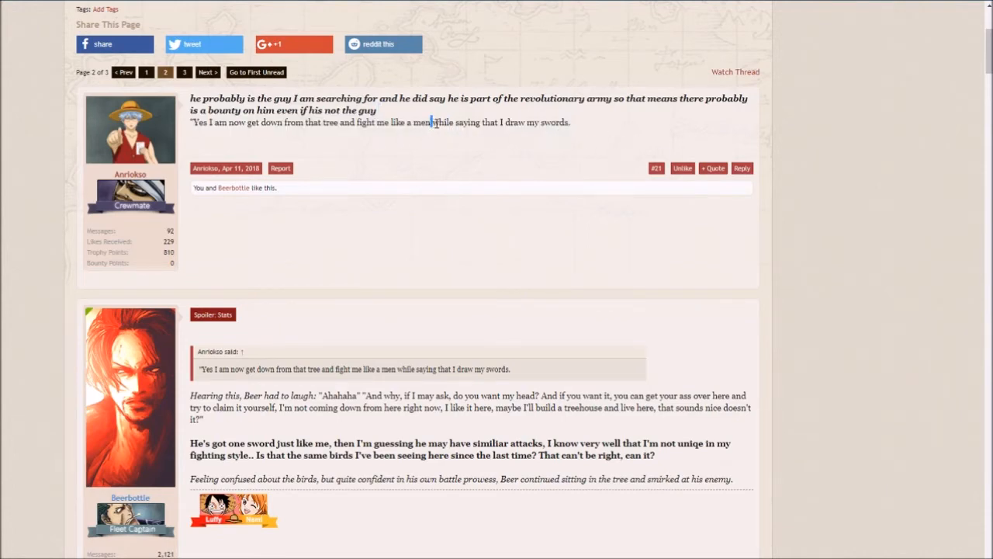
{"action": "mouse_move", "coordinate": [469, 151]}
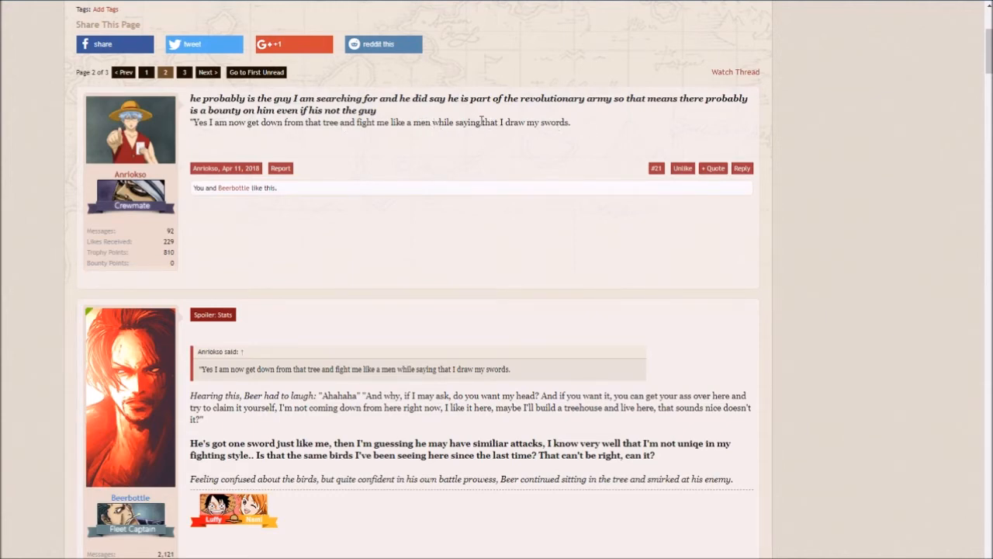
Step: Scroll to post #22 and mark the bold line about the same birds
{"action": "scroll", "scroll_direction": "down", "scroll_amount": 3}
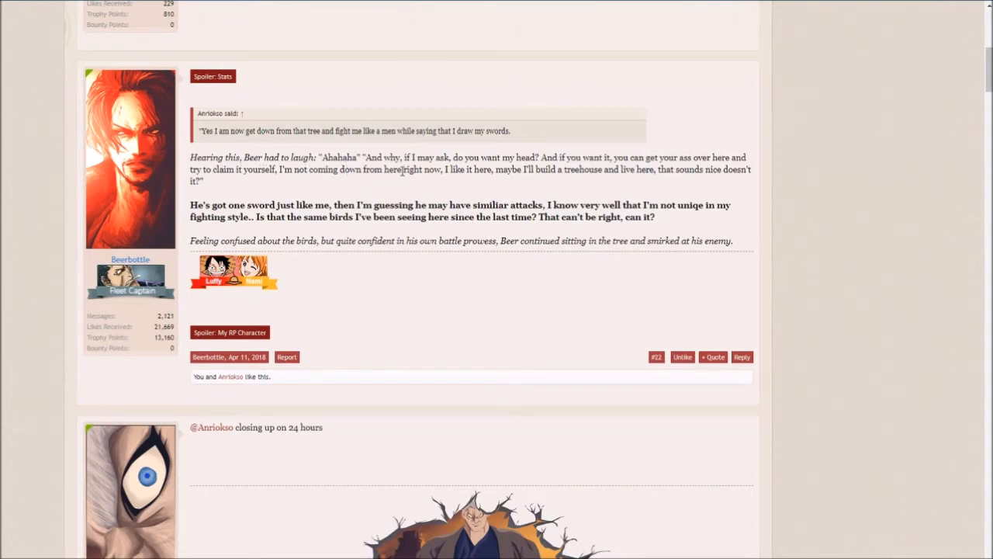
{"action": "mouse_move", "coordinate": [459, 169]}
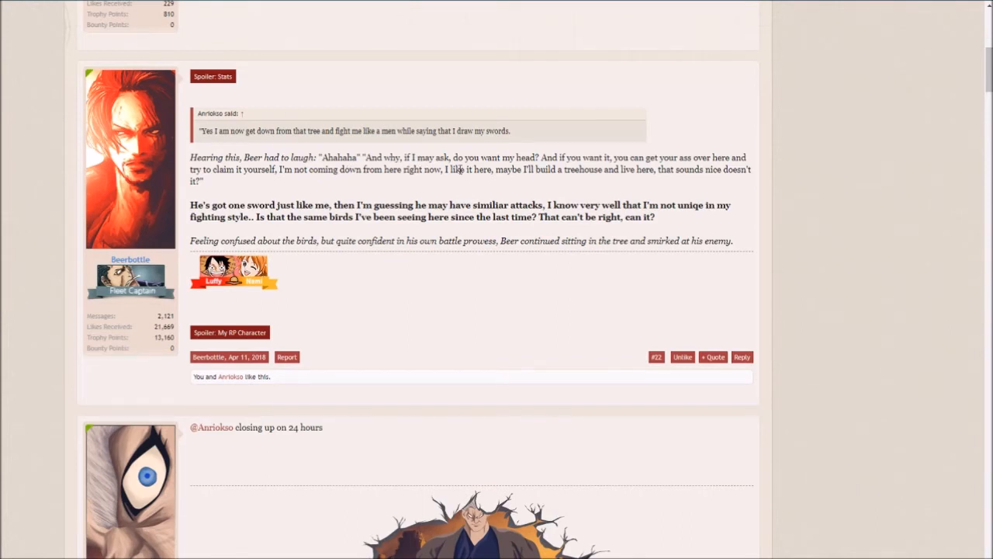
{"action": "scroll", "scroll_direction": "down", "scroll_amount": 3}
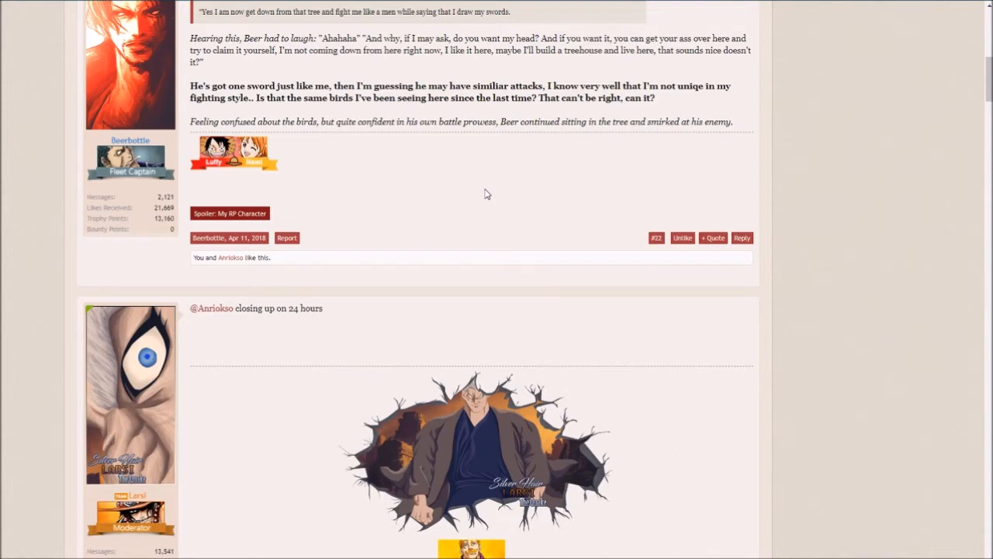
{"action": "double_click", "coordinate": [248, 97]}
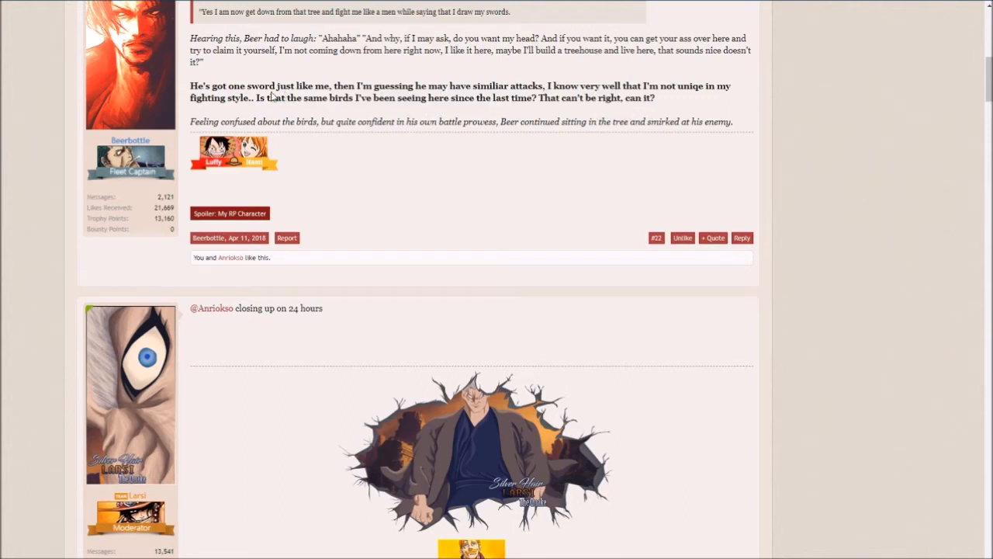
{"action": "double_click", "coordinate": [345, 97]}
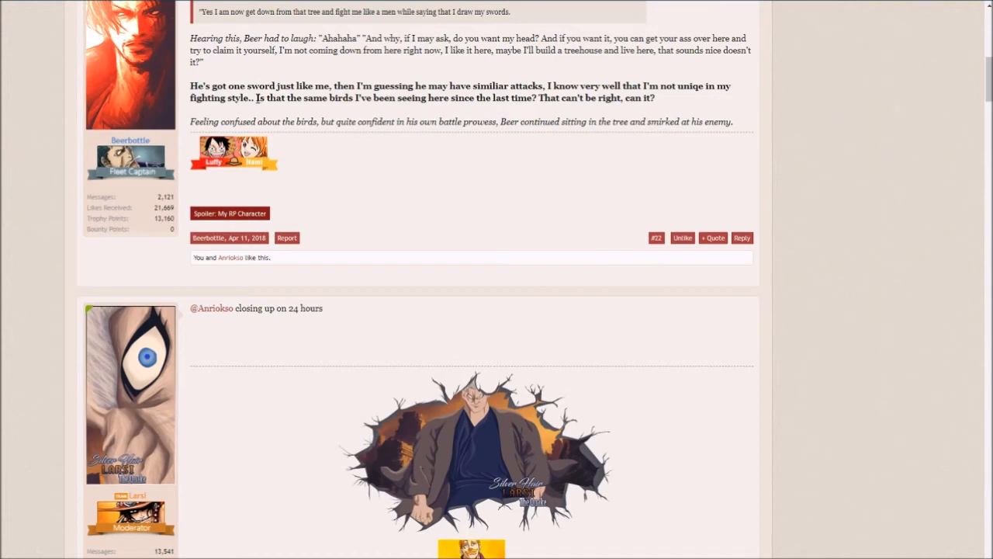
Step: Scroll briefly up to post #21, then down to Larsi's post #23 with the crater artwork
{"action": "scroll", "scroll_direction": "up", "scroll_amount": 3}
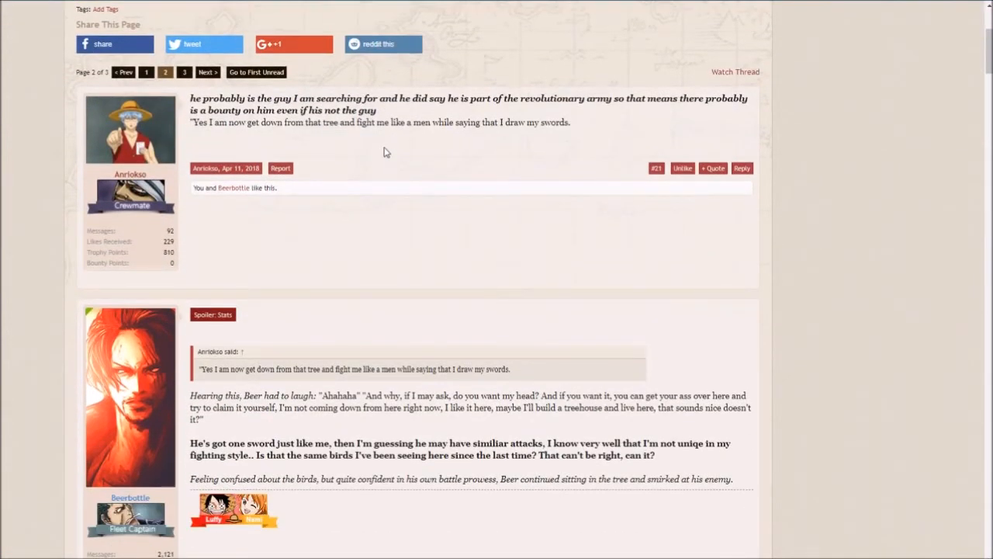
{"action": "scroll", "scroll_direction": "down", "scroll_amount": 3}
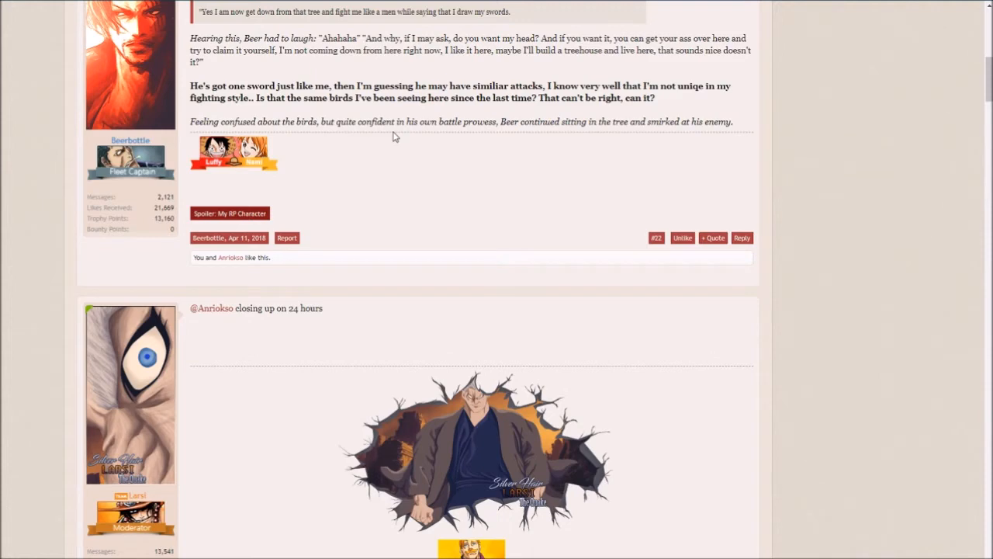
{"action": "left_click", "coordinate": [396, 132]}
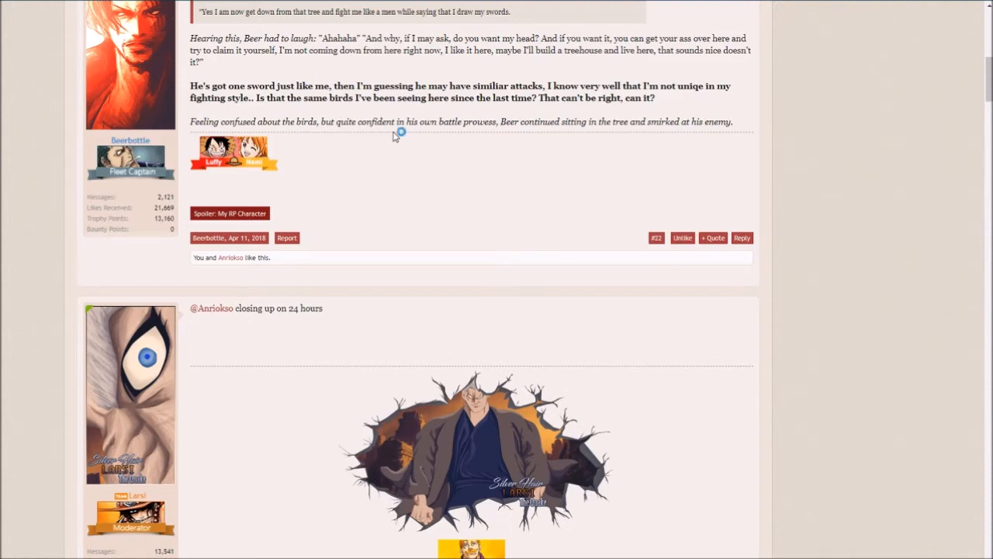
{"action": "scroll", "scroll_direction": "down", "scroll_amount": 3}
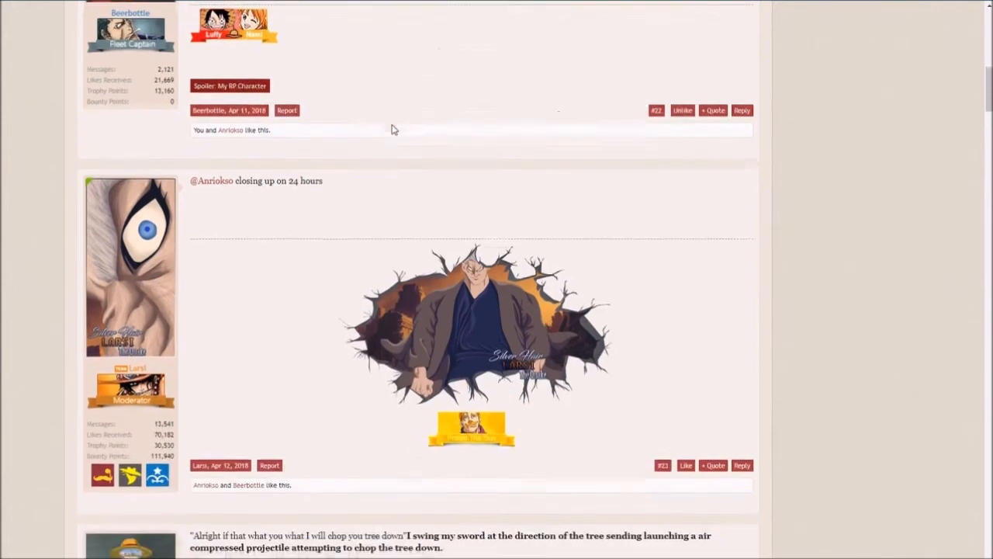
Step: Scroll past post #23 to Anriokso's post #24 and the top of Beerbottle's post #25
{"action": "scroll", "scroll_direction": "down", "scroll_amount": 3}
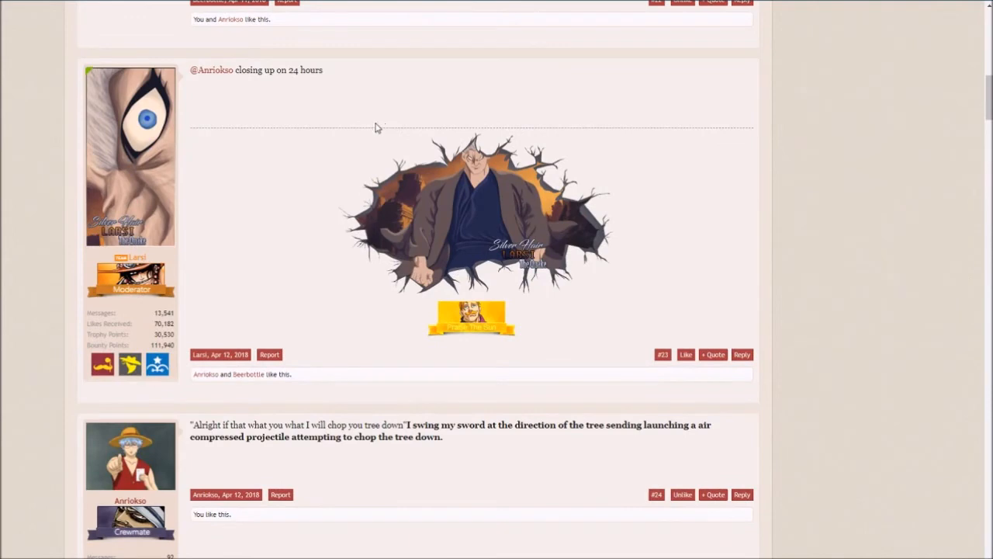
{"action": "scroll", "scroll_direction": "down", "scroll_amount": 3}
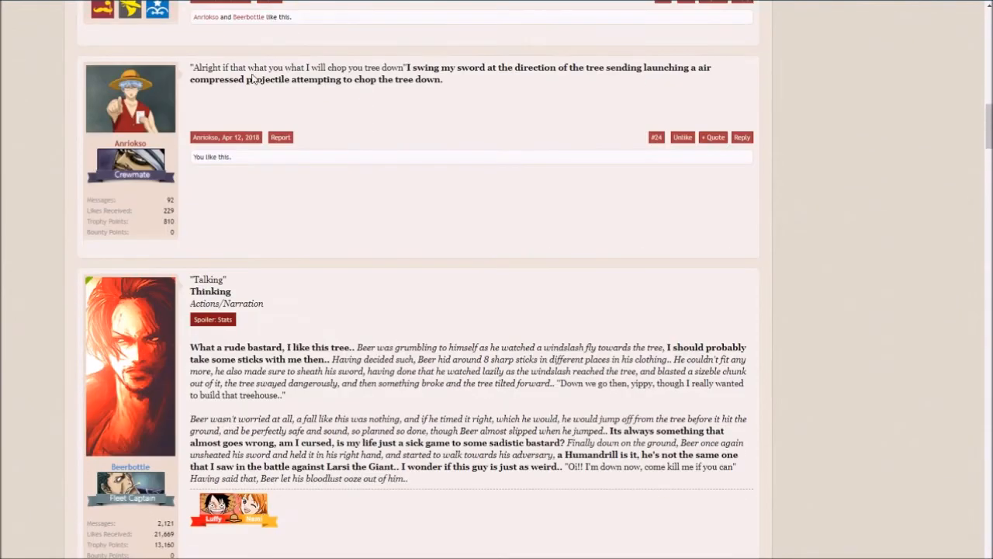
{"action": "mouse_move", "coordinate": [481, 155]}
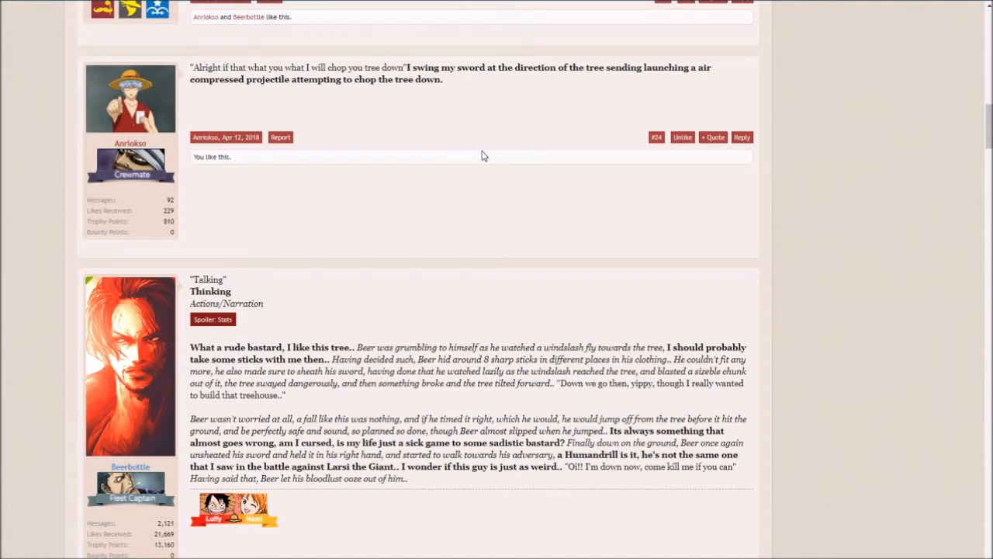
{"action": "mouse_move", "coordinate": [468, 155]}
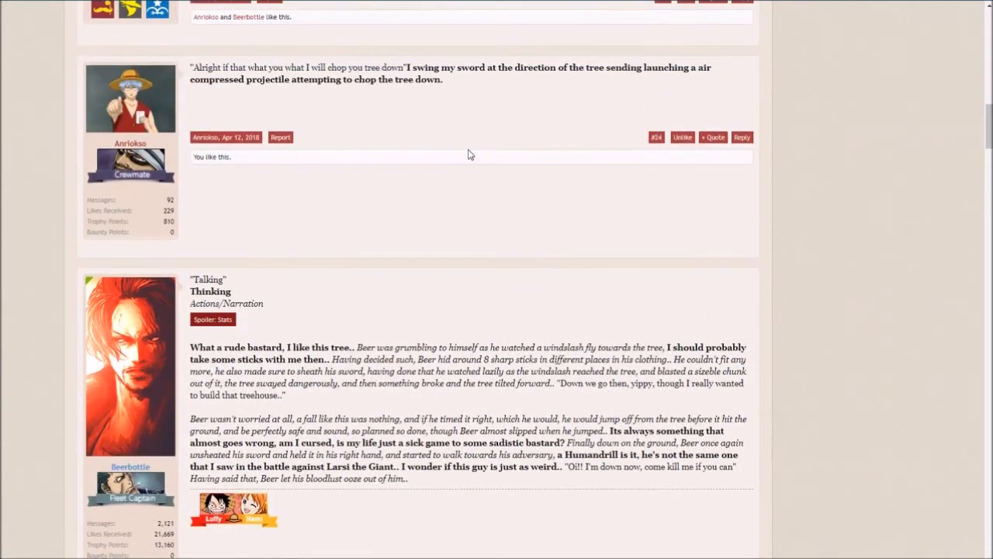
Step: Scroll through Beer's post #25 about the falling tree down to post #26, then back up
{"action": "scroll", "scroll_direction": "down", "scroll_amount": 3}
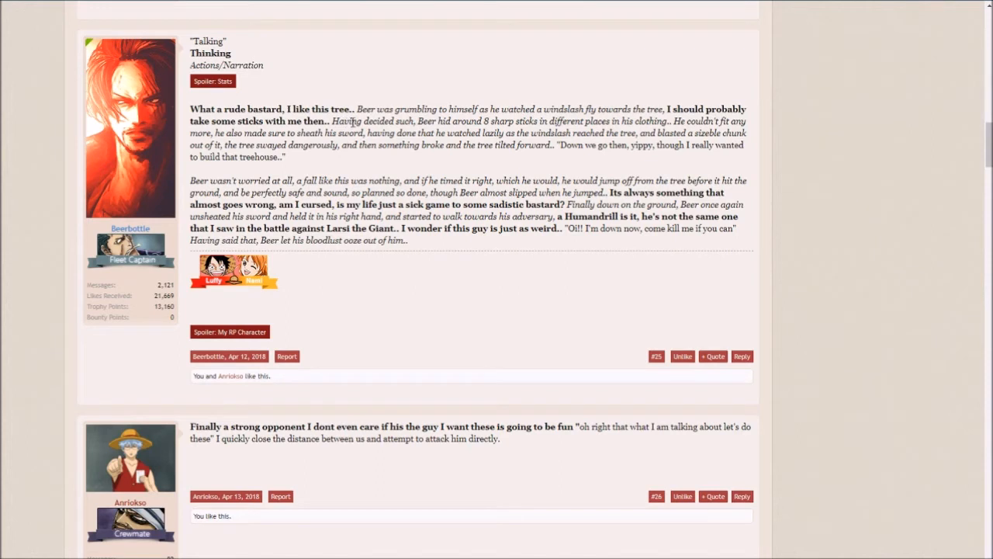
{"action": "mouse_move", "coordinate": [466, 167]}
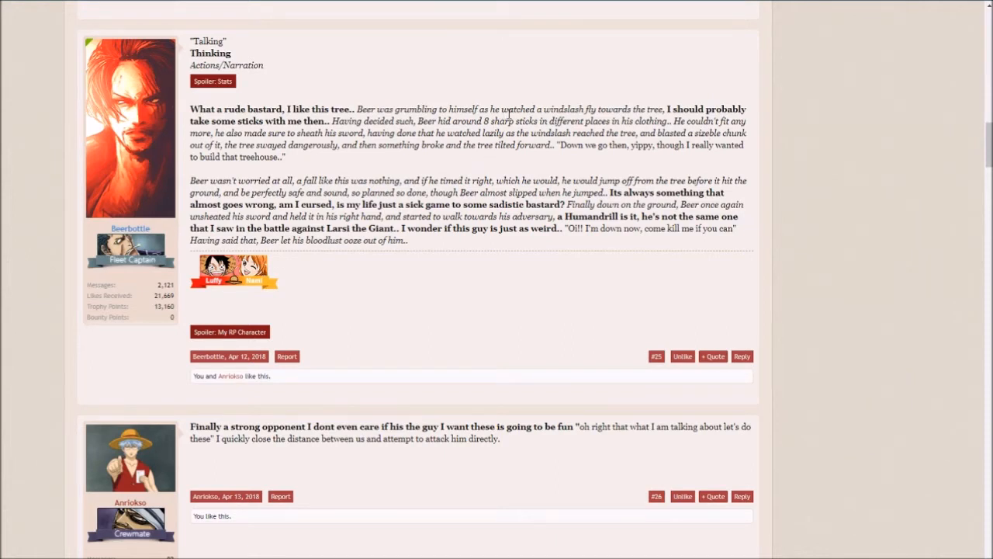
{"action": "mouse_move", "coordinate": [664, 113]}
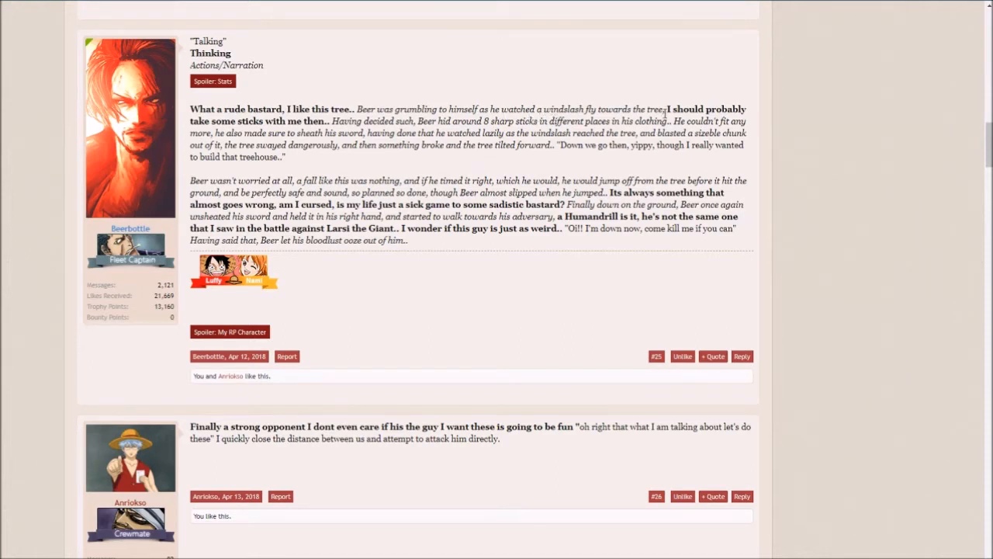
{"action": "mouse_move", "coordinate": [371, 144]}
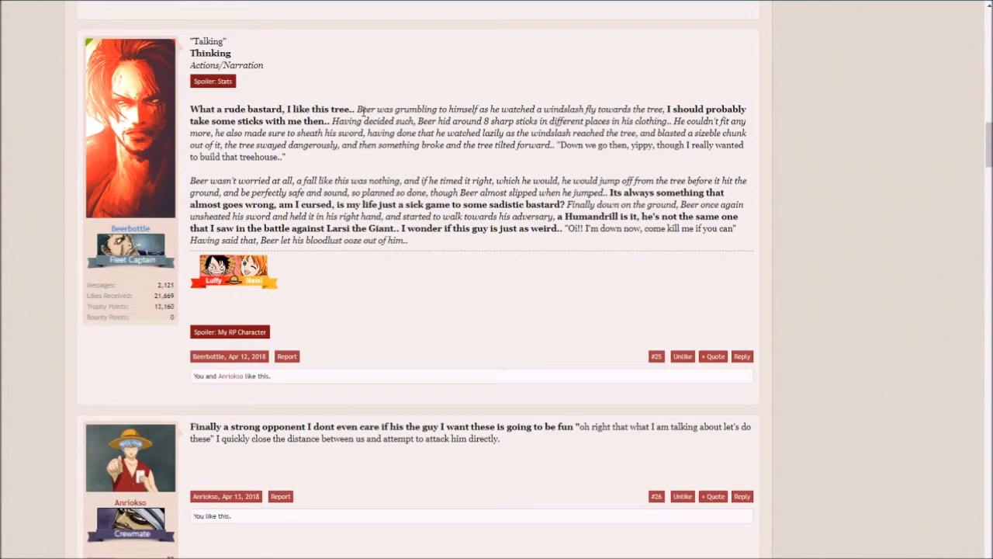
{"action": "mouse_move", "coordinate": [472, 132]}
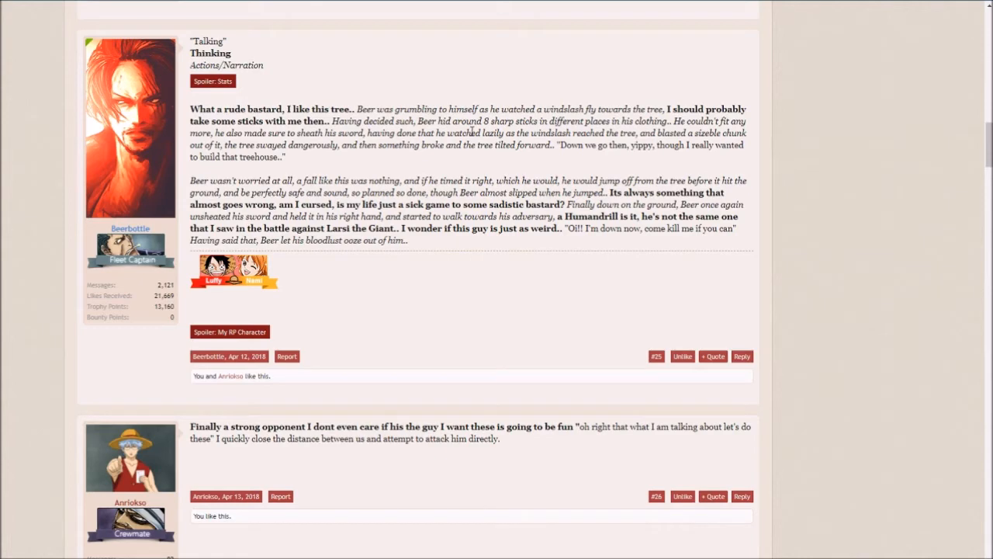
{"action": "scroll", "scroll_direction": "down", "scroll_amount": 3}
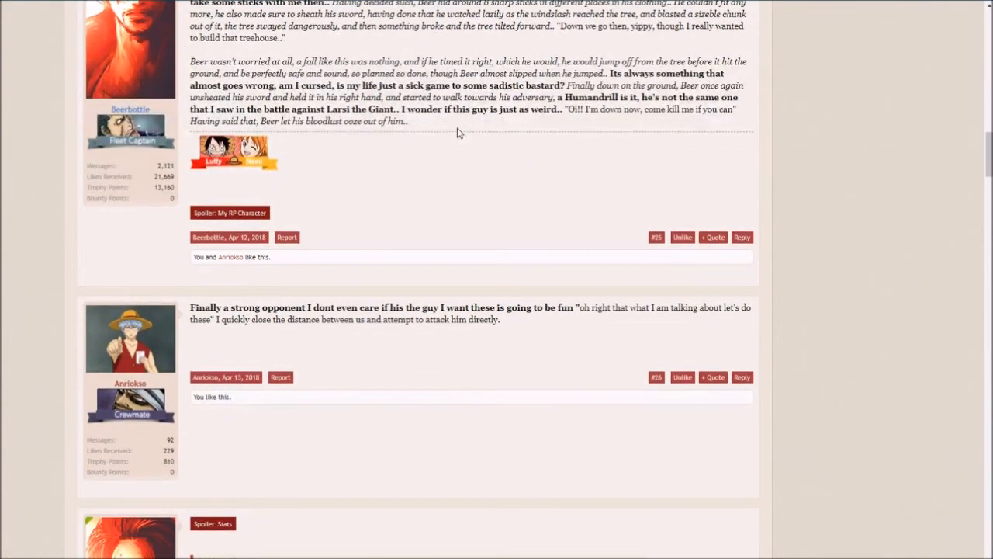
{"action": "scroll", "scroll_direction": "up", "scroll_amount": 3}
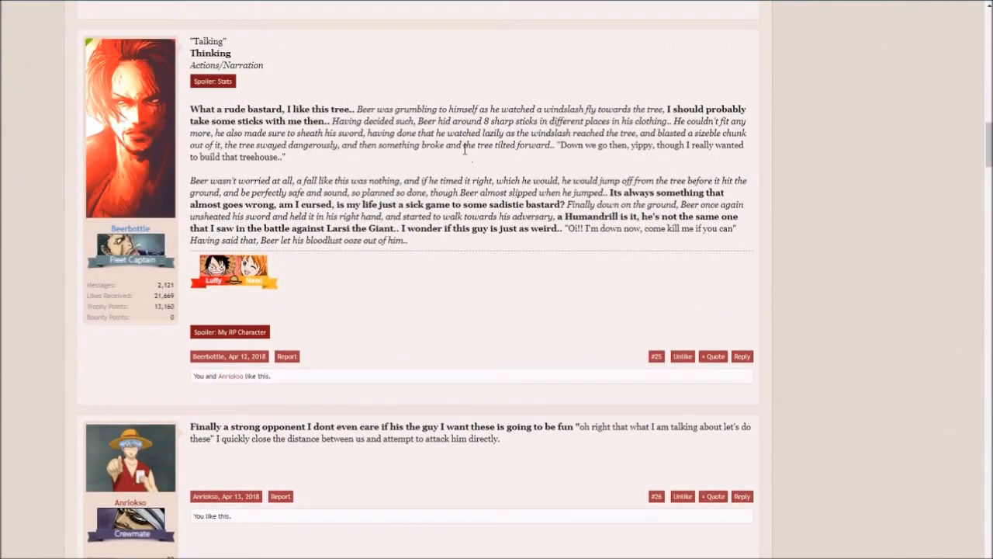
{"action": "mouse_move", "coordinate": [543, 170]}
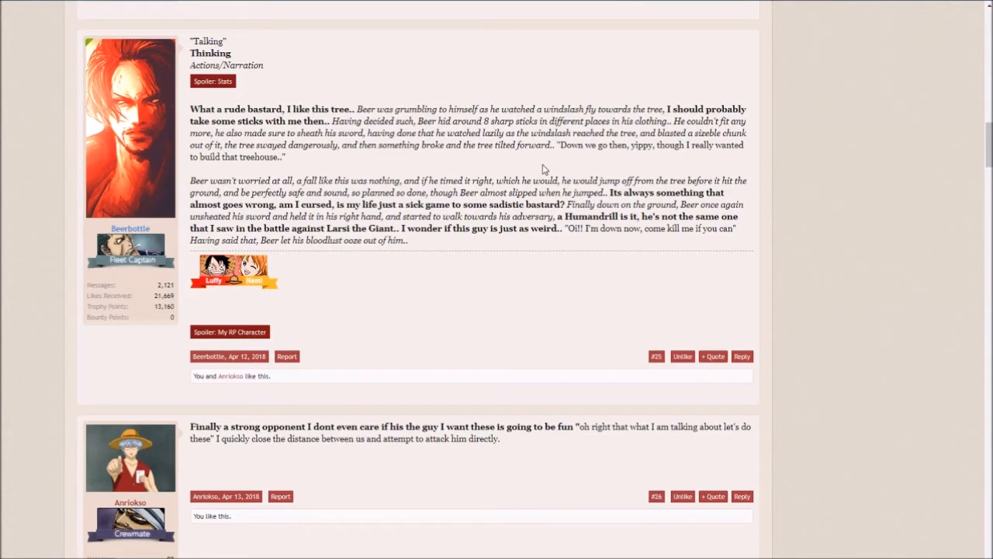
{"action": "mouse_move", "coordinate": [510, 134]}
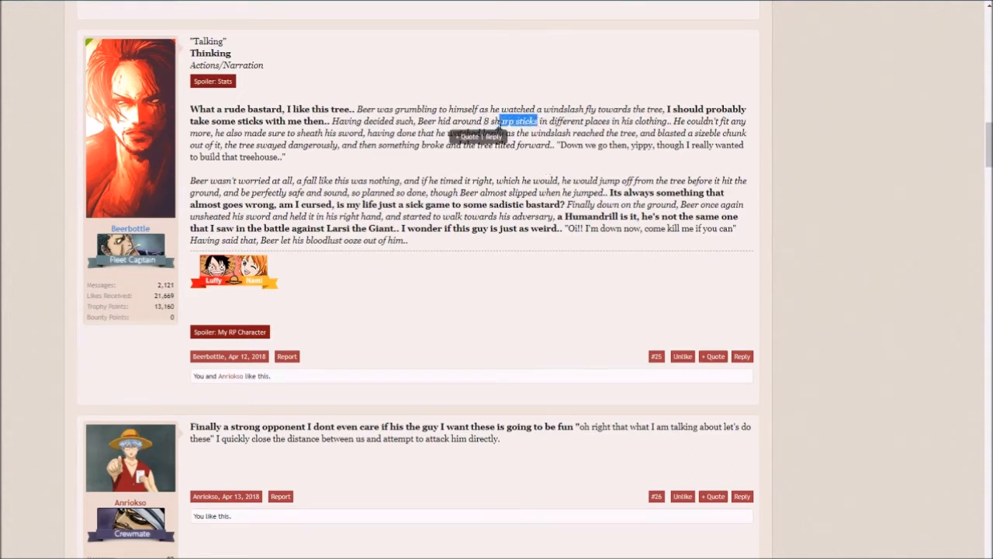
Step: Highlight the words 'sharp sticks' in Beerbottle's post #25
{"action": "left_click_drag", "start_coordinate": [503, 121], "coordinate": [582, 121]}
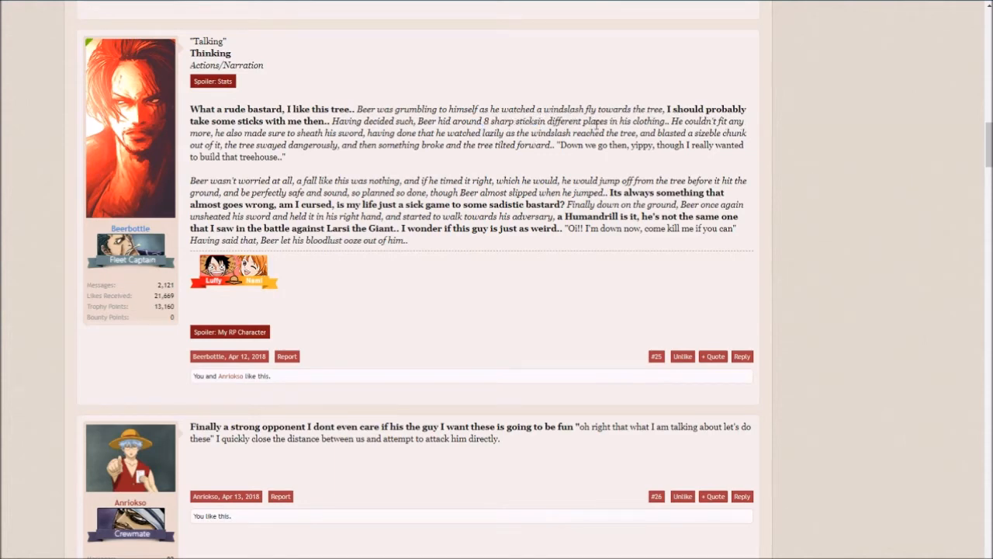
{"action": "mouse_move", "coordinate": [570, 102]}
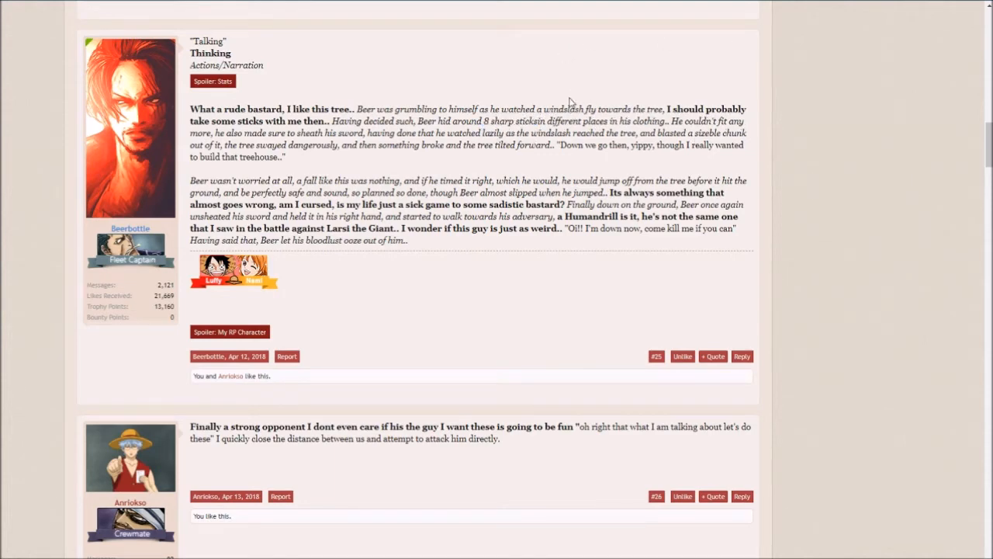
{"action": "mouse_move", "coordinate": [454, 129]}
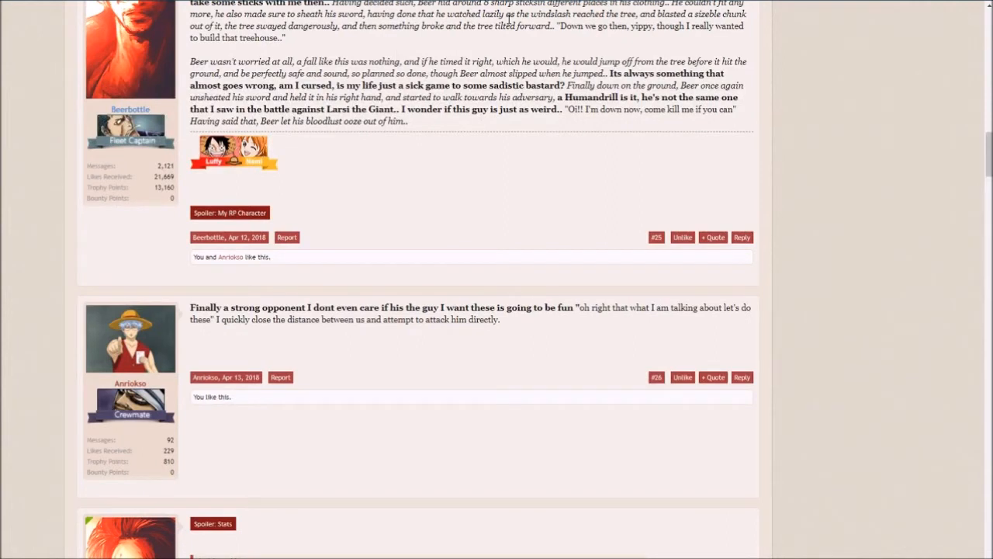
{"action": "mouse_move", "coordinate": [526, 84]}
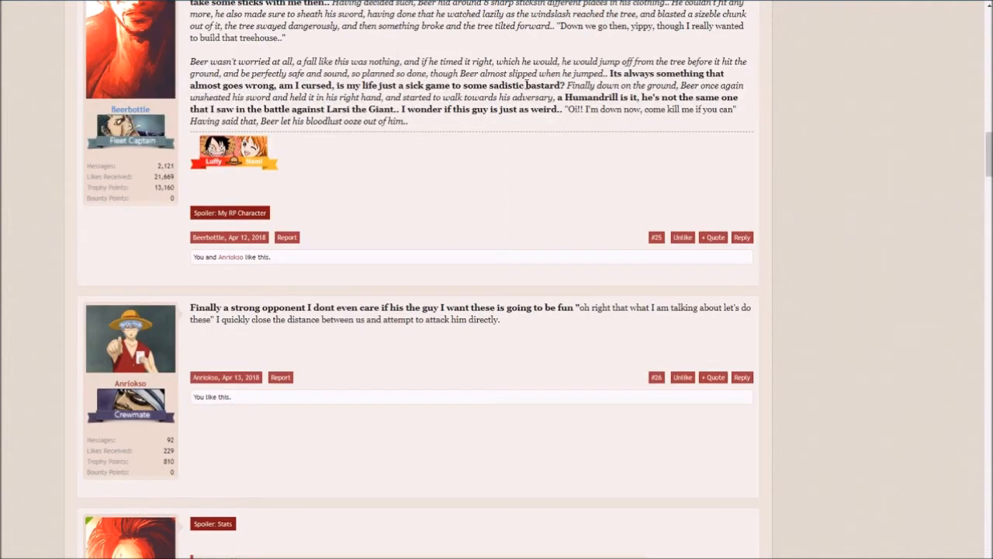
{"action": "mouse_move", "coordinate": [555, 186]}
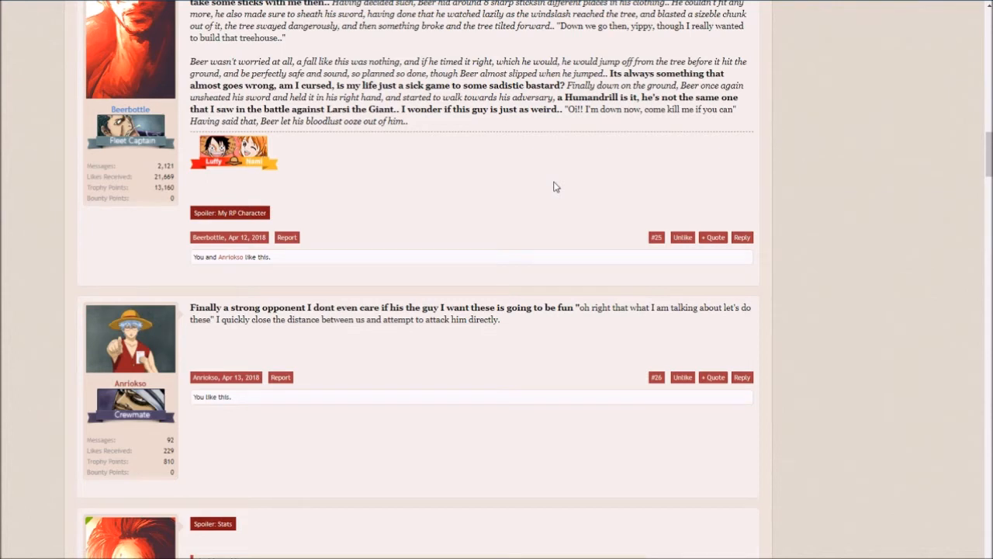
{"action": "mouse_move", "coordinate": [363, 125]}
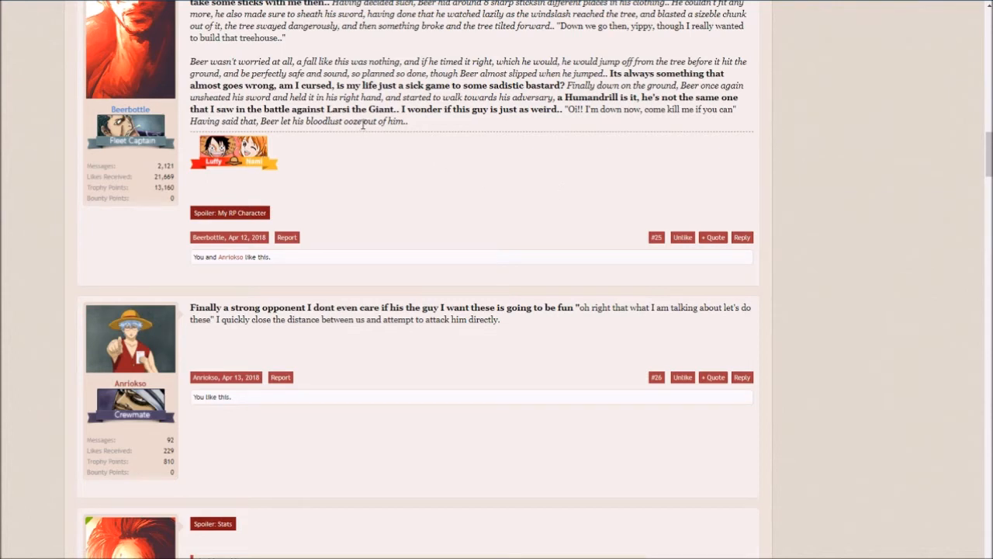
Step: Scroll down to show post #26 and Beerbottle's reply #27 quoting it
{"action": "scroll", "scroll_direction": "down", "scroll_amount": 3}
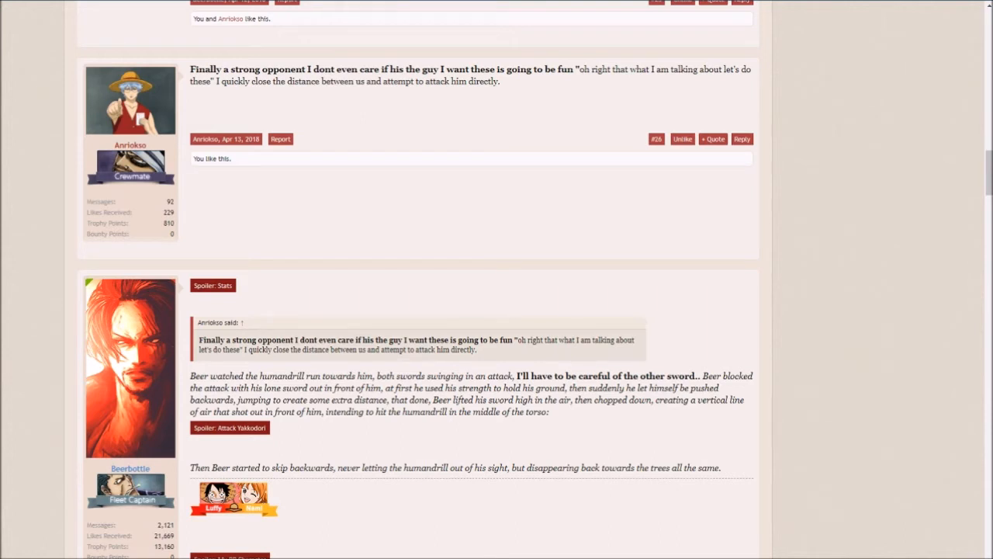
{"action": "mouse_move", "coordinate": [380, 84]}
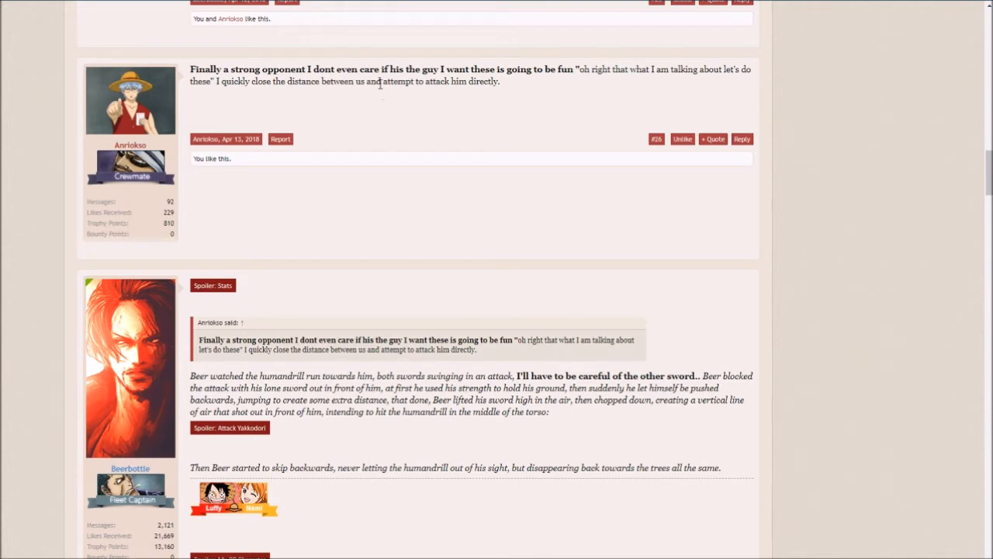
{"action": "left_click_drag", "start_coordinate": [376, 80], "coordinate": [501, 80]}
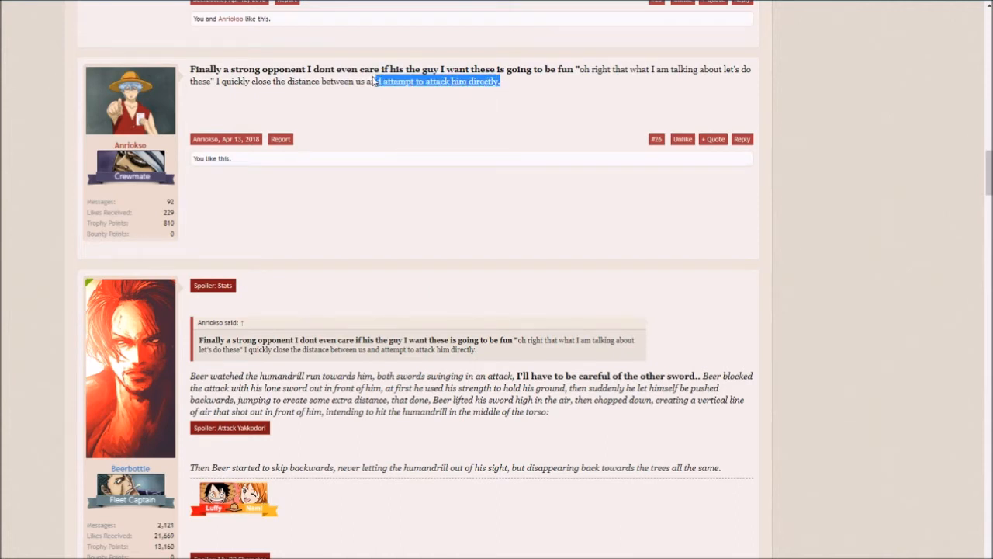
{"action": "left_click", "coordinate": [260, 81]}
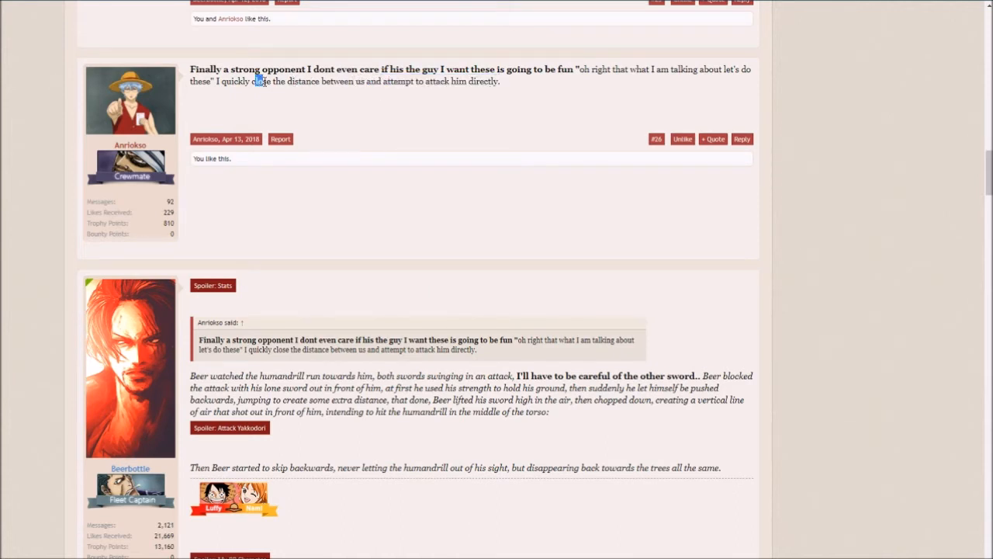
{"action": "left_click_drag", "start_coordinate": [260, 81], "coordinate": [500, 80]}
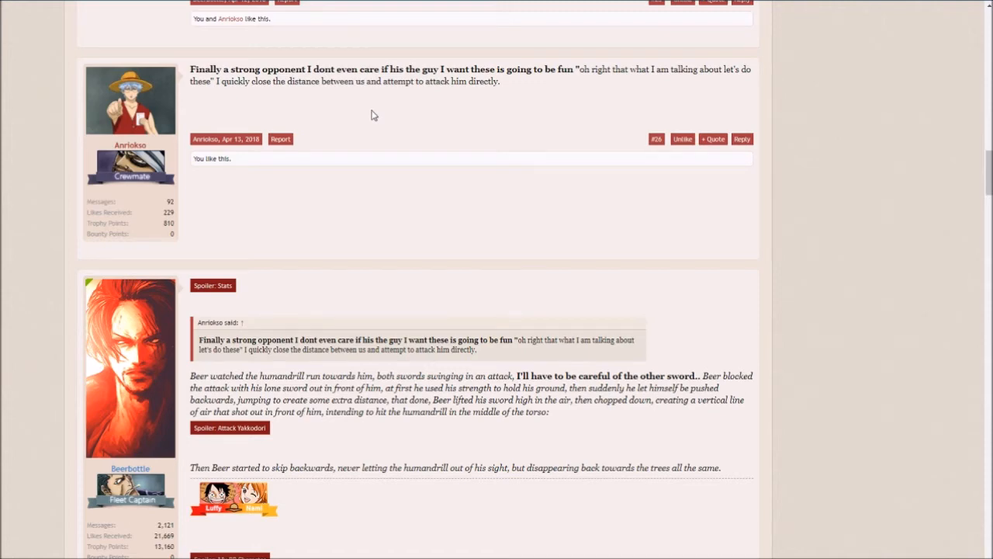
{"action": "scroll", "scroll_direction": "down", "scroll_amount": 3}
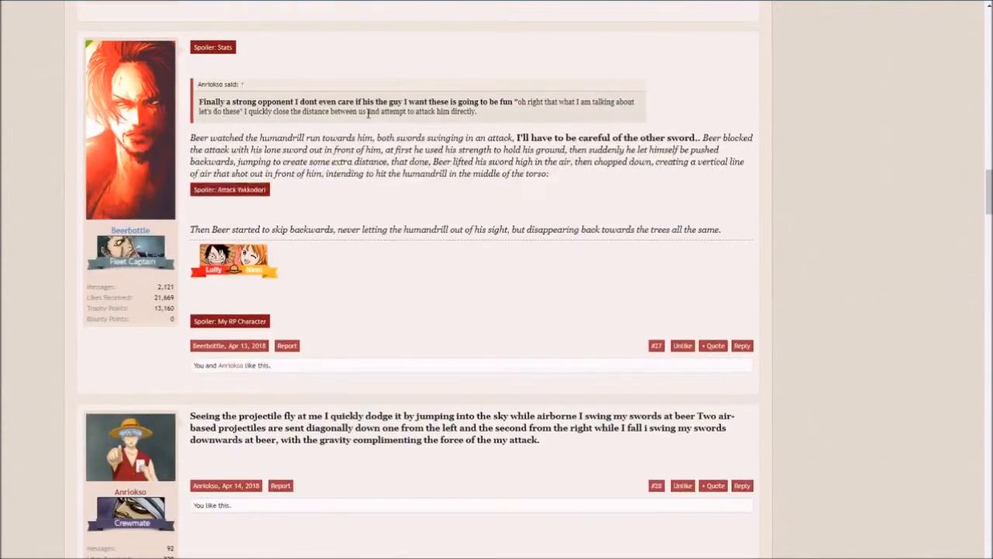
{"action": "scroll", "scroll_direction": "down", "scroll_amount": 3}
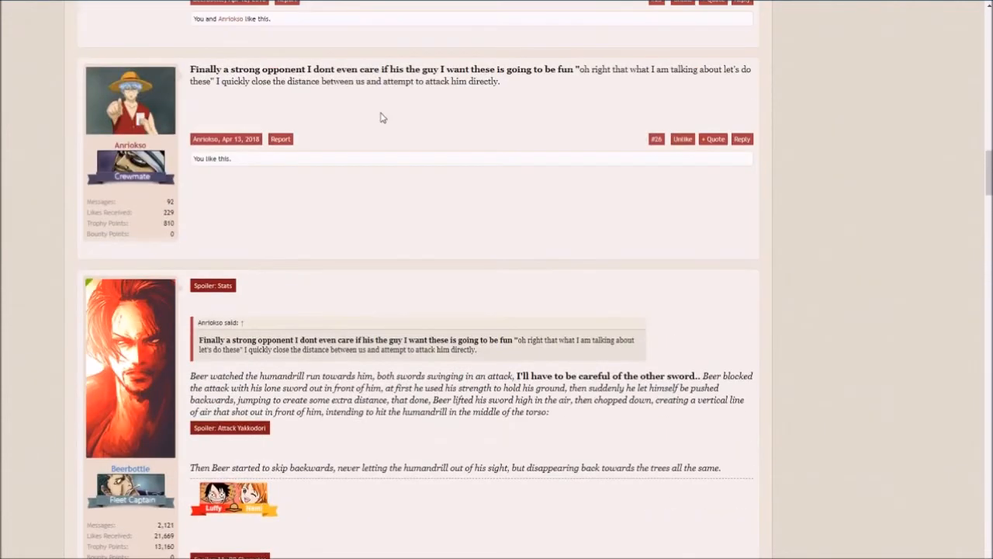
Step: Scroll to post #27, then expand and collapse its 'Attack Yakkodori' spoiler
{"action": "scroll", "scroll_direction": "down", "scroll_amount": 3}
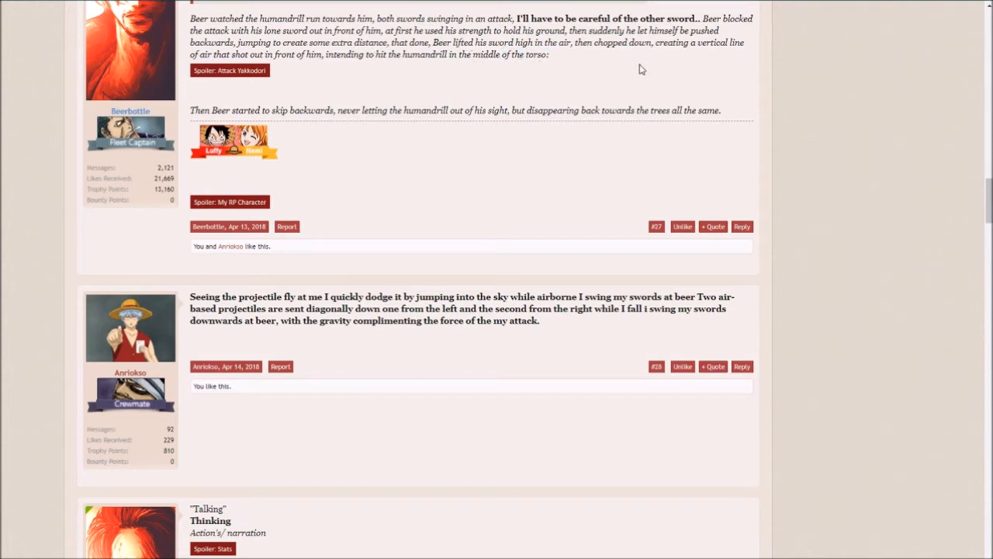
{"action": "mouse_move", "coordinate": [230, 71]}
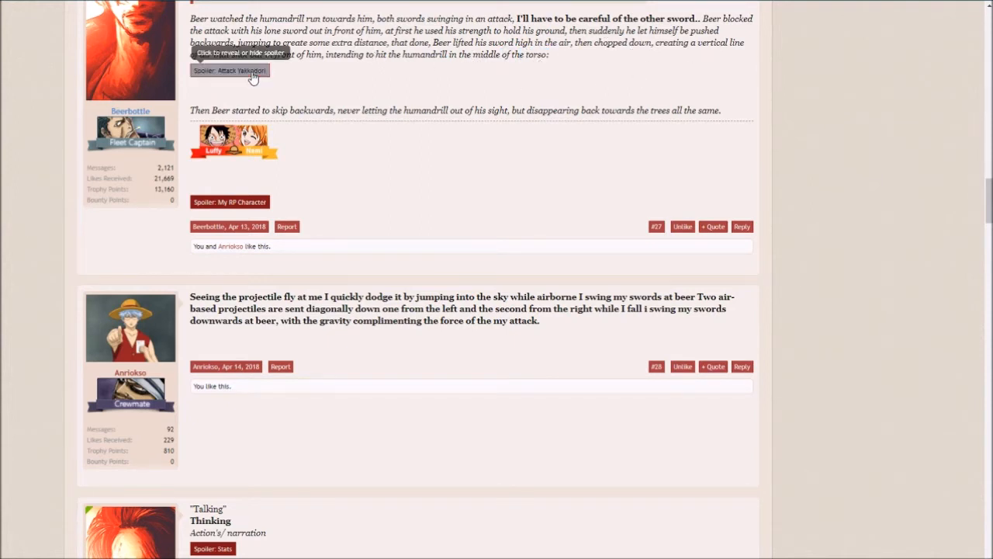
{"action": "left_click", "coordinate": [229, 70]}
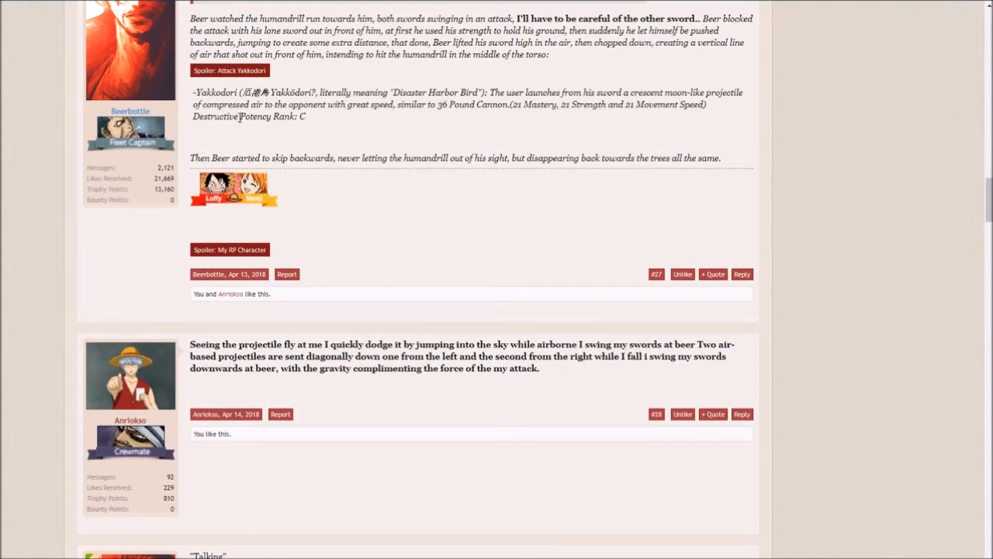
{"action": "left_click", "coordinate": [230, 69]}
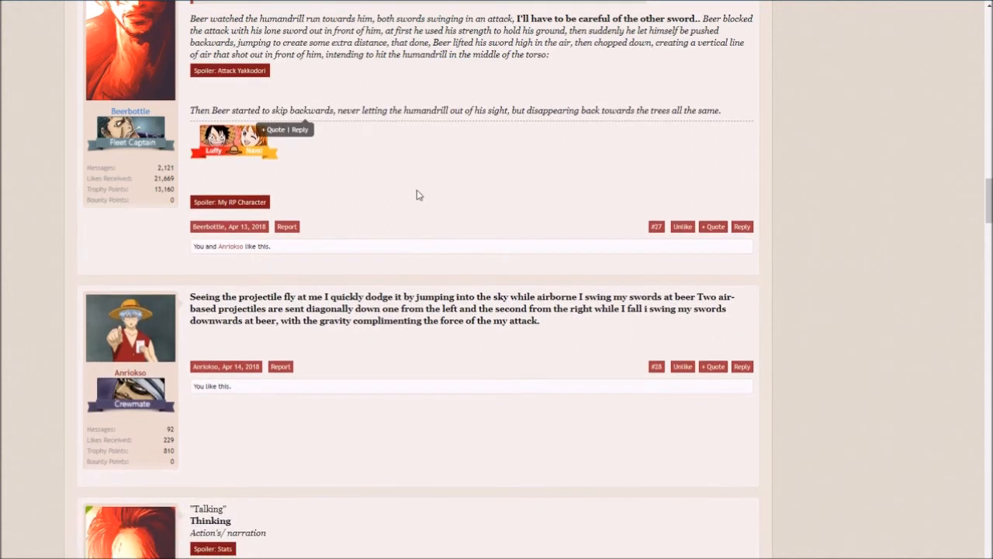
{"action": "mouse_move", "coordinate": [337, 152]}
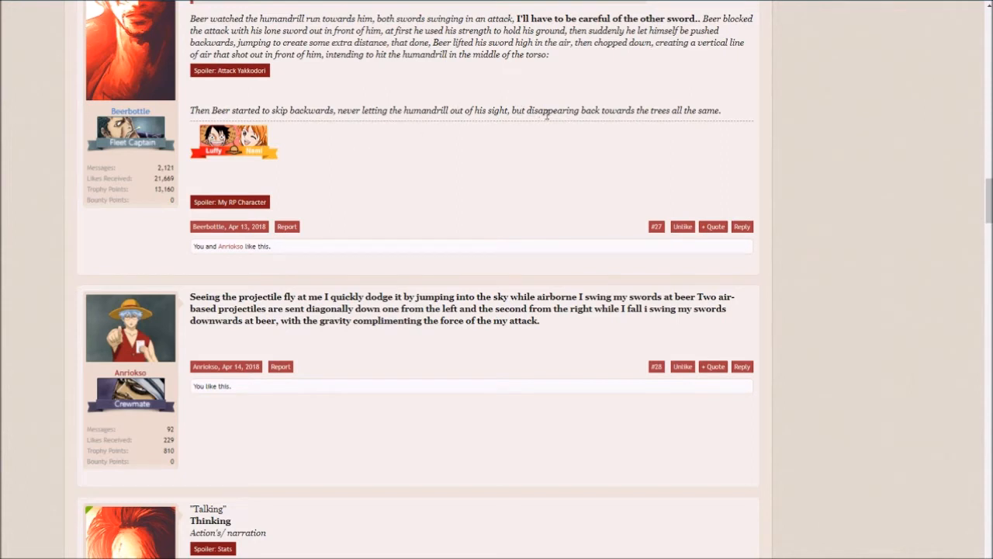
{"action": "mouse_move", "coordinate": [462, 105]}
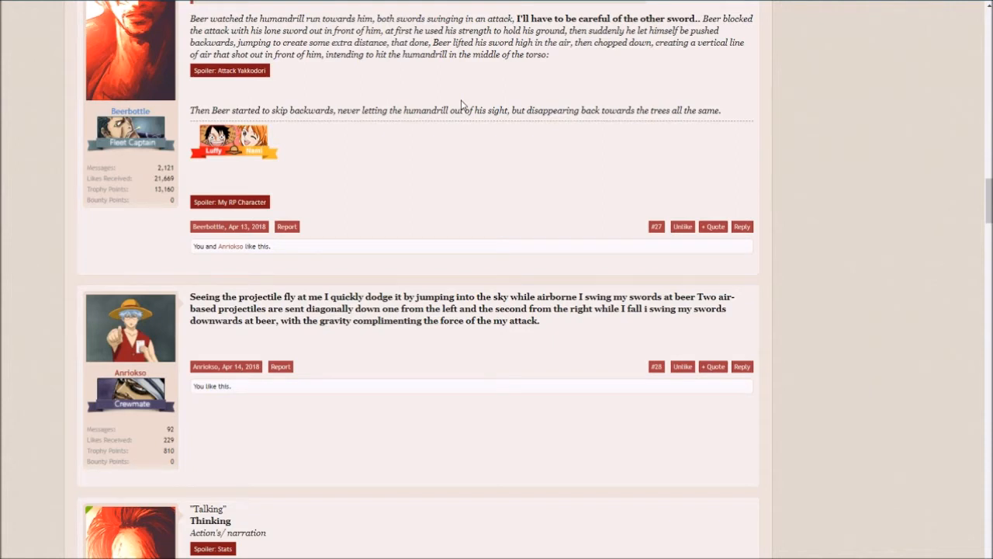
{"action": "mouse_move", "coordinate": [587, 46]}
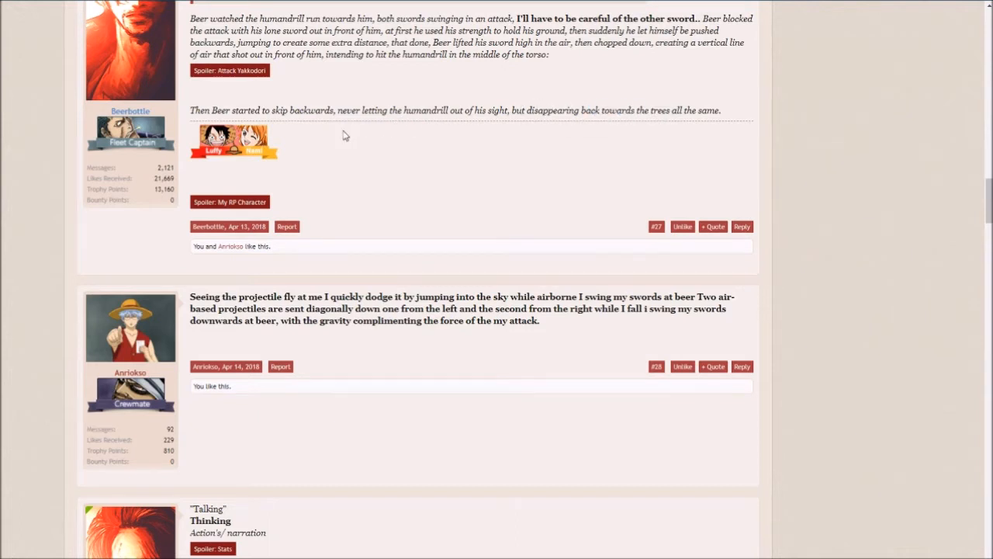
{"action": "mouse_move", "coordinate": [332, 115]}
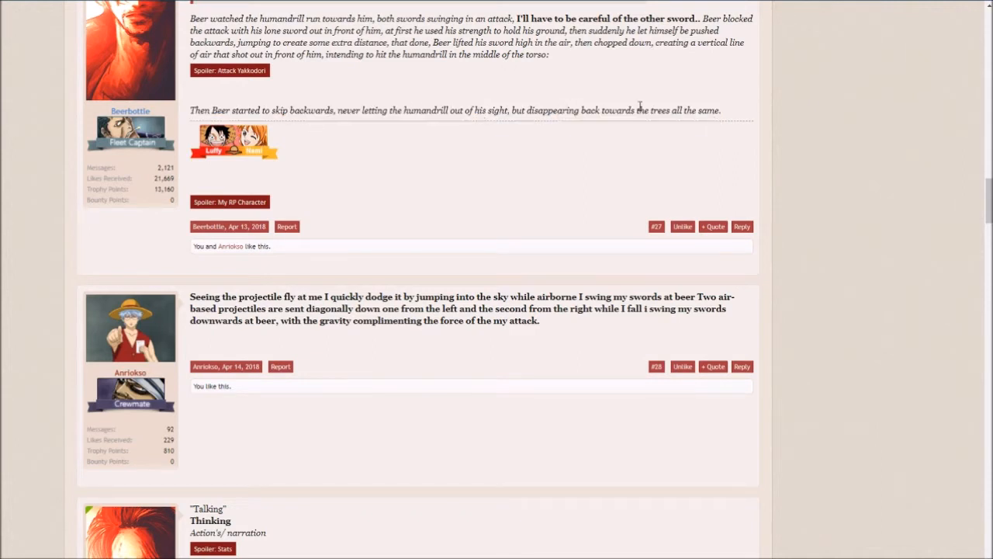
{"action": "mouse_move", "coordinate": [567, 101]}
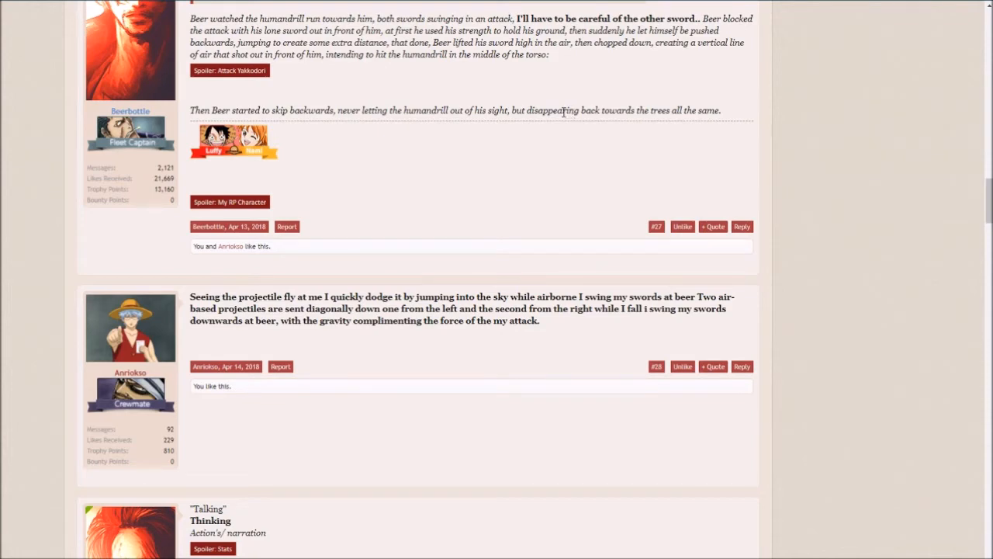
Step: Scroll down to show post #28 and Beerbottle's falling-tree reply below it
{"action": "scroll", "scroll_direction": "down", "scroll_amount": 3}
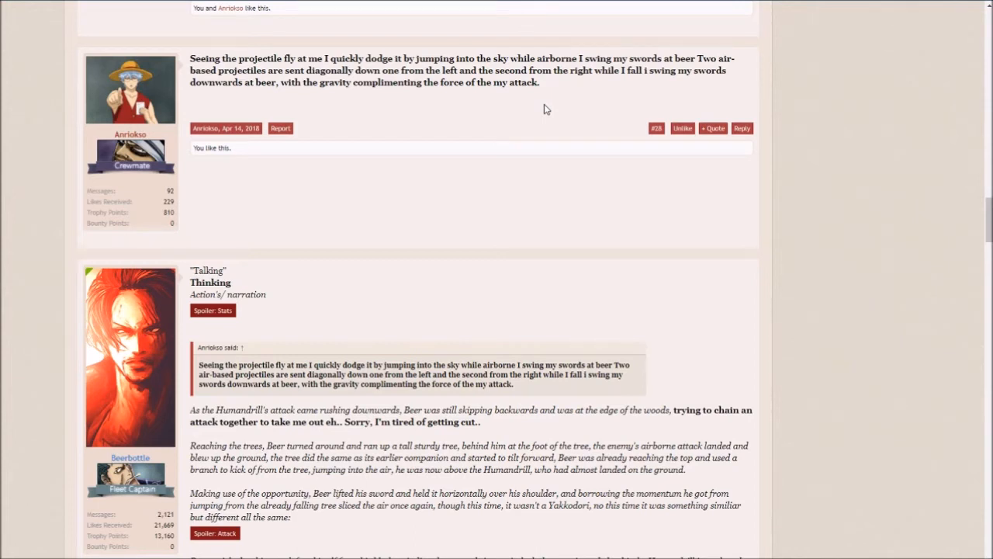
Step: Scroll up and highlight post #27's 'Then Beer started to skip backwards…' sentence
{"action": "scroll", "scroll_direction": "up", "scroll_amount": 3}
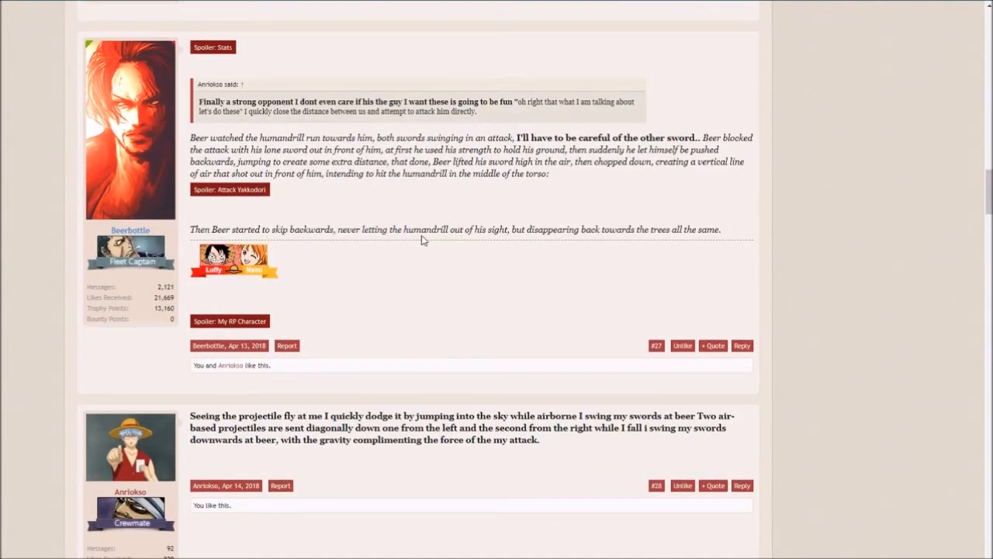
{"action": "left_click_drag", "start_coordinate": [398, 229], "coordinate": [502, 229]}
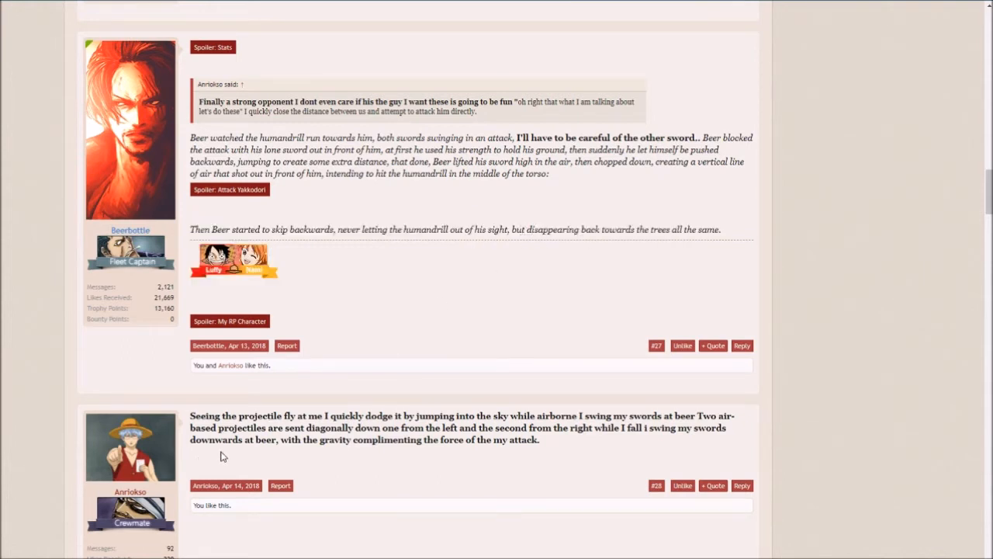
{"action": "mouse_move", "coordinate": [588, 220]}
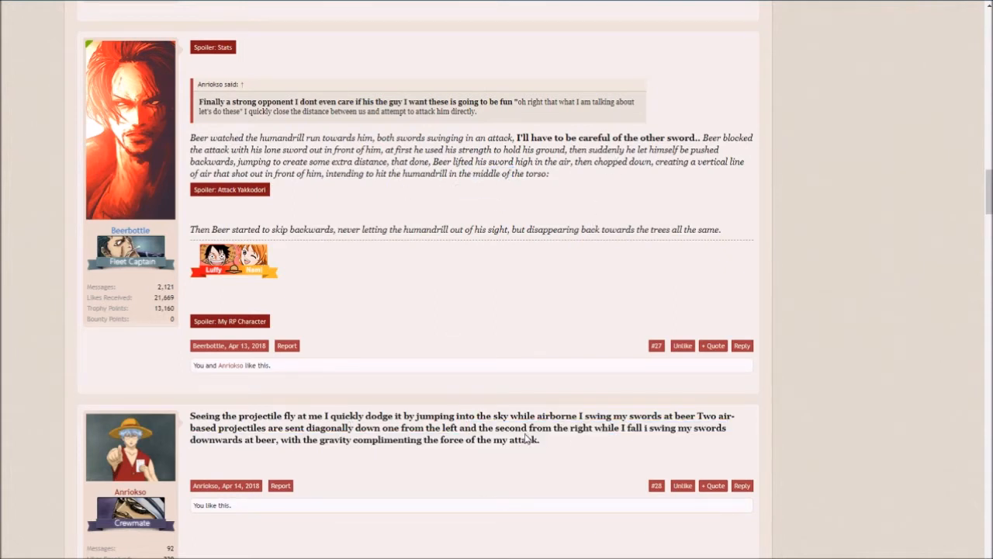
{"action": "mouse_move", "coordinate": [416, 241]}
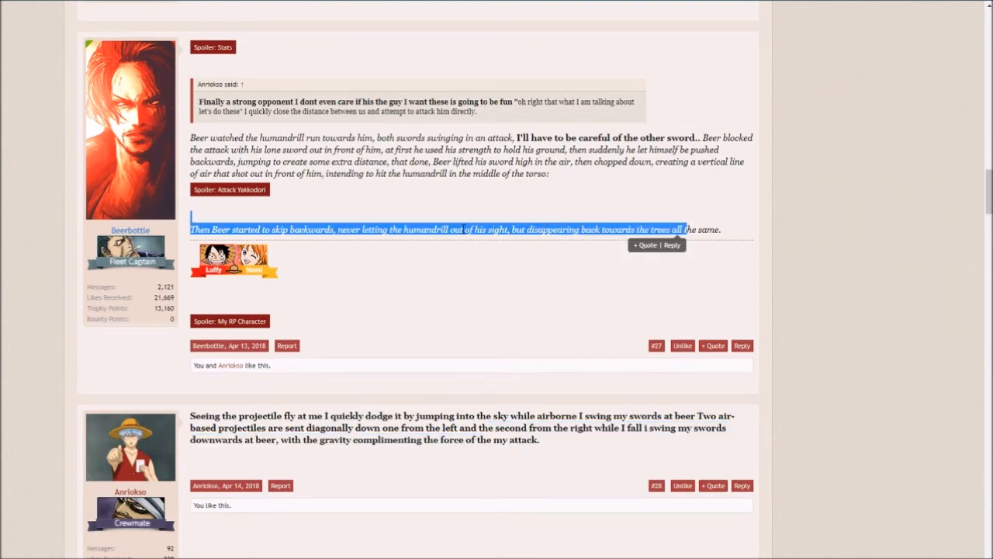
Step: Scroll down to show Beerbottle's airslash post #29 and Anriokso's post #30
{"action": "scroll", "scroll_direction": "down", "scroll_amount": 3}
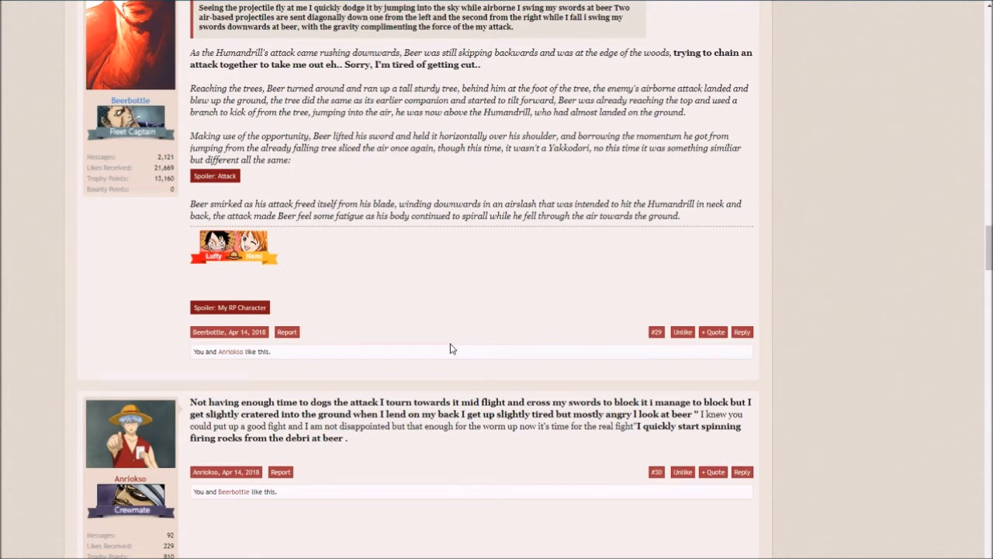
{"action": "left_click", "coordinate": [215, 176]}
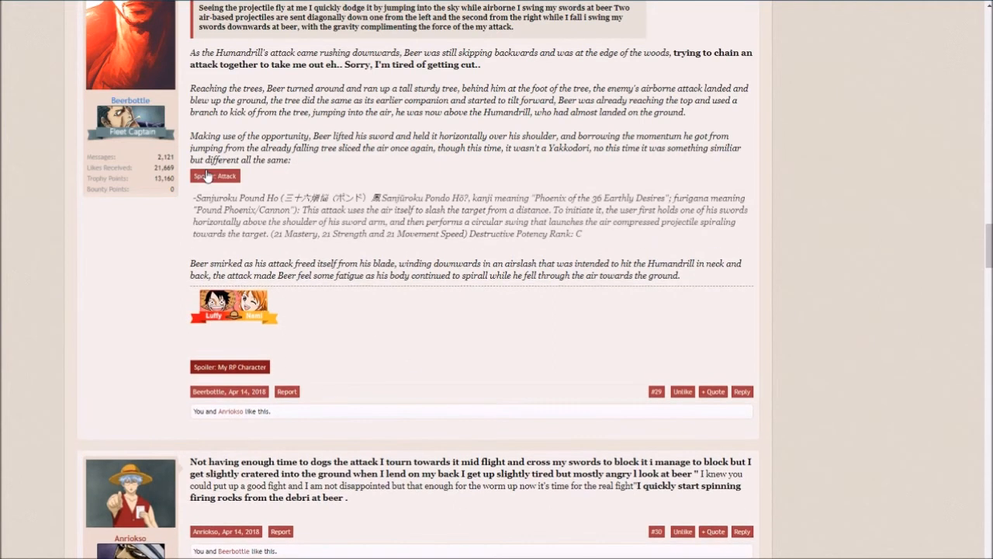
{"action": "scroll", "scroll_direction": "down", "scroll_amount": 3}
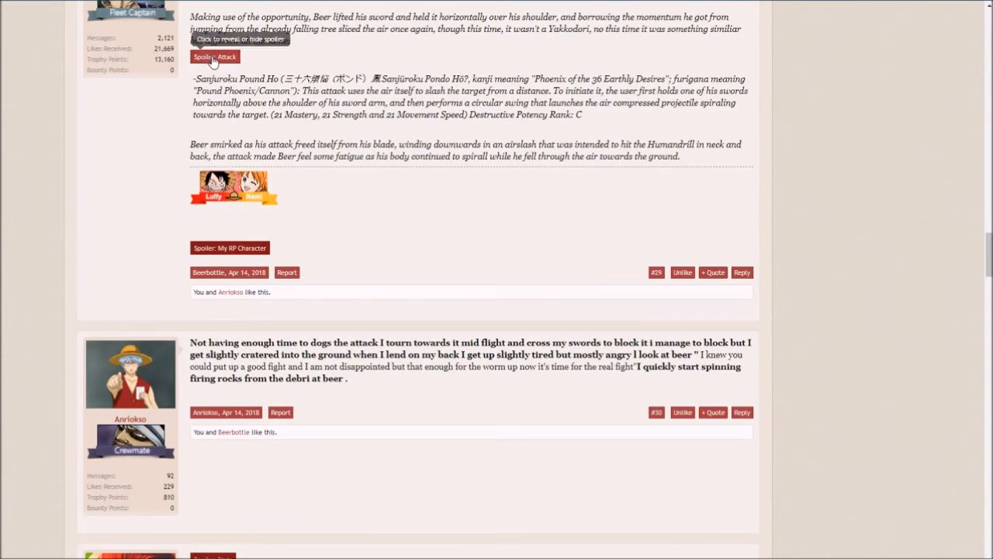
{"action": "left_click", "coordinate": [214, 56]}
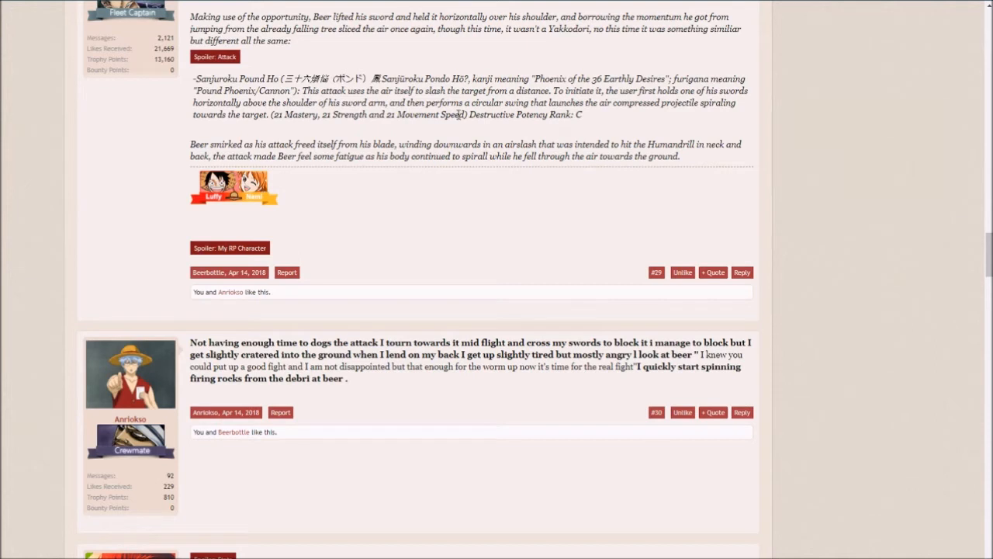
{"action": "mouse_move", "coordinate": [458, 114]}
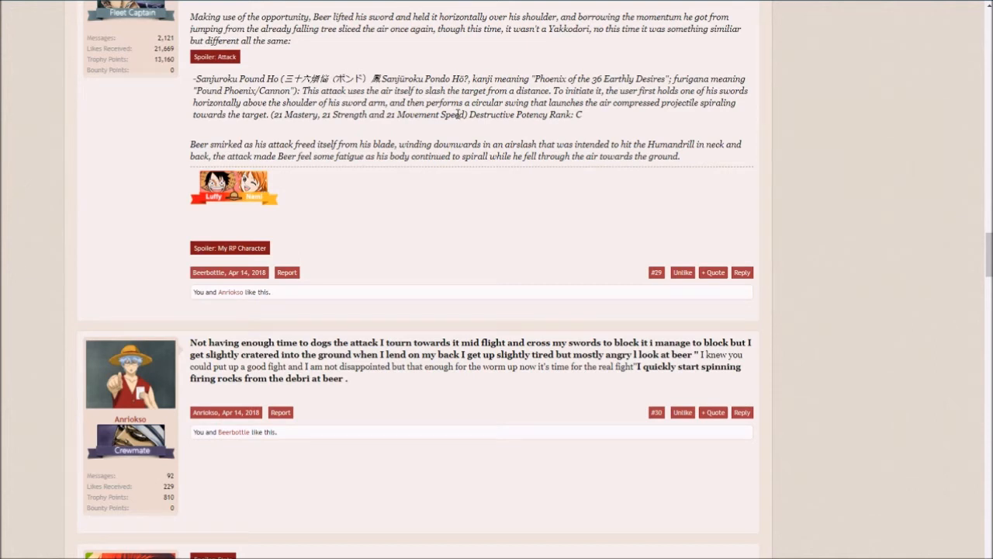
{"action": "mouse_move", "coordinate": [457, 114]}
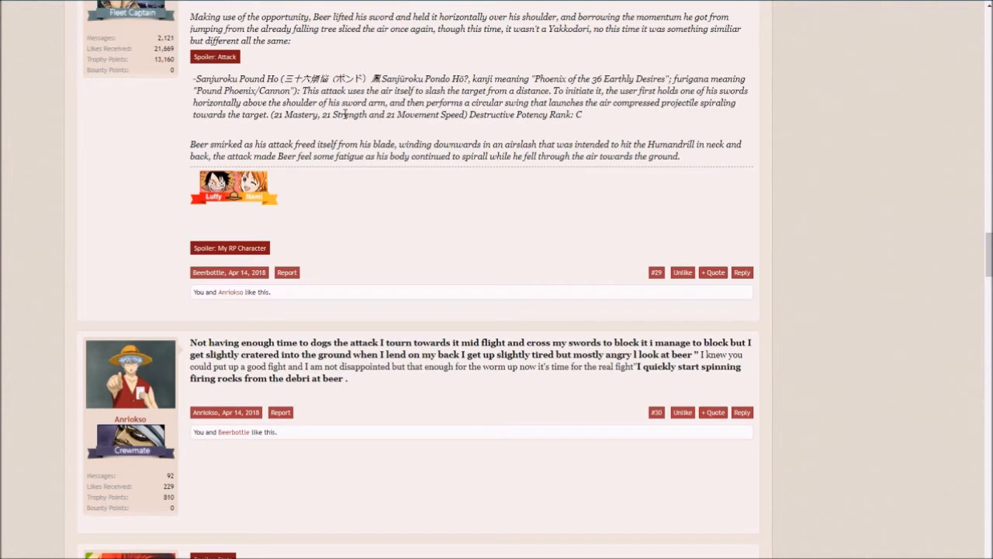
{"action": "left_click", "coordinate": [215, 56]}
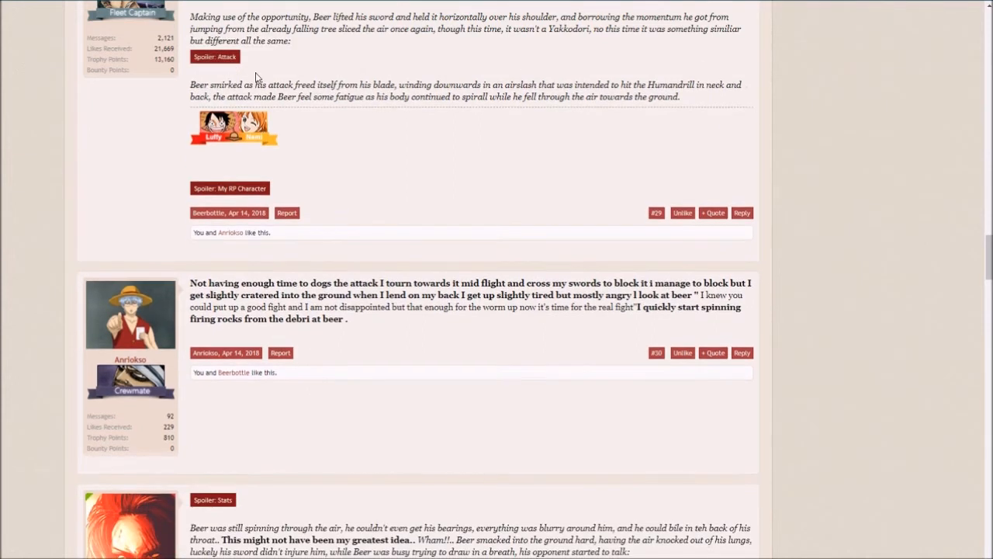
{"action": "mouse_move", "coordinate": [357, 118]}
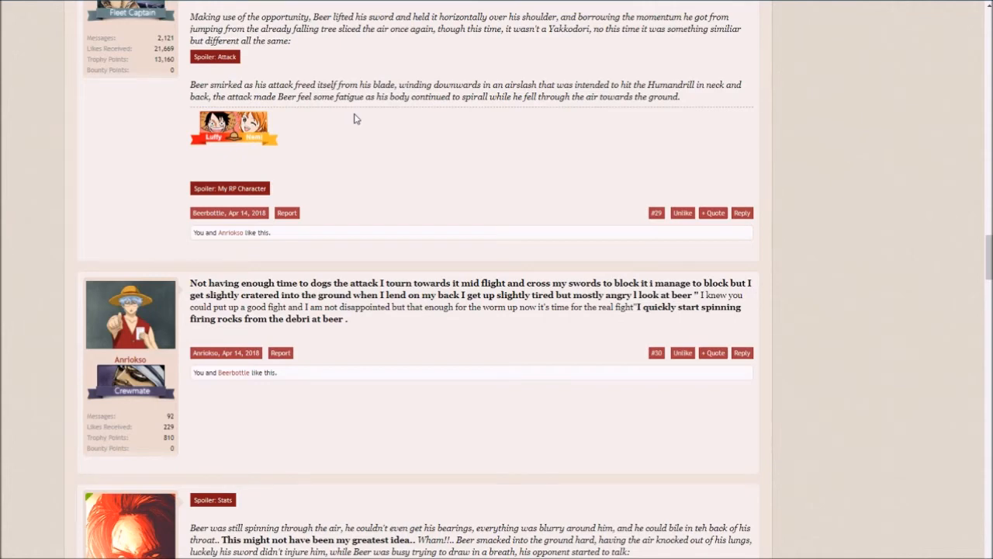
Step: Scroll down to show post #30 and the top of Beerbottle's reply #31
{"action": "scroll", "scroll_direction": "down", "scroll_amount": 3}
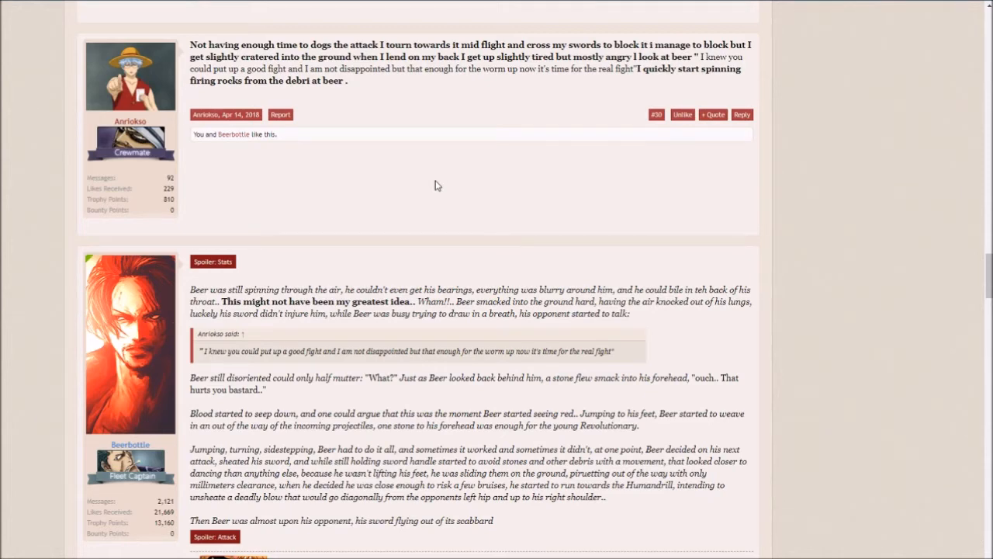
Step: Scroll down so Beerbottle's post #31 fills the screen
{"action": "scroll", "scroll_direction": "down", "scroll_amount": 3}
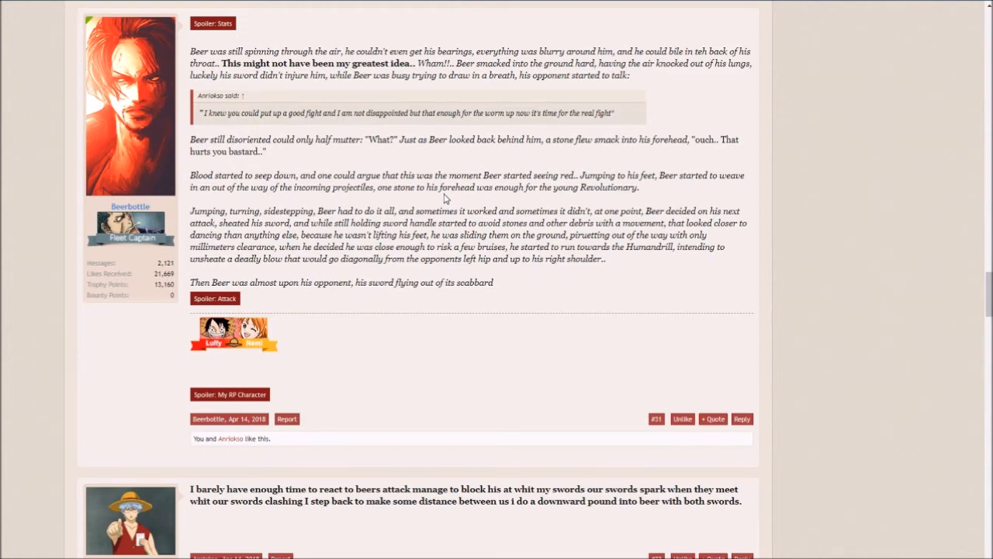
{"action": "scroll", "scroll_direction": "down", "scroll_amount": 3}
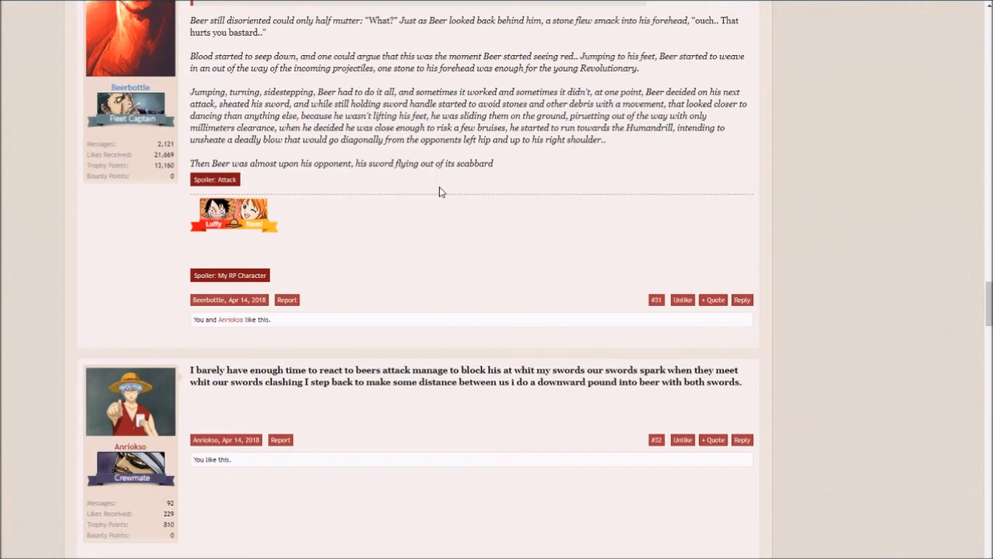
Step: Open post #31's Stats spoiler, highlight the Reaction value, then return to post #32
{"action": "left_click", "coordinate": [212, 23]}
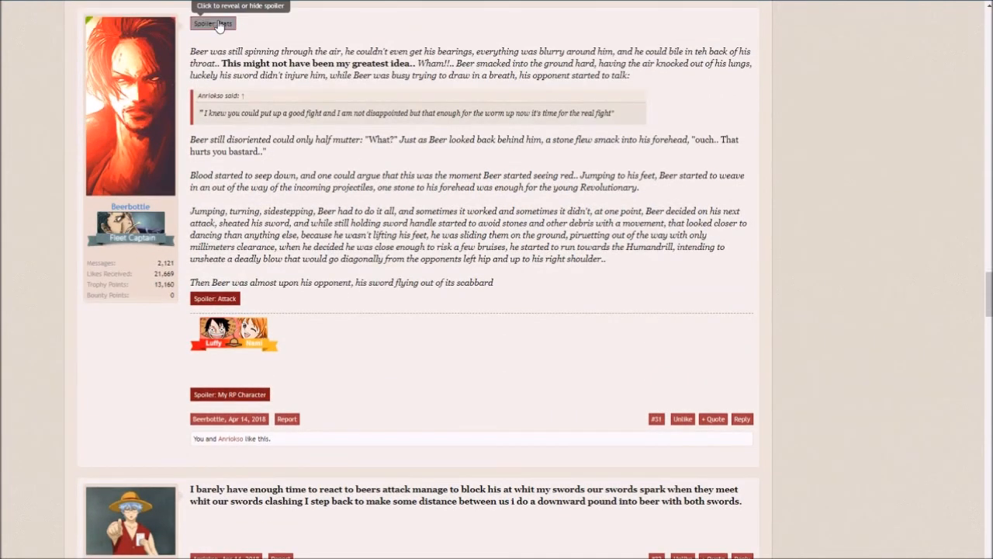
{"action": "left_click", "coordinate": [213, 22]}
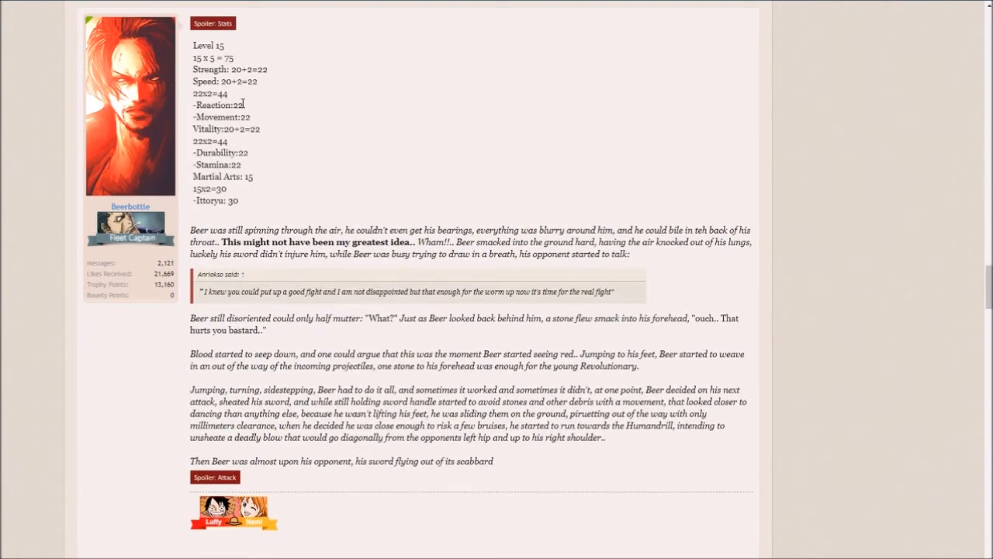
{"action": "double_click", "coordinate": [238, 105]}
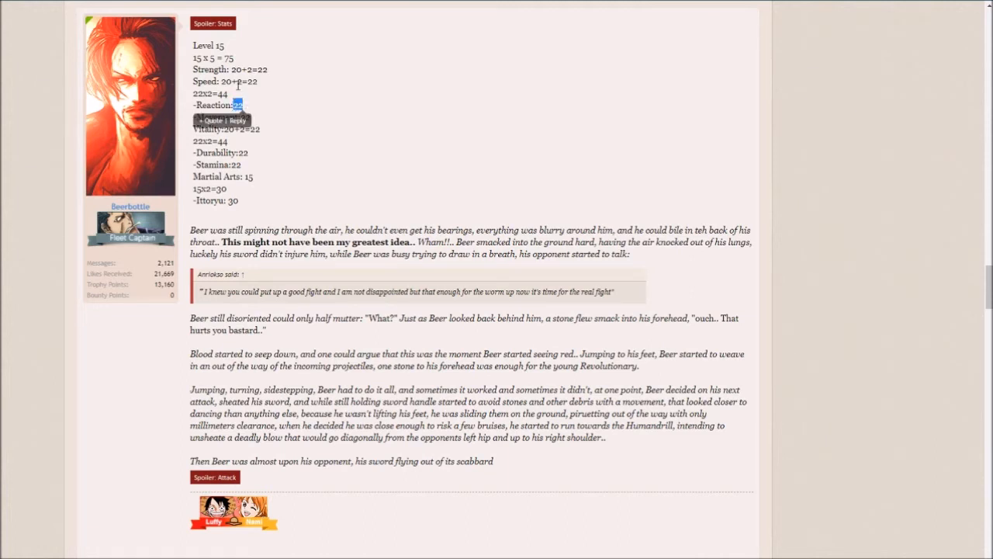
{"action": "scroll", "scroll_direction": "down", "scroll_amount": 3}
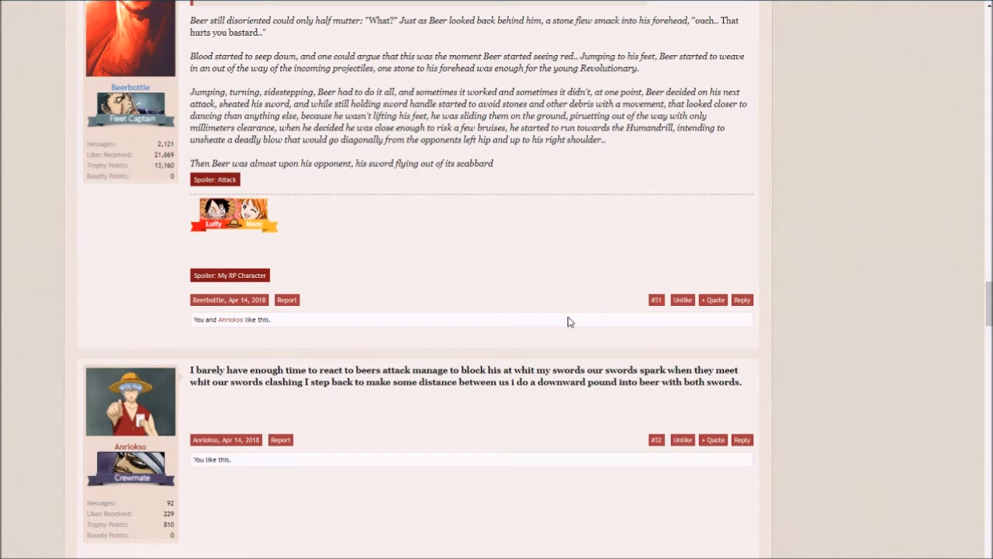
{"action": "mouse_move", "coordinate": [317, 192]}
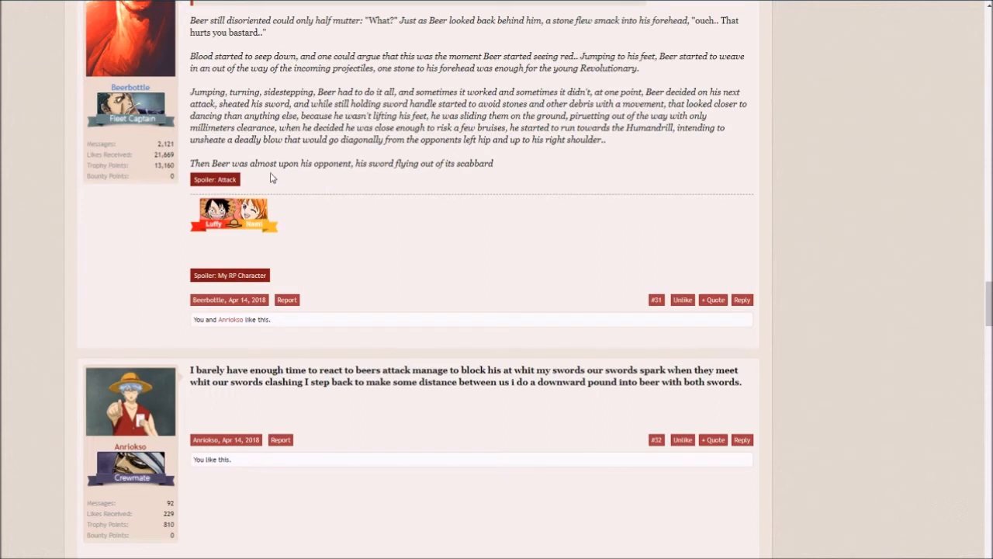
Step: Reveal post #31's Attack spoiler, then scroll to Beerbottle's post #33 quoting Anriokso
{"action": "left_click", "coordinate": [215, 179]}
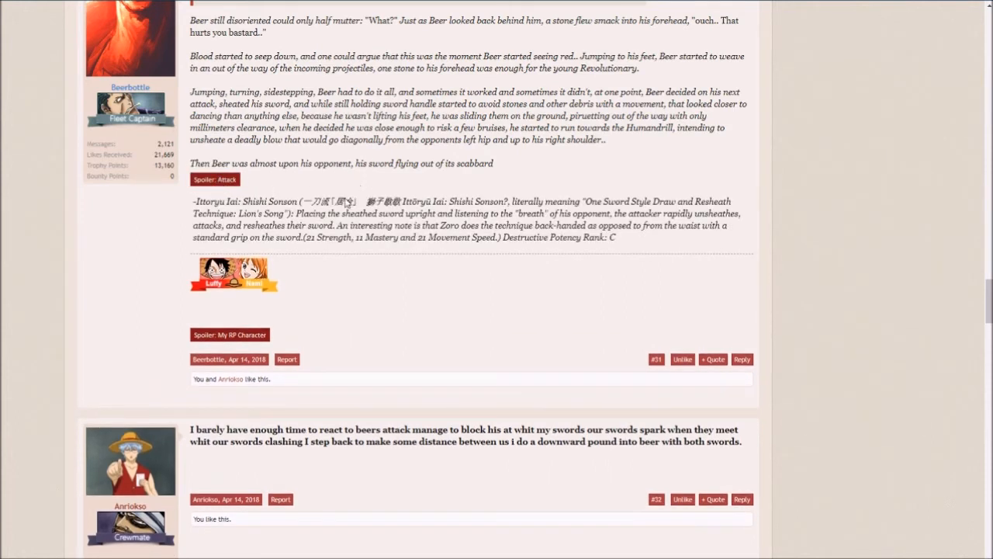
{"action": "mouse_move", "coordinate": [356, 255]}
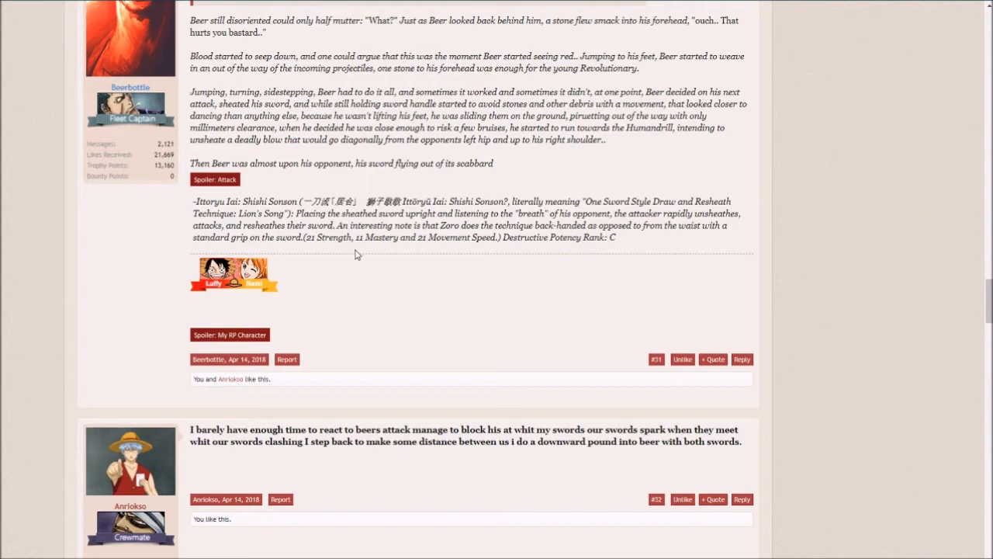
{"action": "scroll", "scroll_direction": "down", "scroll_amount": 3}
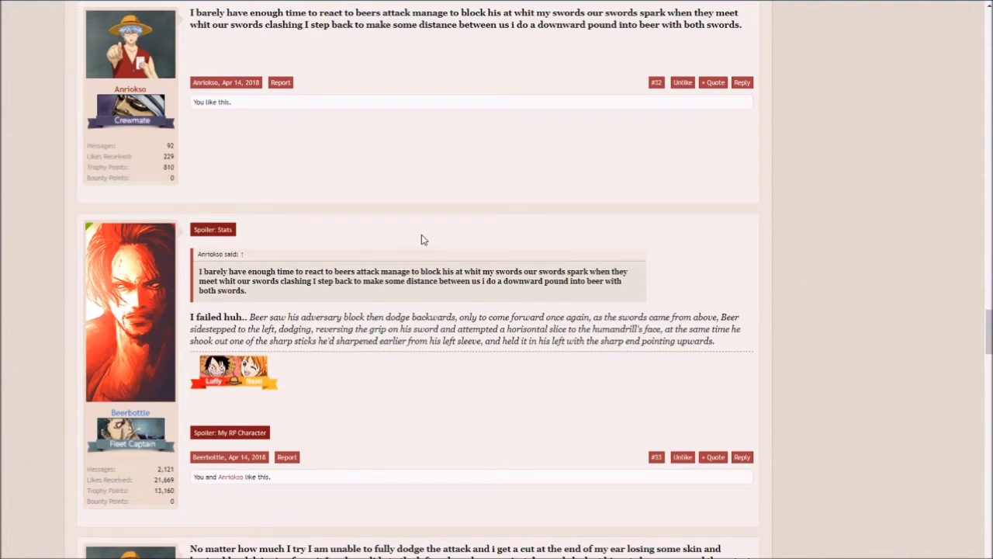
{"action": "scroll", "scroll_direction": "down", "scroll_amount": 3}
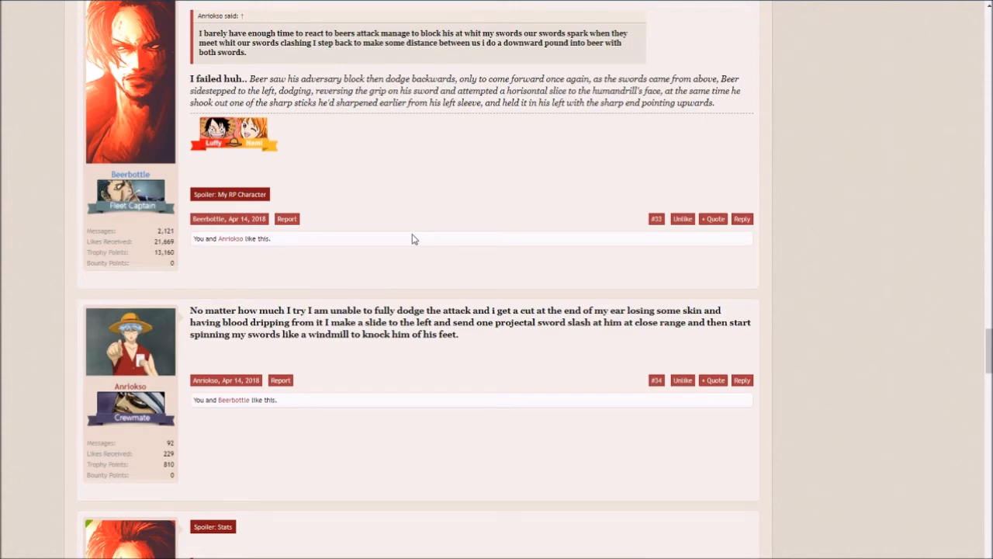
Step: Scroll past Beerbottle's post #35 and its Stats spoiler to Anriokso's raging charge in #36
{"action": "scroll", "scroll_direction": "down", "scroll_amount": 3}
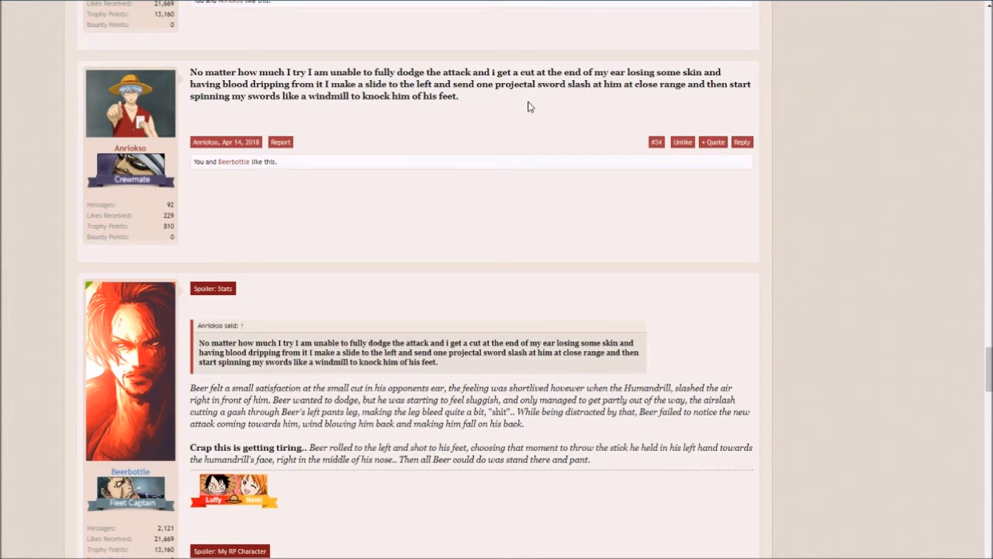
{"action": "scroll", "scroll_direction": "down", "scroll_amount": 3}
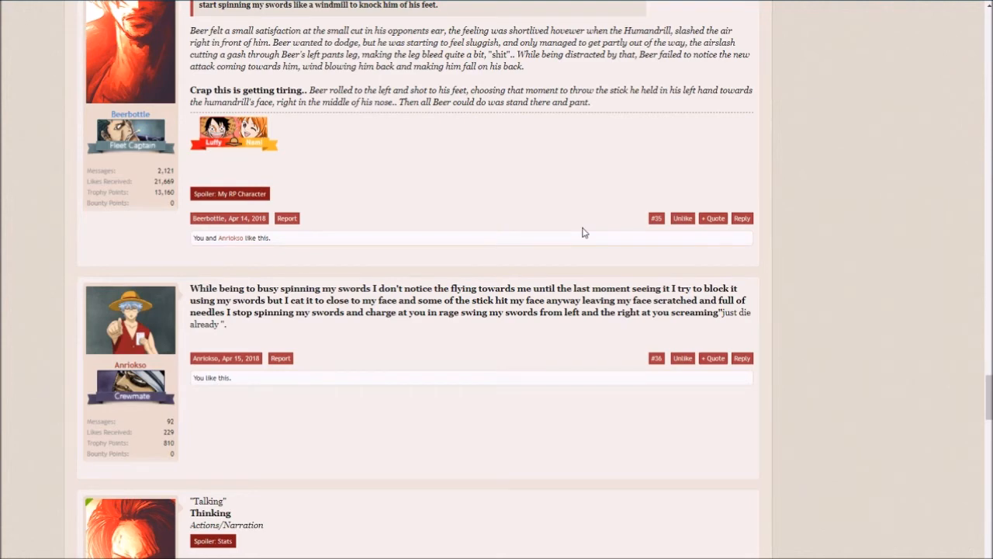
Step: Scroll to Beerbottle's post #37, blocking both swords and grabbing one bare-handed
{"action": "scroll", "scroll_direction": "down", "scroll_amount": 3}
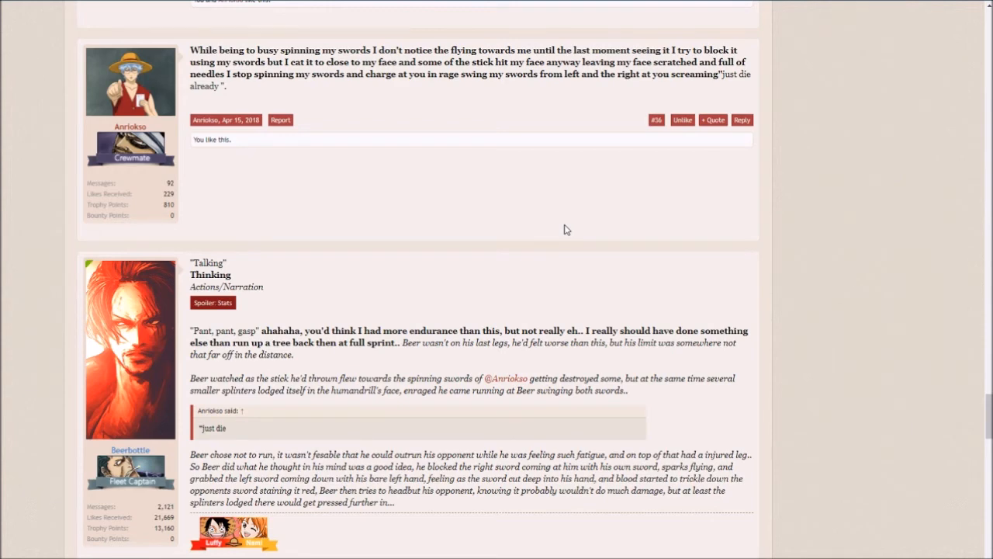
{"action": "scroll", "scroll_direction": "down", "scroll_amount": 3}
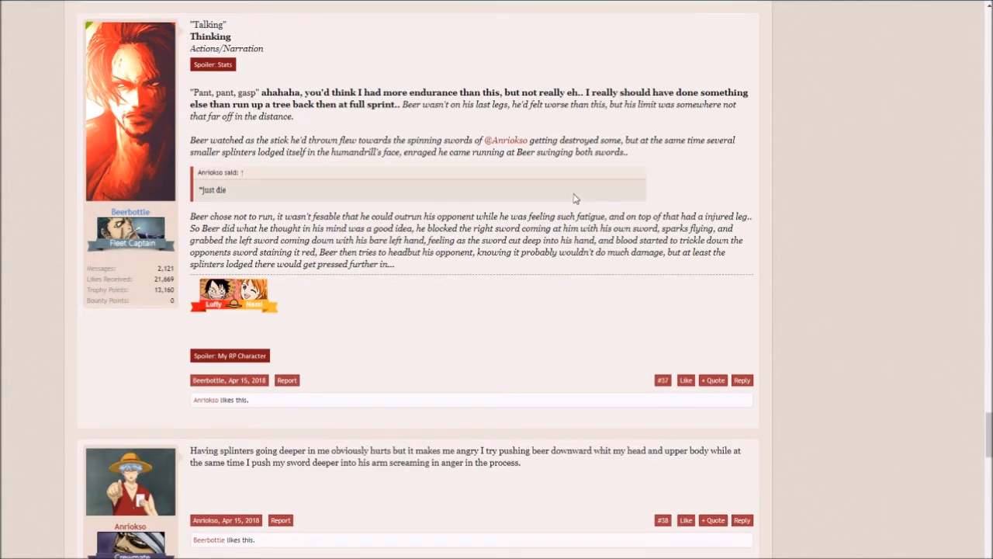
{"action": "mouse_move", "coordinate": [571, 188]}
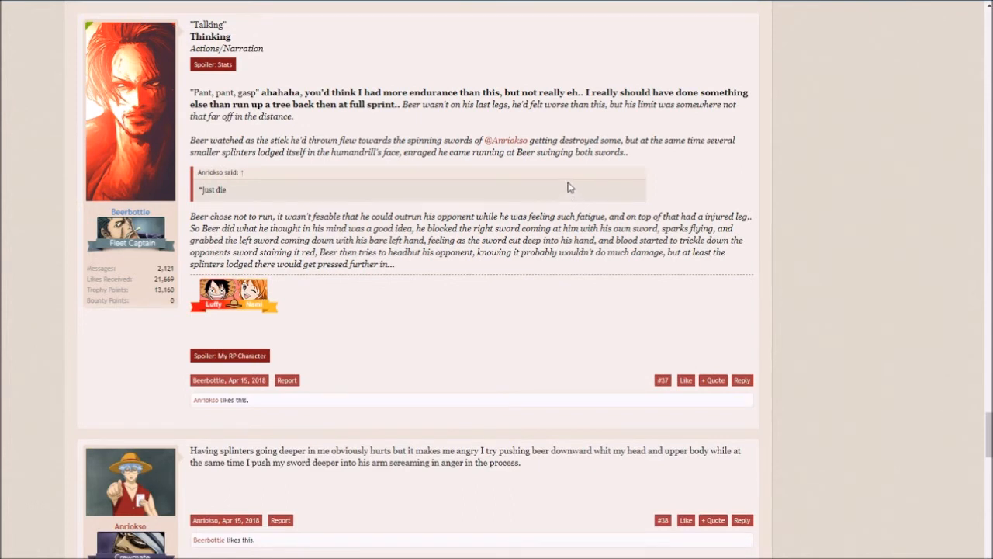
{"action": "left_click", "coordinate": [576, 180]}
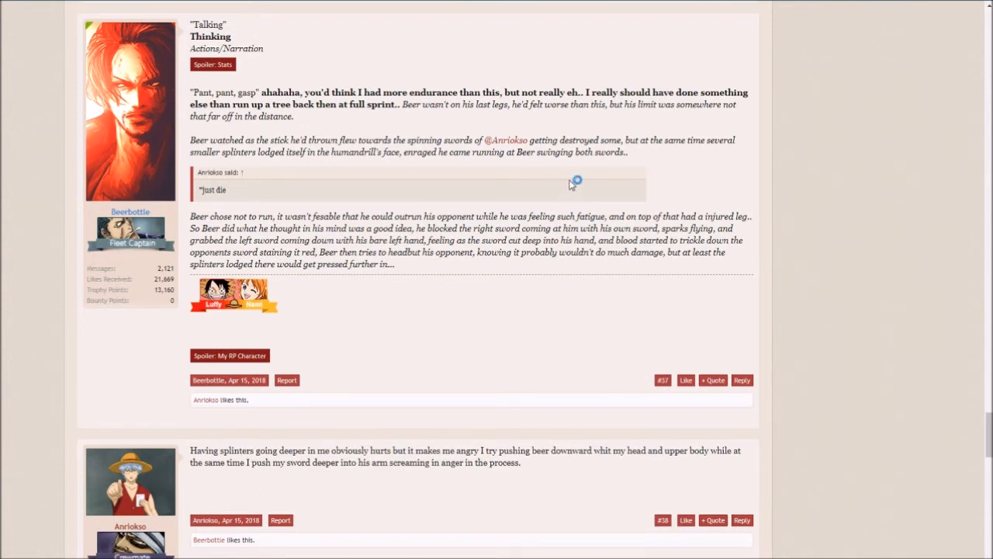
{"action": "mouse_move", "coordinate": [701, 195]}
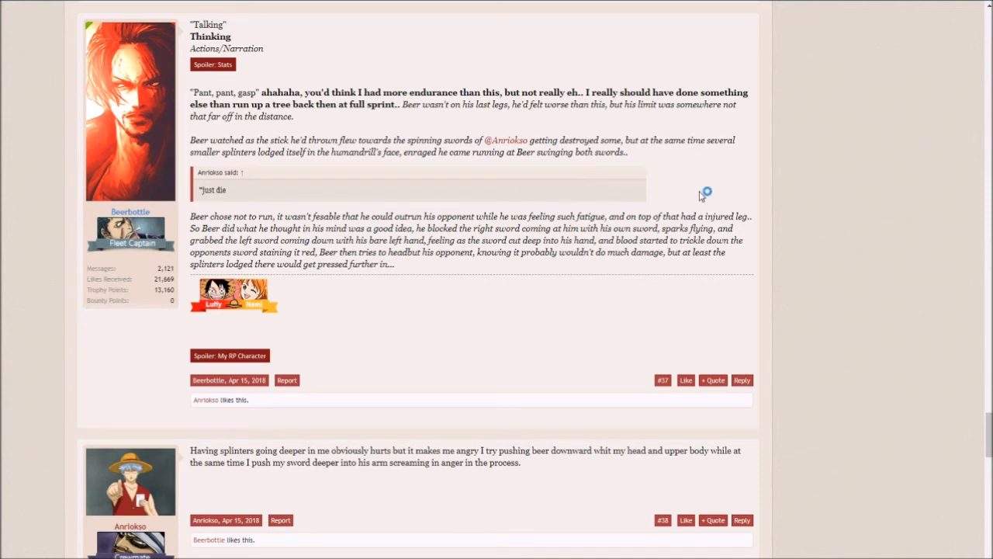
{"action": "left_click", "coordinate": [213, 65]}
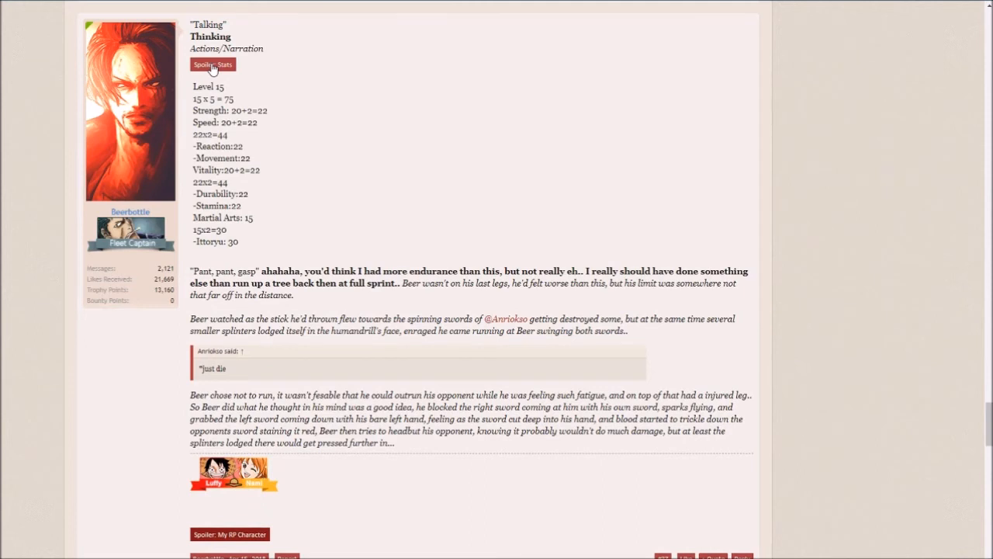
{"action": "left_click", "coordinate": [212, 63]}
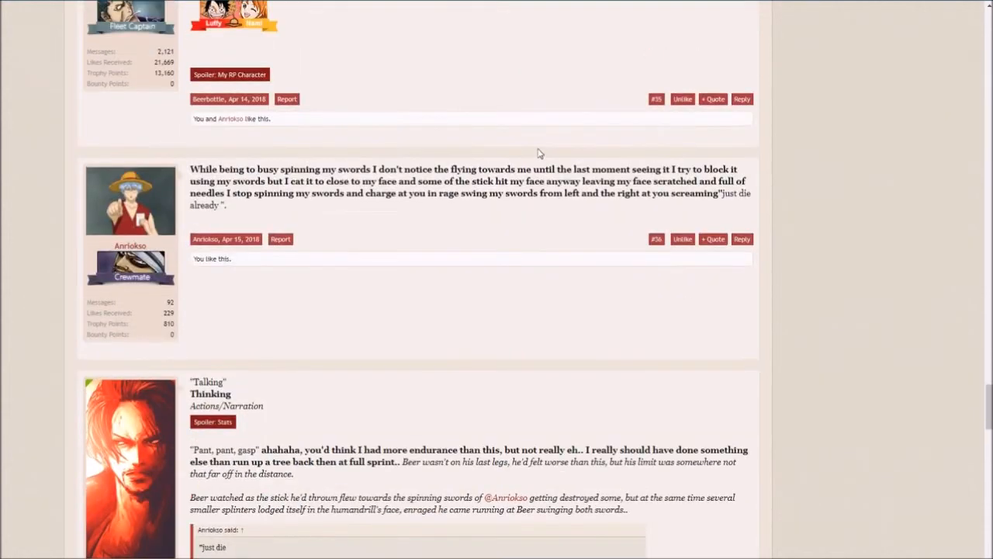
{"action": "scroll", "scroll_direction": "down", "scroll_amount": 3}
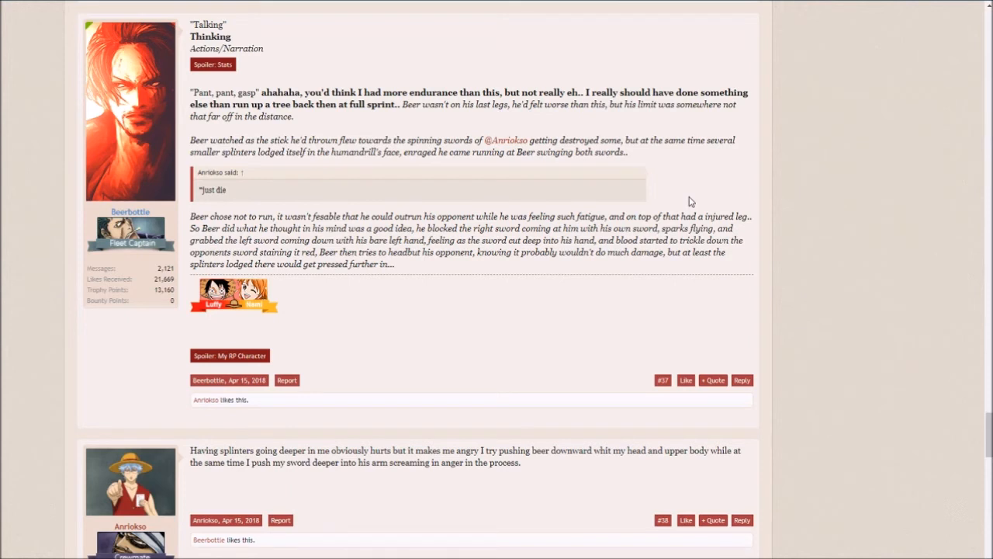
{"action": "scroll", "scroll_direction": "down", "scroll_amount": 3}
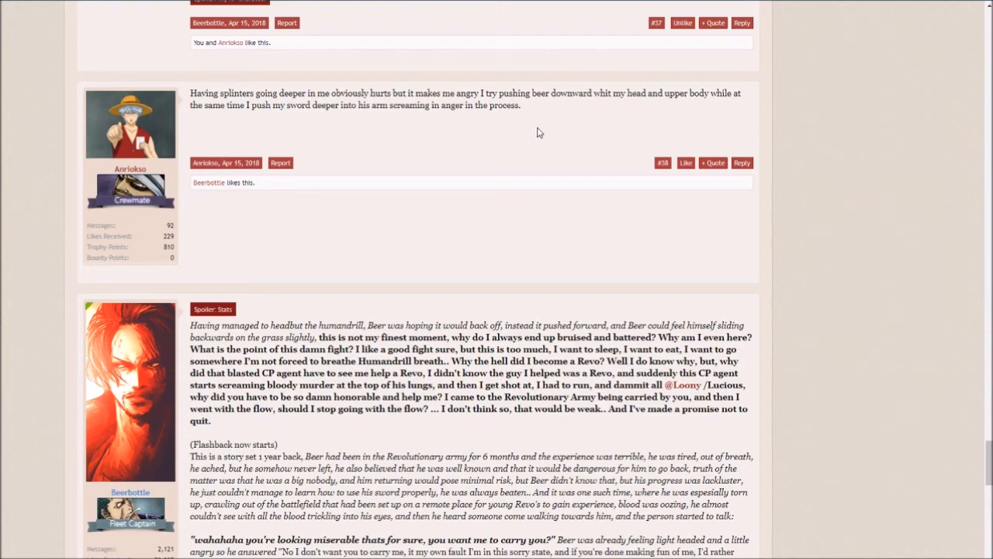
{"action": "scroll", "scroll_direction": "down", "scroll_amount": 3}
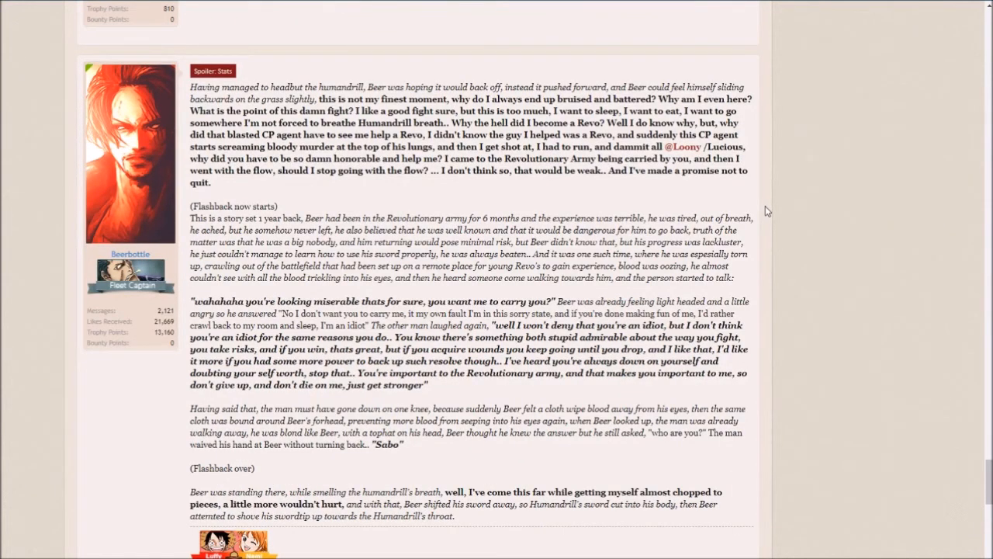
{"action": "mouse_move", "coordinate": [783, 215]}
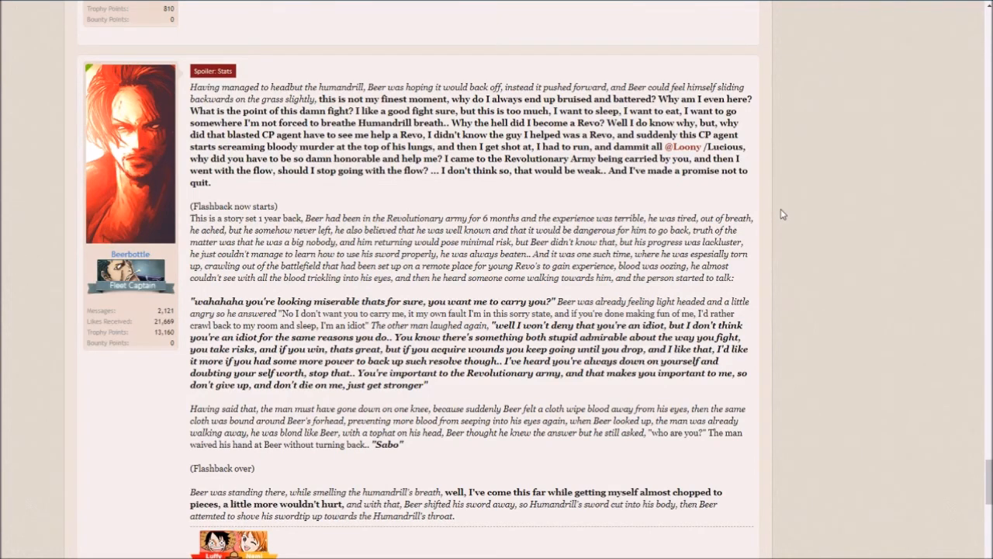
{"action": "mouse_move", "coordinate": [697, 193]}
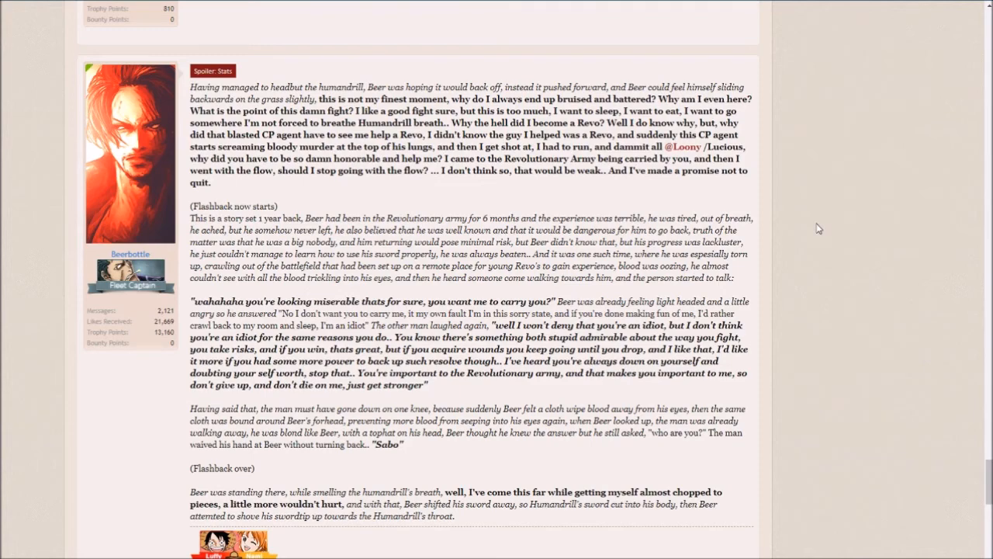
{"action": "scroll", "scroll_direction": "down", "scroll_amount": 3}
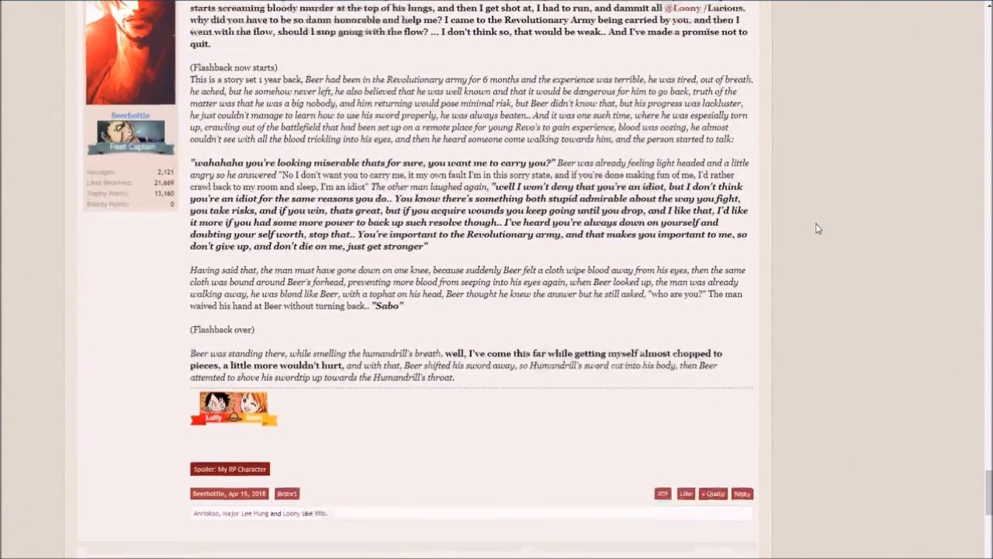
{"action": "scroll", "scroll_direction": "down", "scroll_amount": 3}
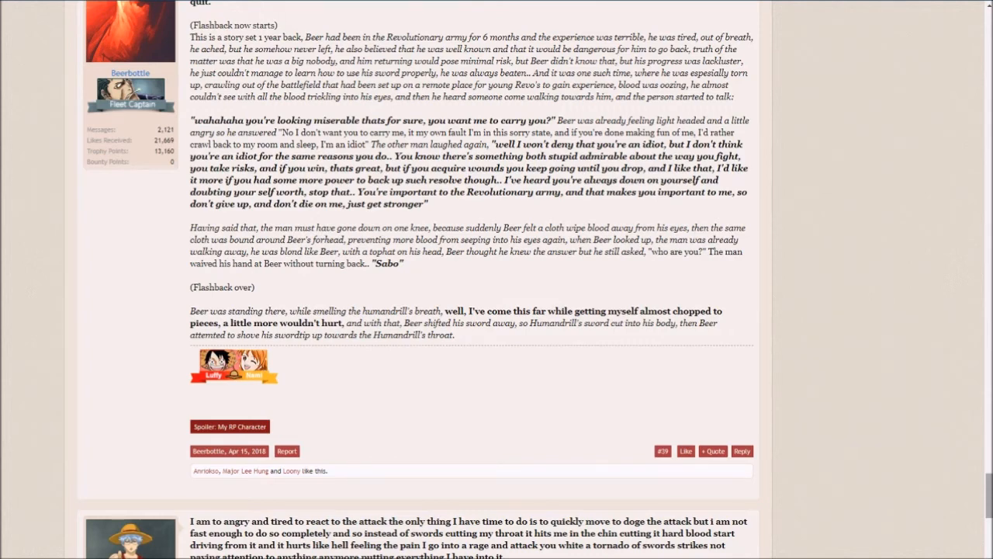
{"action": "scroll", "scroll_direction": "down", "scroll_amount": 3}
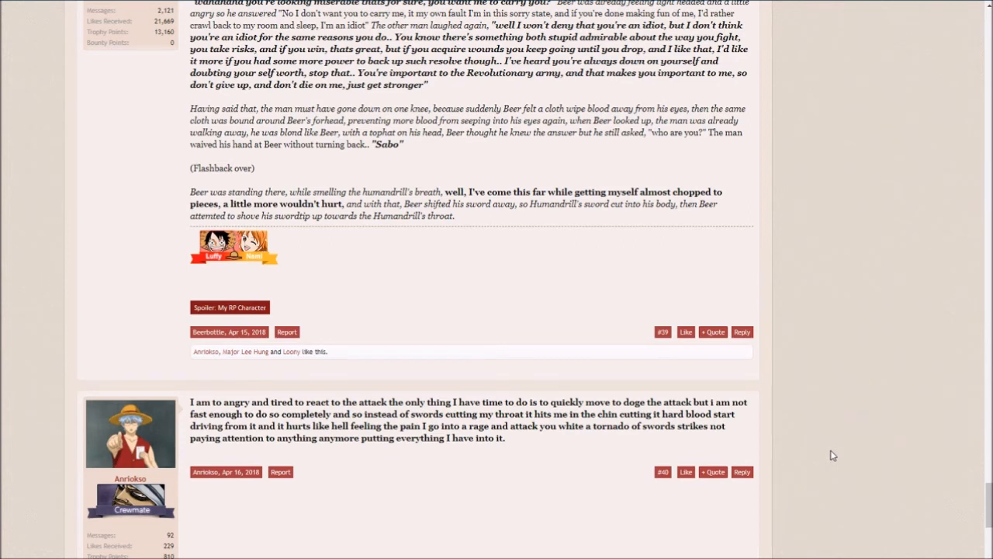
Step: Like Beerbottle's post #39 and scroll past Anriokso's #40 to the reply box
{"action": "left_click", "coordinate": [685, 332]}
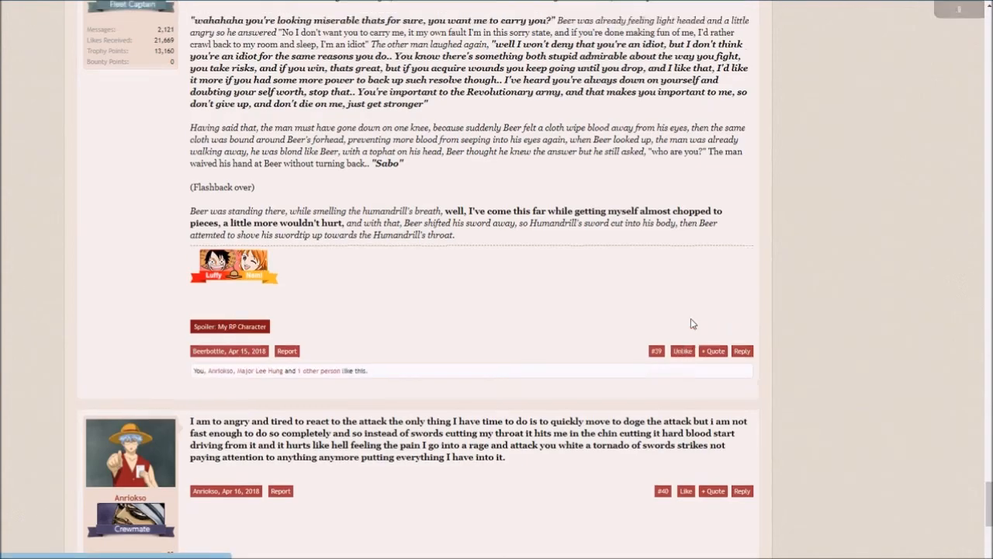
{"action": "scroll", "scroll_direction": "down", "scroll_amount": 3}
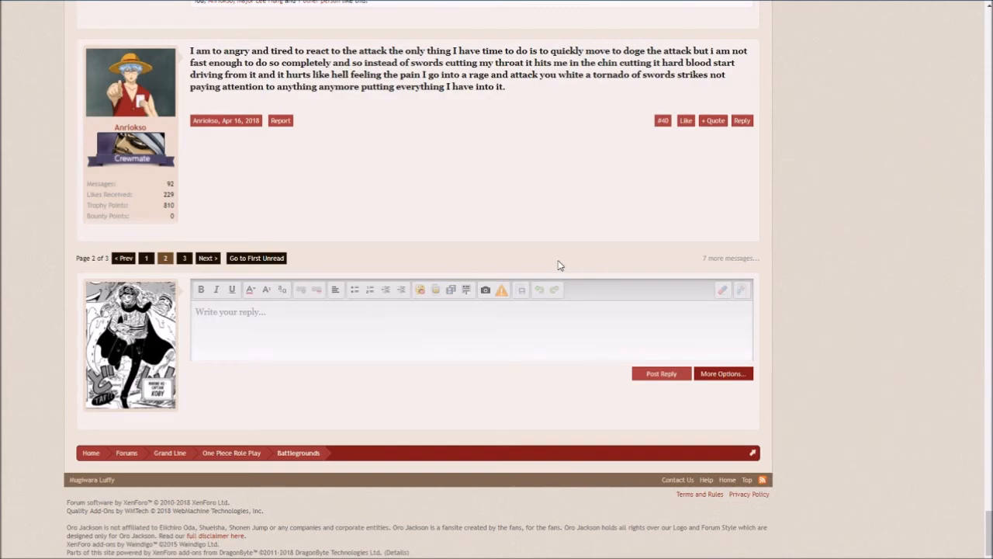
{"action": "scroll", "scroll_direction": "up", "scroll_amount": 3}
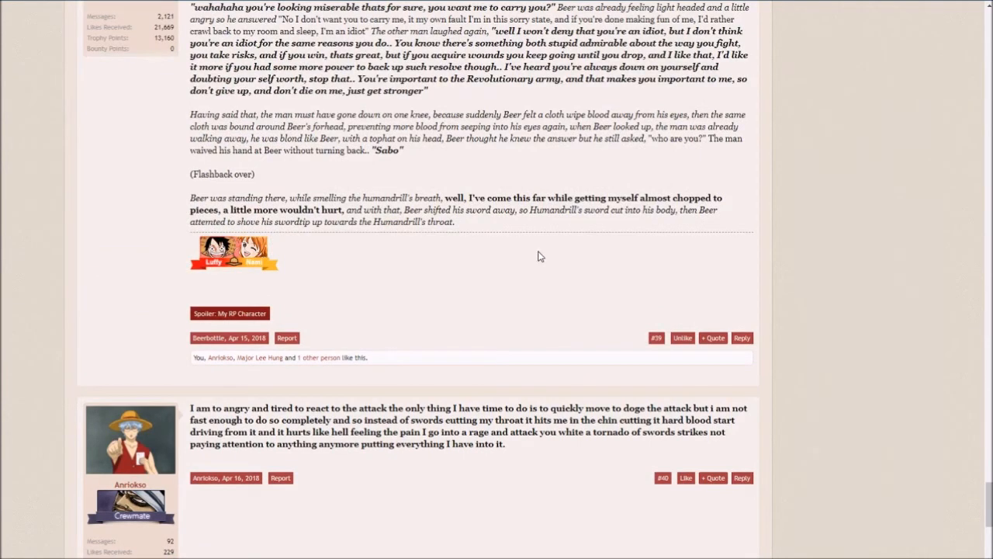
{"action": "scroll", "scroll_direction": "down", "scroll_amount": 3}
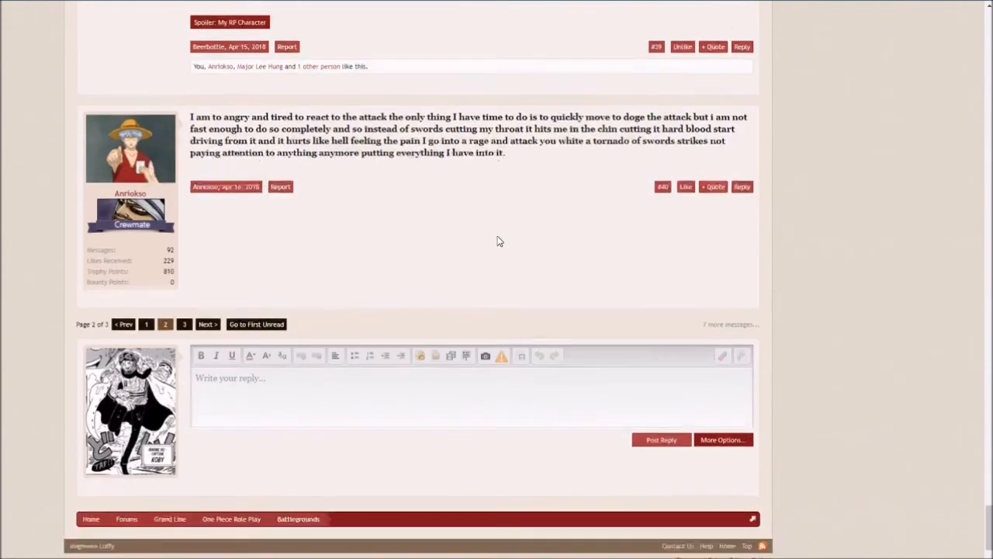
{"action": "scroll", "scroll_direction": "down", "scroll_amount": 3}
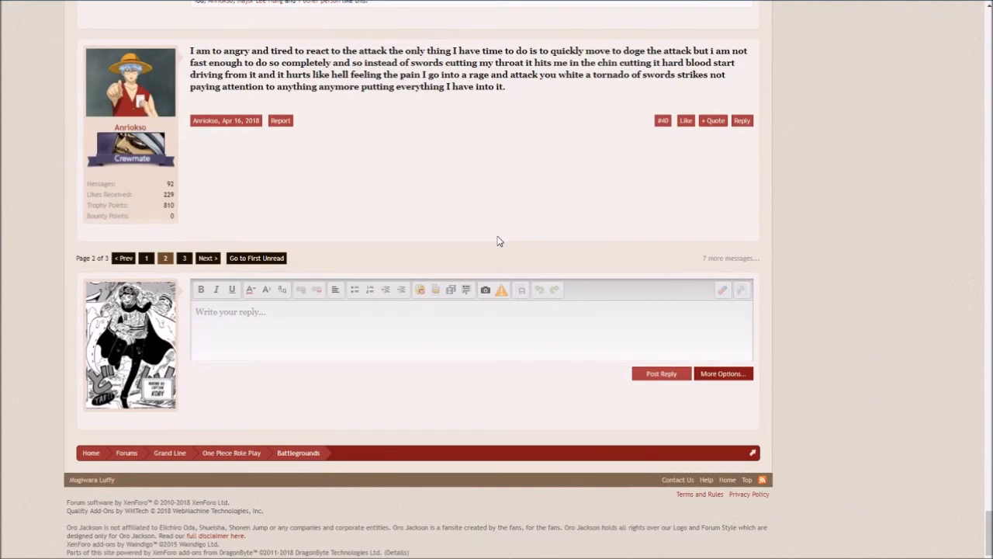
{"action": "mouse_move", "coordinate": [578, 245]}
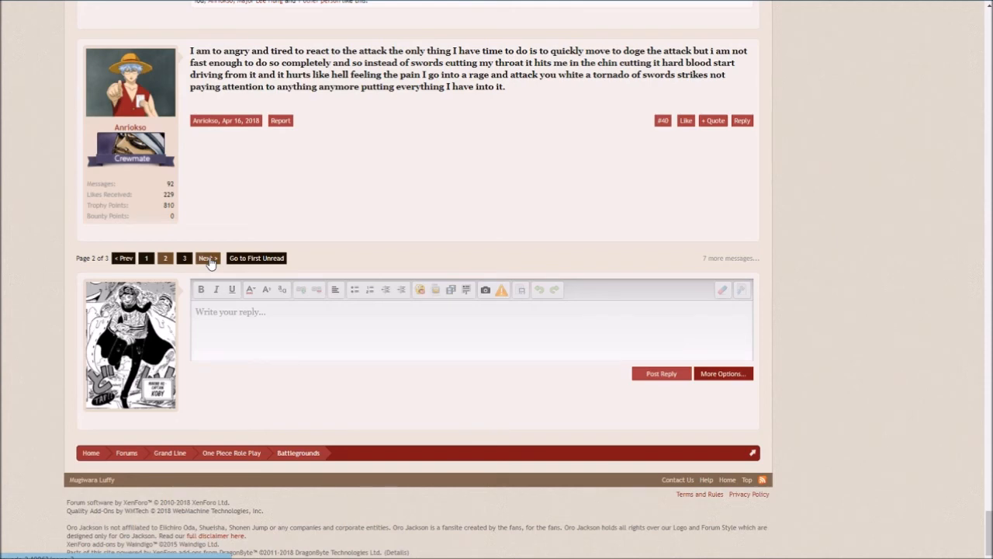
Step: Go to page three of the thread and scroll to posts #41 and #42
{"action": "left_click", "coordinate": [206, 258]}
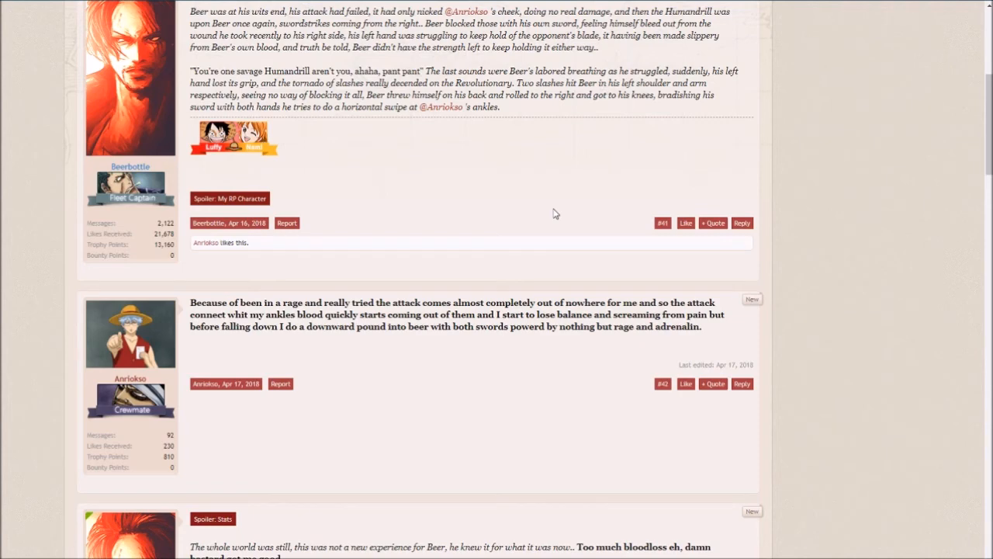
{"action": "scroll", "scroll_direction": "down", "scroll_amount": 3}
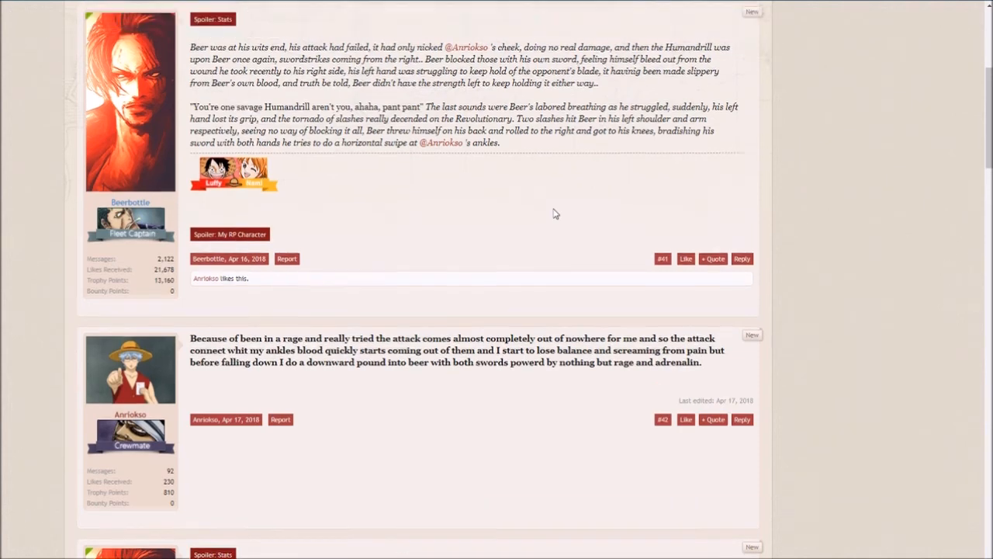
{"action": "scroll", "scroll_direction": "down", "scroll_amount": 3}
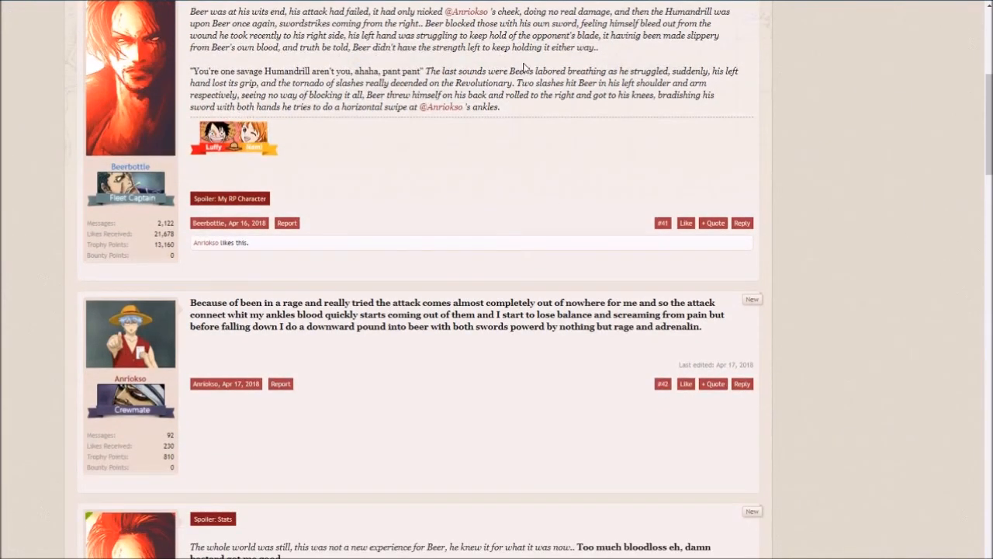
{"action": "mouse_move", "coordinate": [576, 138]}
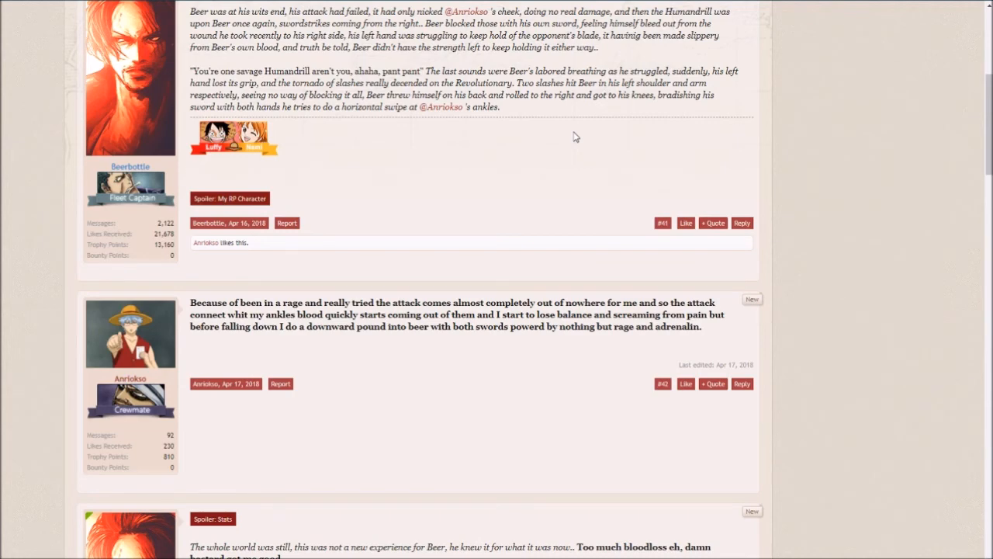
Step: Scroll past post #41 to Beerbottle's #43, where he plants his sword
{"action": "scroll", "scroll_direction": "down", "scroll_amount": 3}
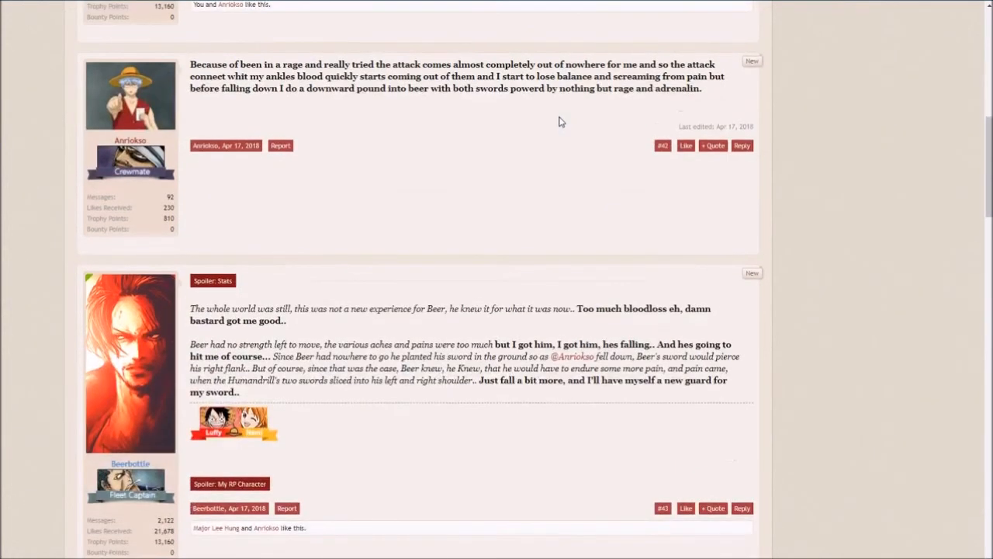
{"action": "scroll", "scroll_direction": "up", "scroll_amount": 3}
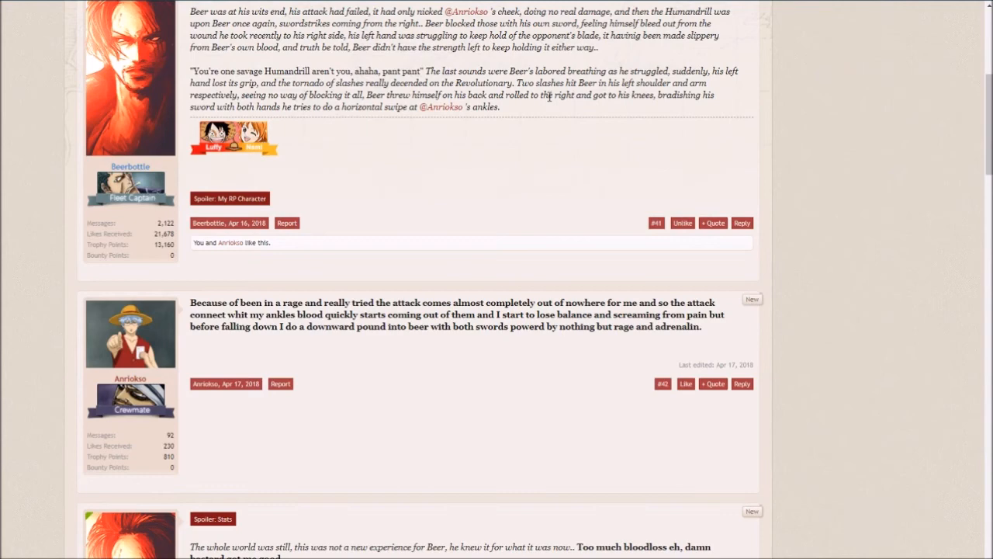
{"action": "mouse_move", "coordinate": [524, 127]}
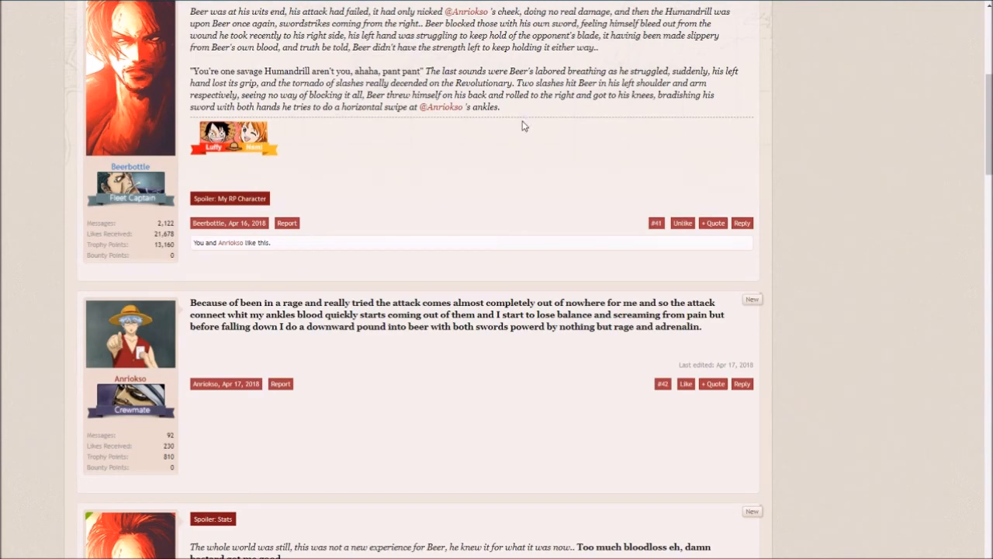
{"action": "scroll", "scroll_direction": "down", "scroll_amount": 3}
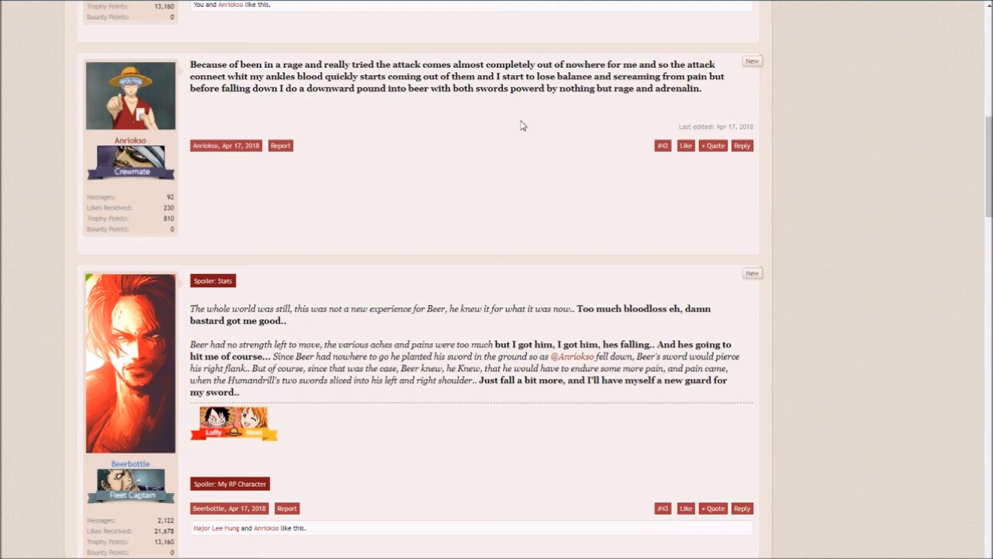
{"action": "mouse_move", "coordinate": [642, 125]}
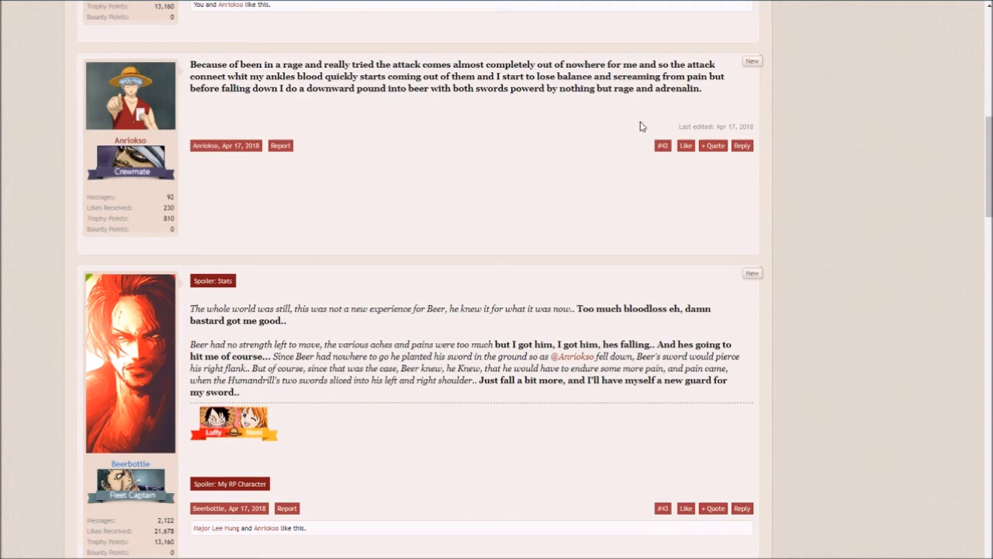
Step: Scroll to Anriokso's post #44, where he drops a sword to crush Beer
{"action": "scroll", "scroll_direction": "down", "scroll_amount": 3}
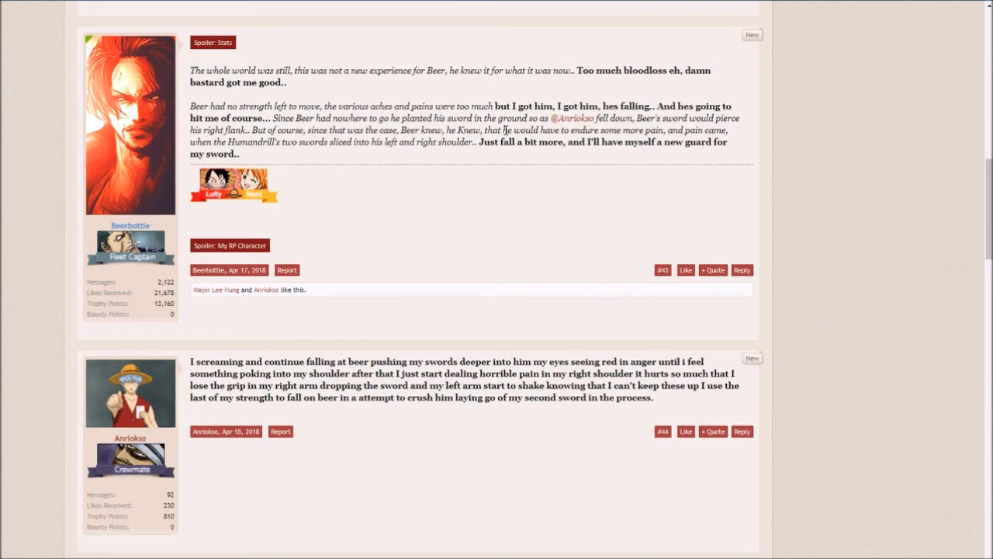
{"action": "mouse_move", "coordinate": [502, 193]}
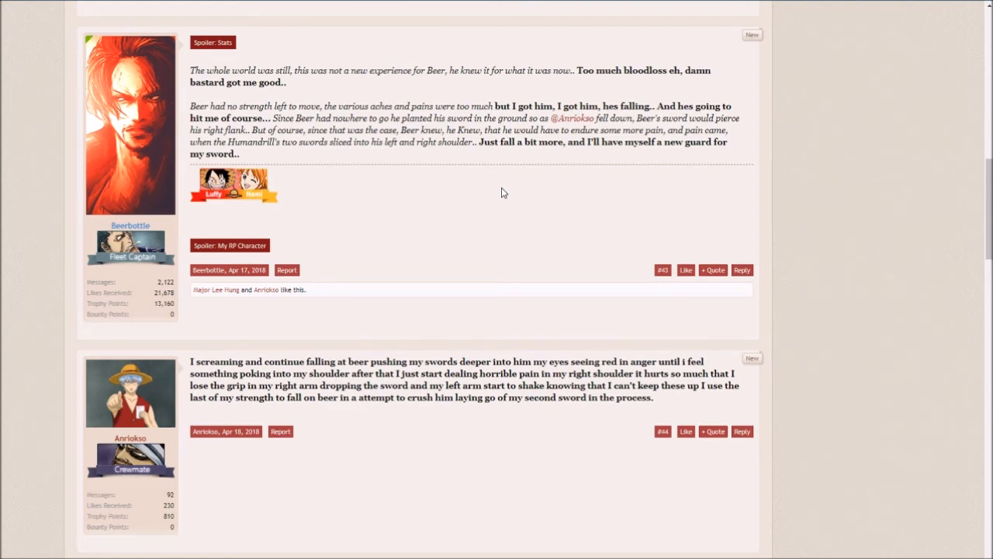
Step: Scroll to Beerbottle's post #45, where Beer rips out a sword wanting to stop fighting
{"action": "scroll", "scroll_direction": "down", "scroll_amount": 3}
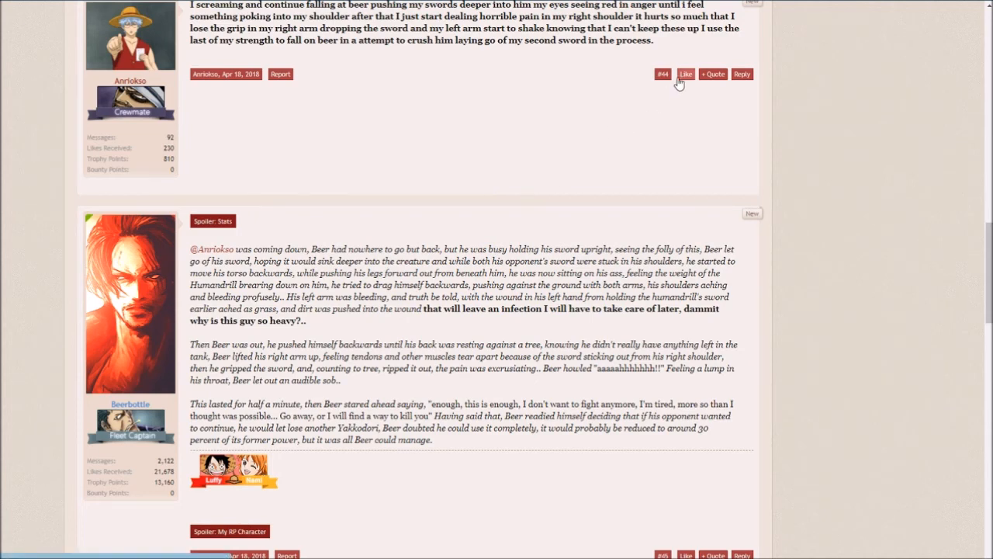
Step: Scroll through the rest of post #45 down to Anriokso's reply #46
{"action": "scroll", "scroll_direction": "down", "scroll_amount": 3}
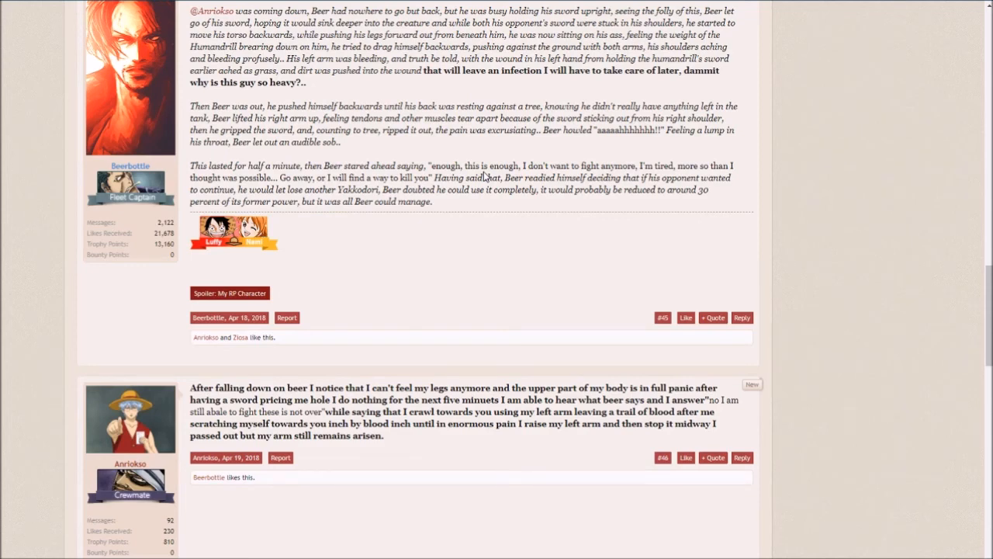
{"action": "mouse_move", "coordinate": [489, 276]}
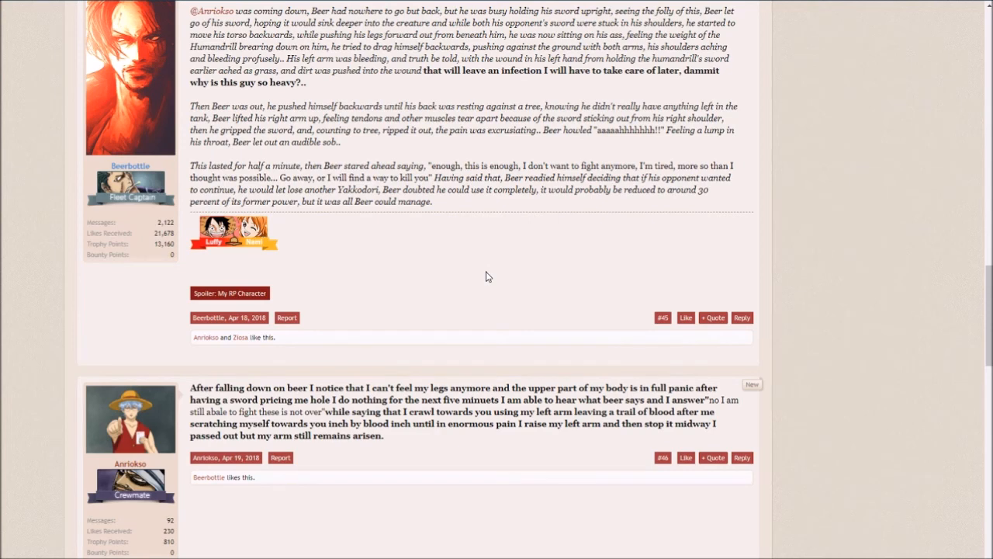
{"action": "mouse_move", "coordinate": [663, 336]}
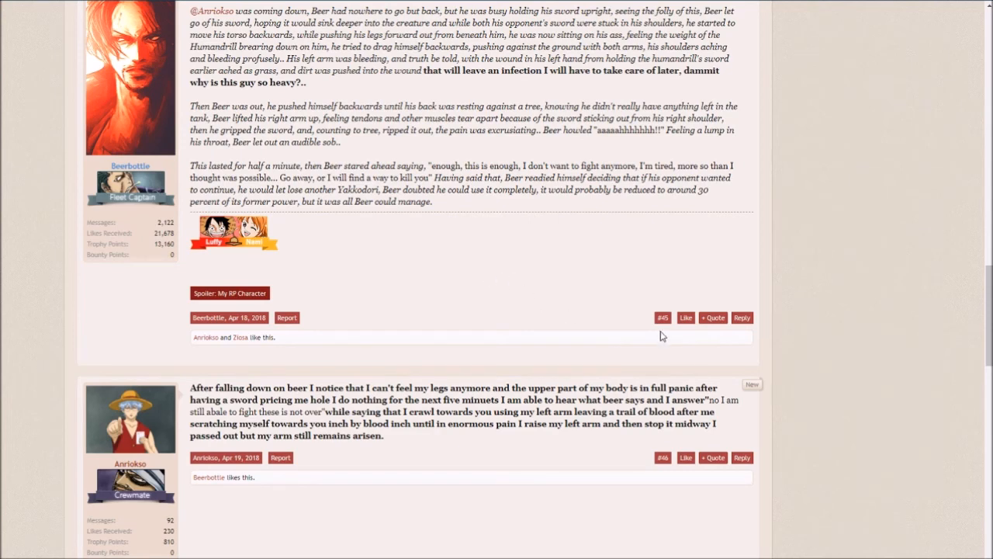
{"action": "left_click", "coordinate": [685, 318]}
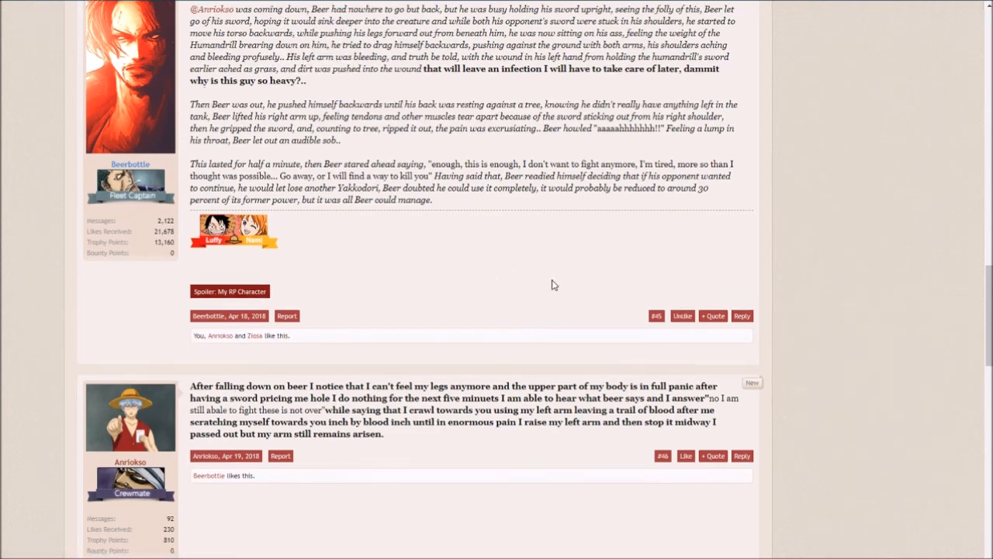
{"action": "scroll", "scroll_direction": "down", "scroll_amount": 3}
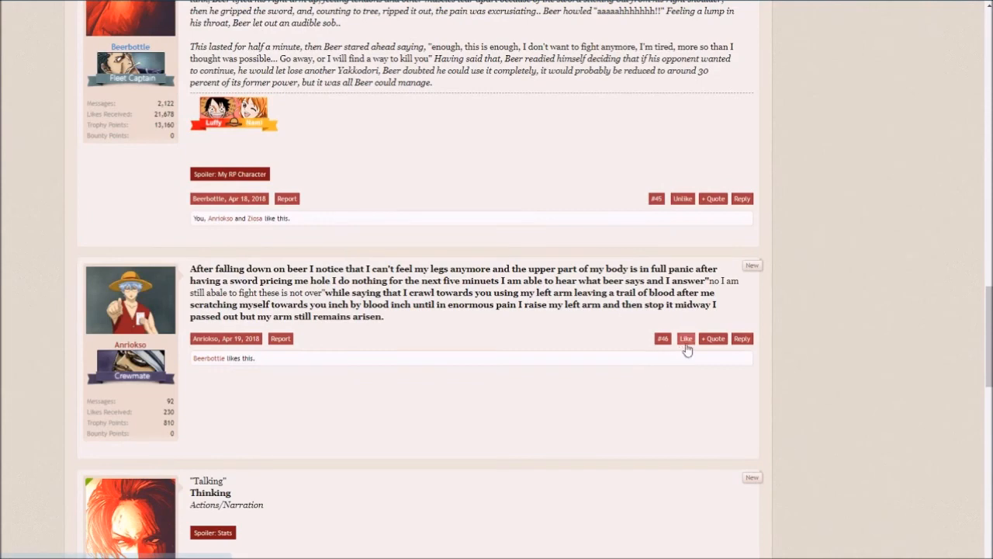
{"action": "left_click", "coordinate": [685, 338]}
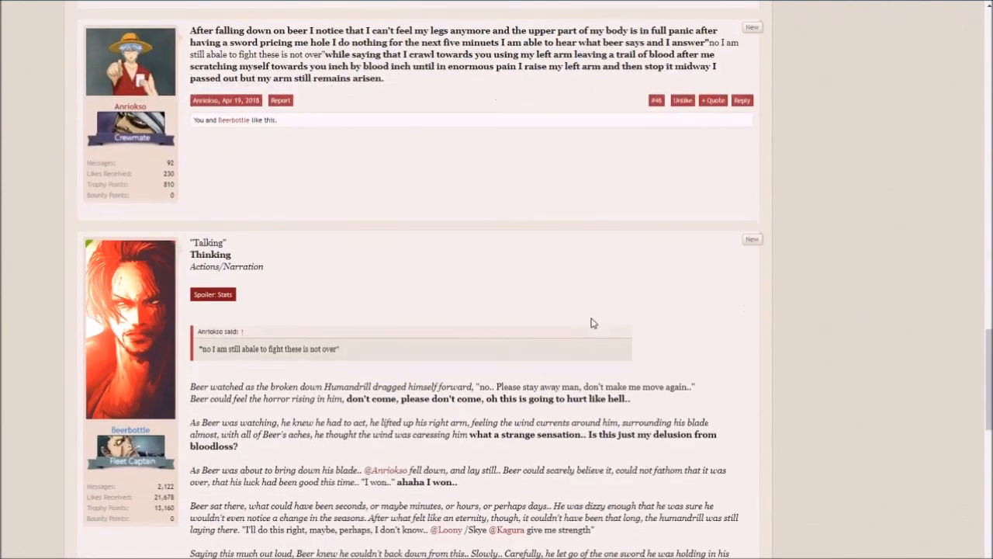
{"action": "mouse_move", "coordinate": [588, 325]}
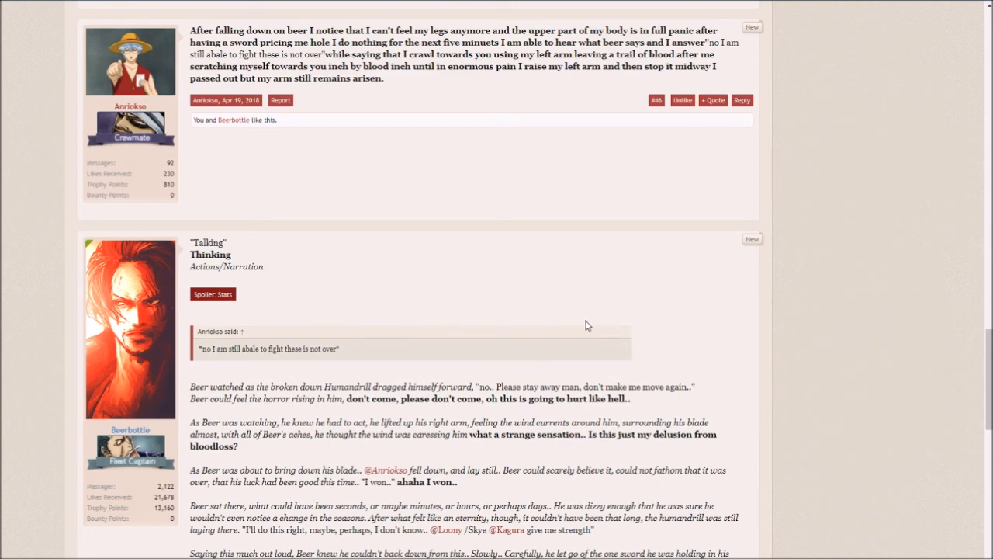
Step: Scroll down to Beerbottle's closing line and the Like/Quote/Reply row of post #47
{"action": "scroll", "scroll_direction": "down", "scroll_amount": 3}
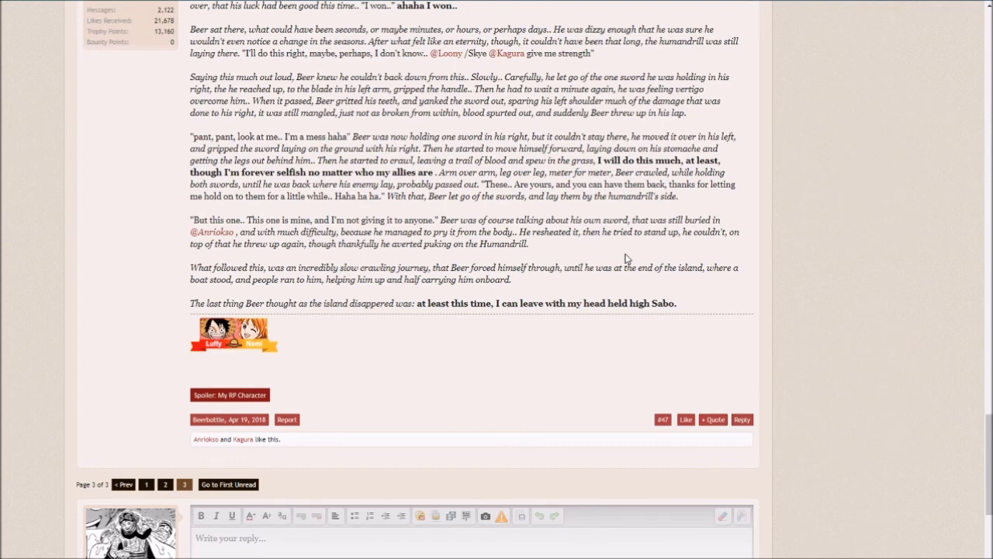
{"action": "mouse_move", "coordinate": [686, 422]}
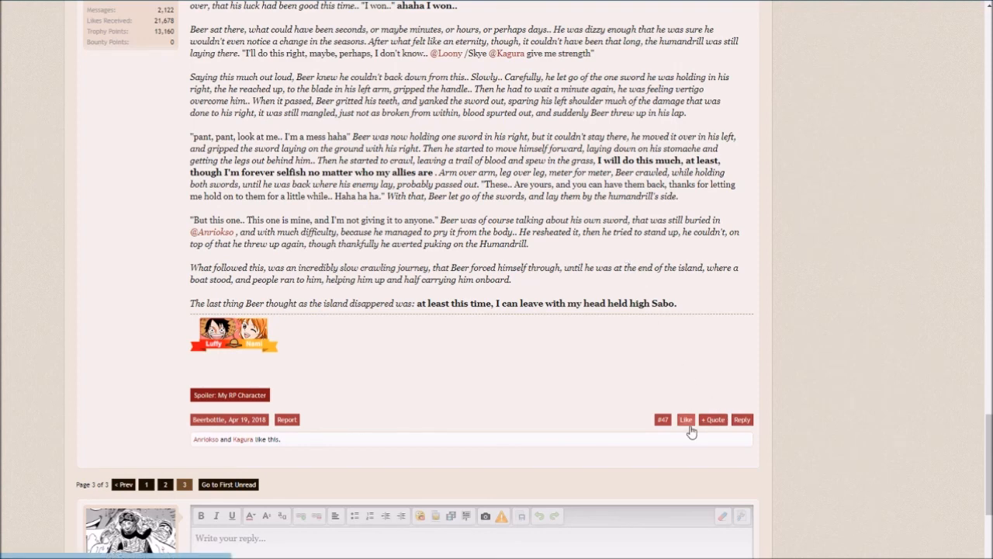
{"action": "left_click", "coordinate": [685, 419]}
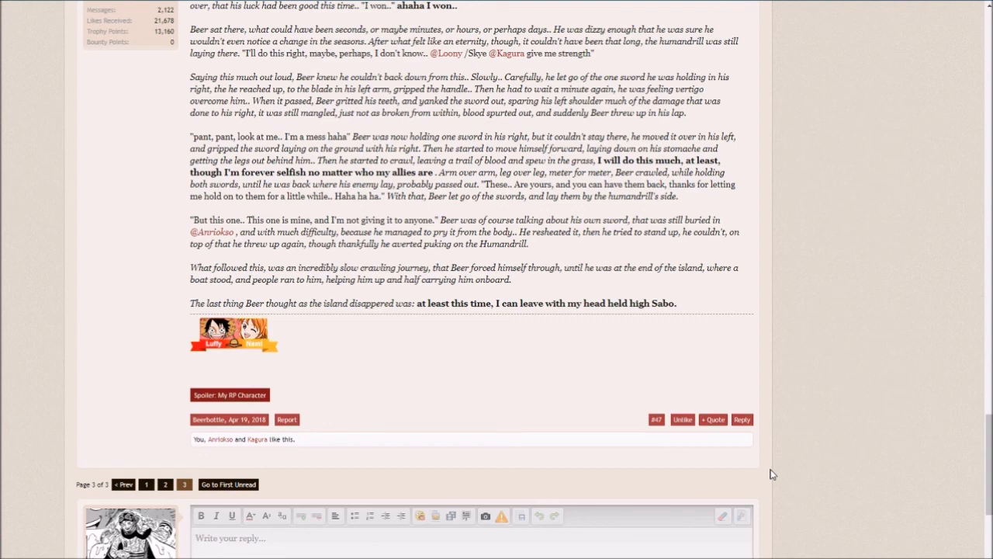
{"action": "mouse_move", "coordinate": [645, 456]}
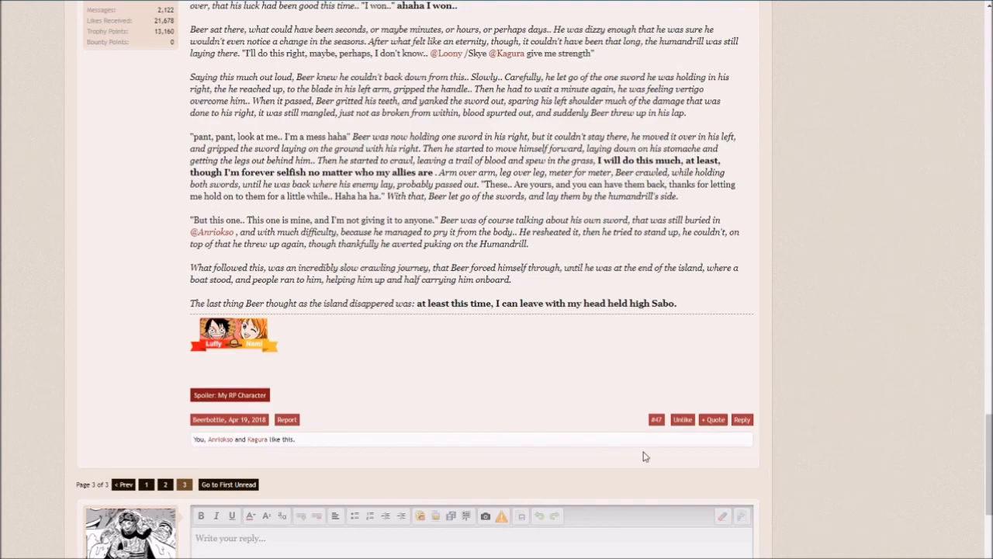
{"action": "scroll", "scroll_direction": "up", "scroll_amount": 3}
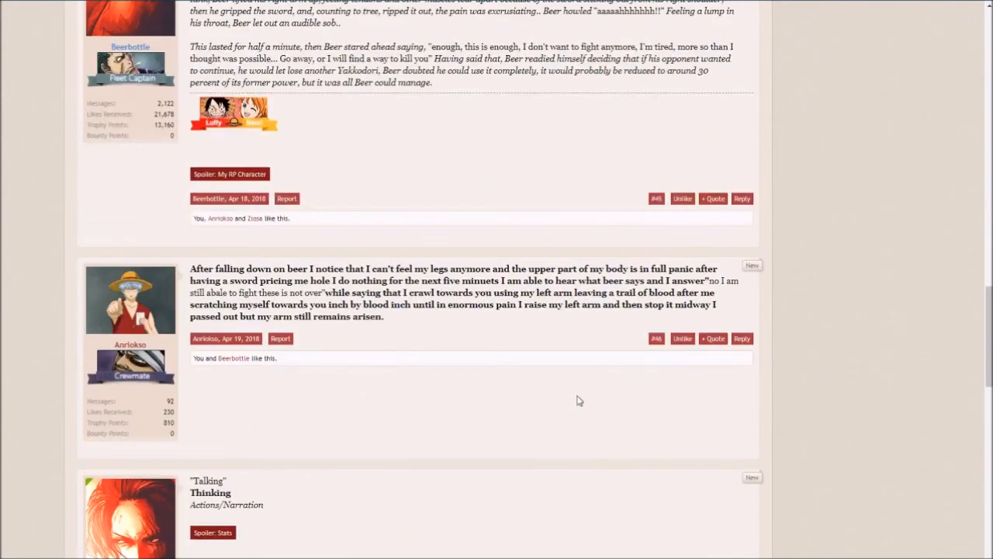
{"action": "scroll", "scroll_direction": "down", "scroll_amount": 3}
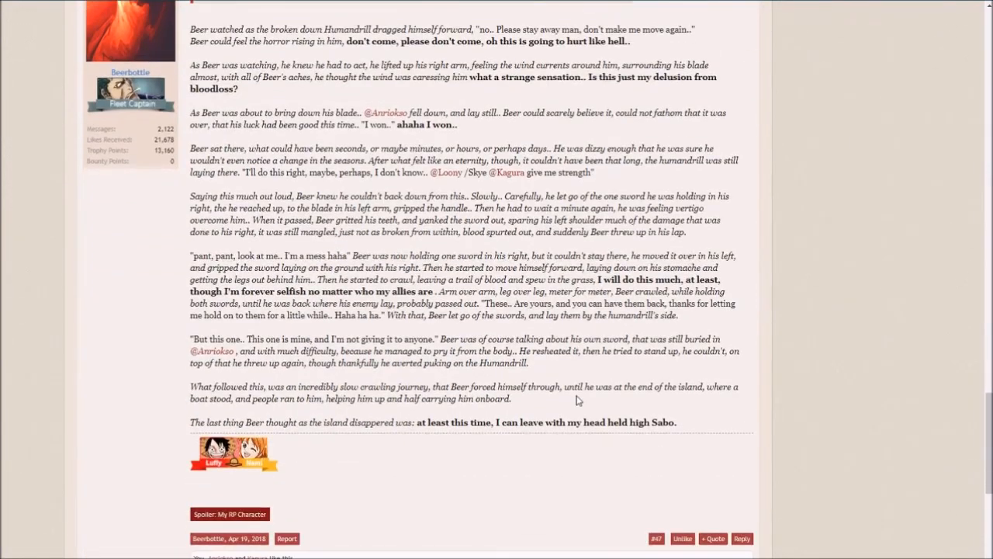